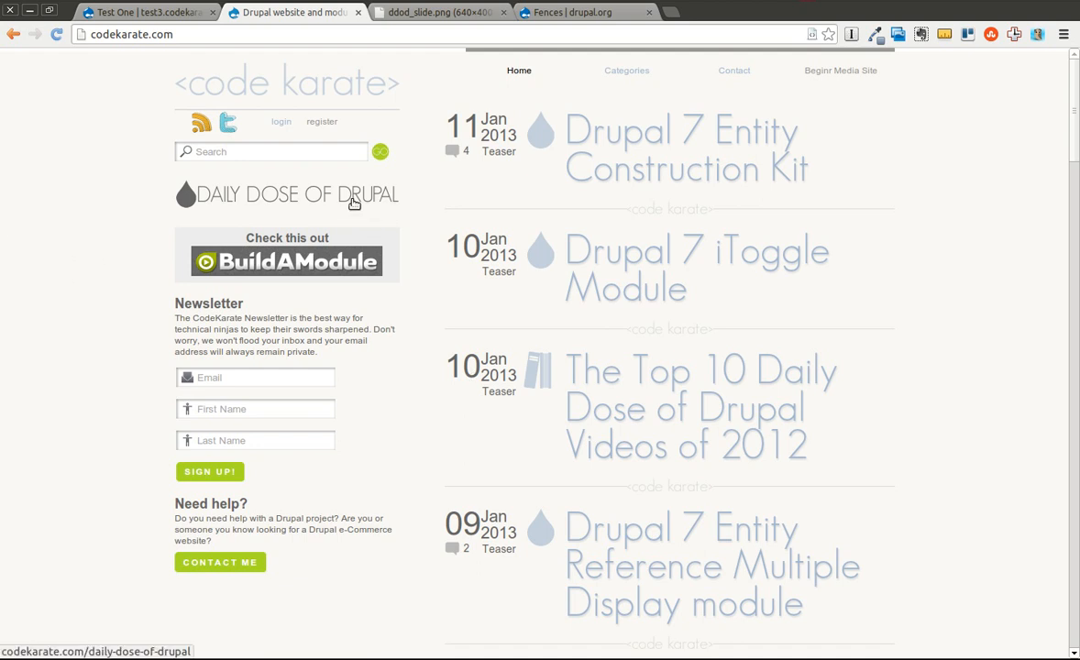
Step: Open the Daily Dose of Drupal videos page on codekarate.com, glancing at the slide tab
{"action": "left_click", "coordinate": [286, 195]}
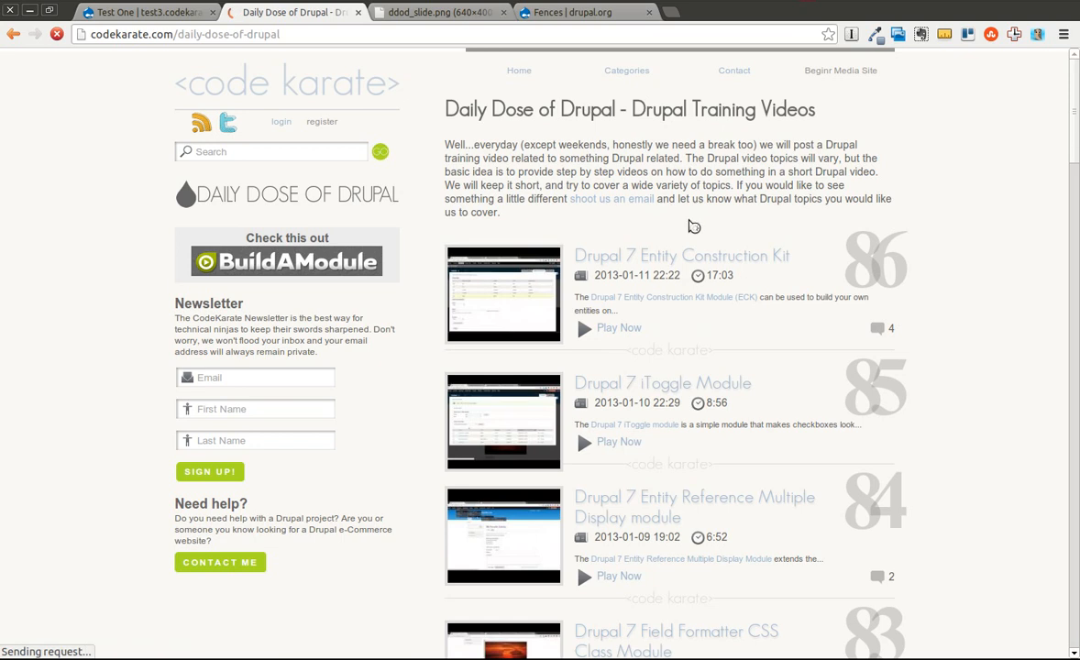
{"action": "mouse_move", "coordinate": [518, 52]}
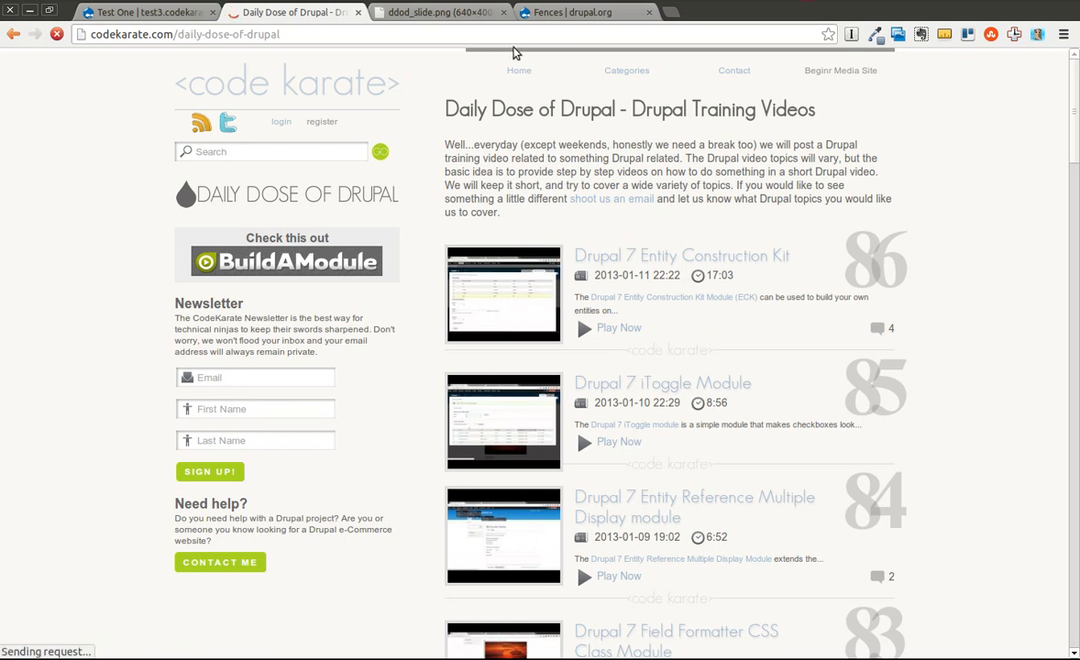
{"action": "left_click", "coordinate": [440, 11]}
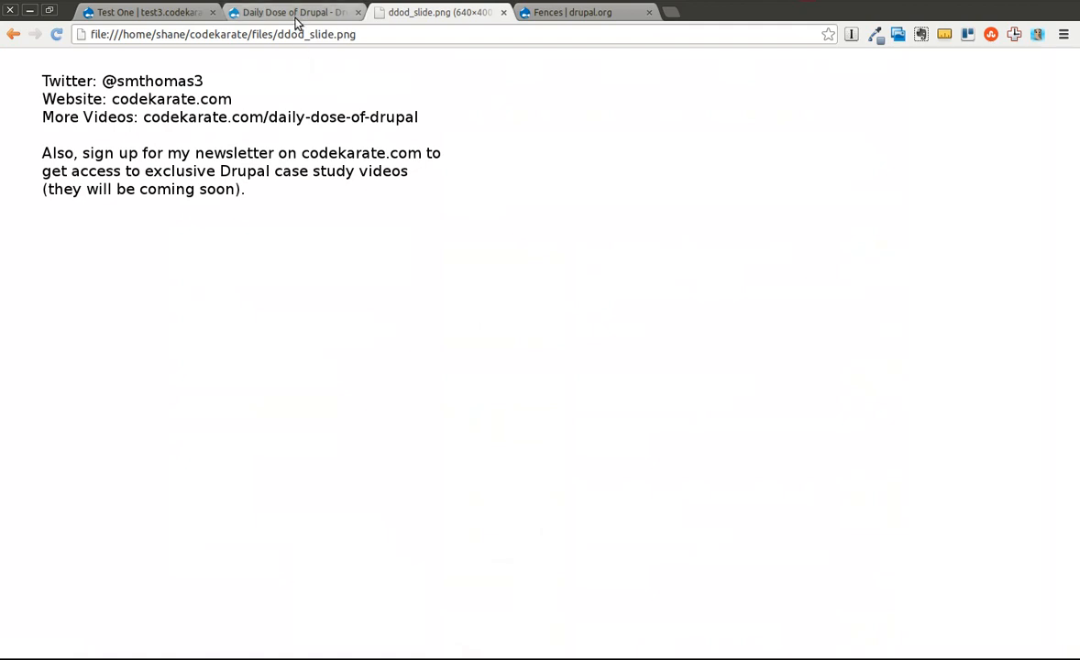
{"action": "left_click", "coordinate": [291, 11]}
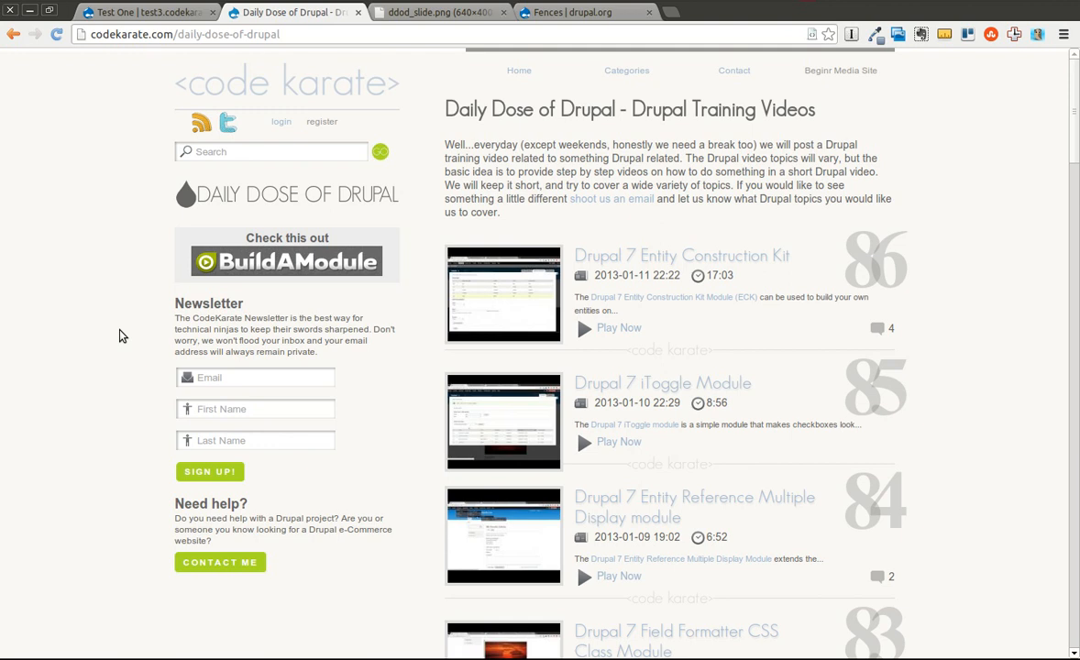
{"action": "mouse_move", "coordinate": [125, 335]}
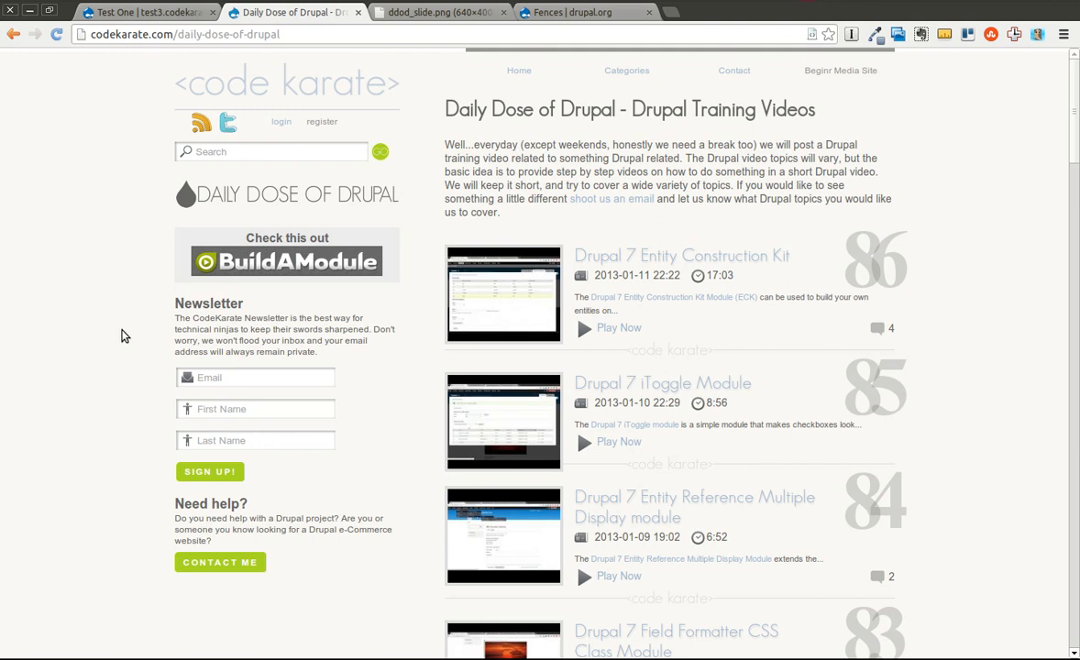
{"action": "mouse_move", "coordinate": [517, 213]}
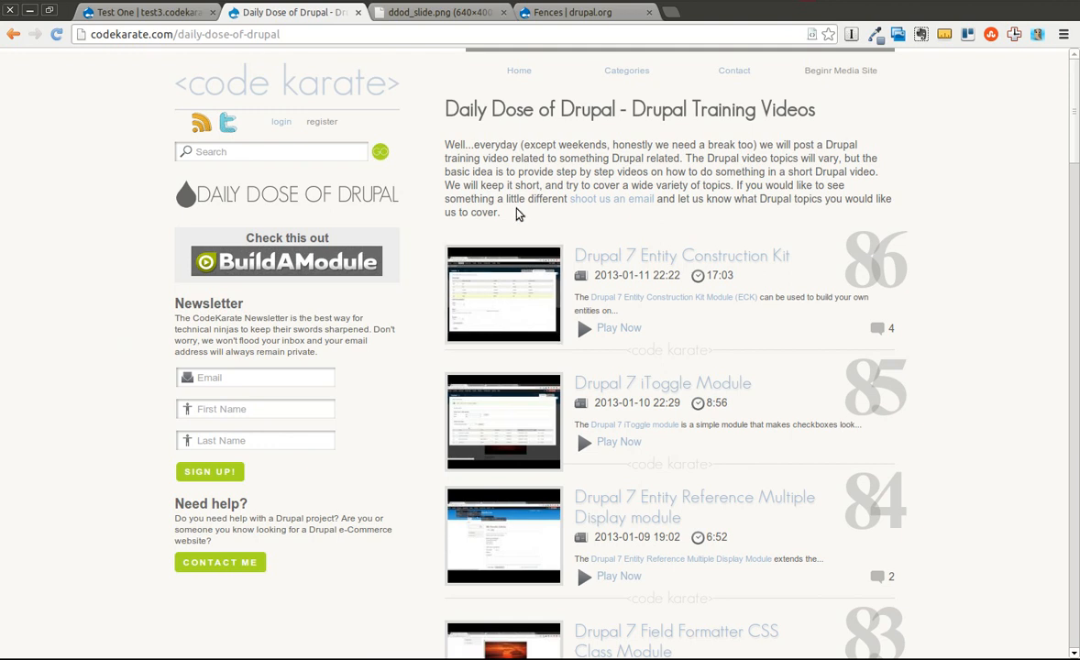
Step: Review the Fences project page's Drupal 7 default-versus-Fences markup comparison and How To Use notes
{"action": "left_click", "coordinate": [572, 11]}
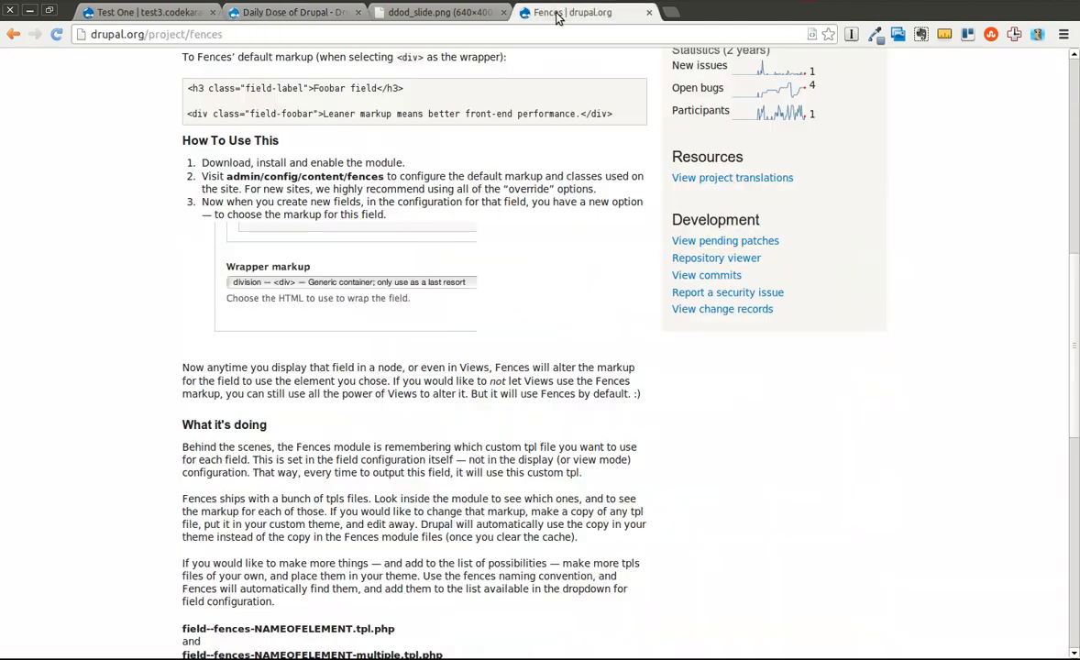
{"action": "scroll", "scroll_direction": "up", "scroll_amount": 3}
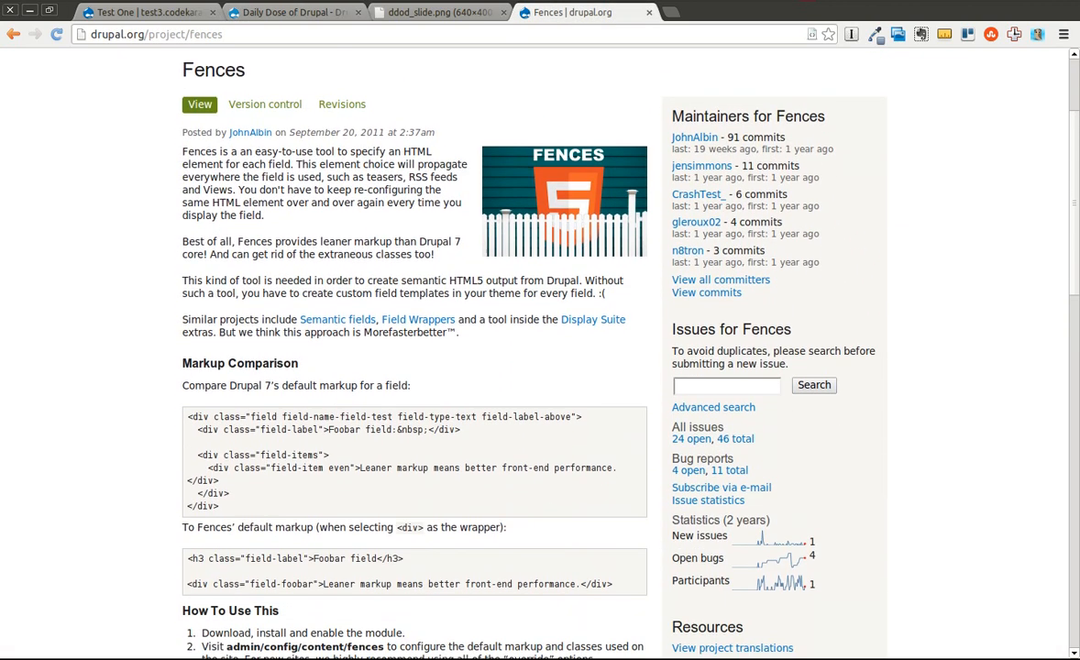
{"action": "scroll", "scroll_direction": "down", "scroll_amount": 3}
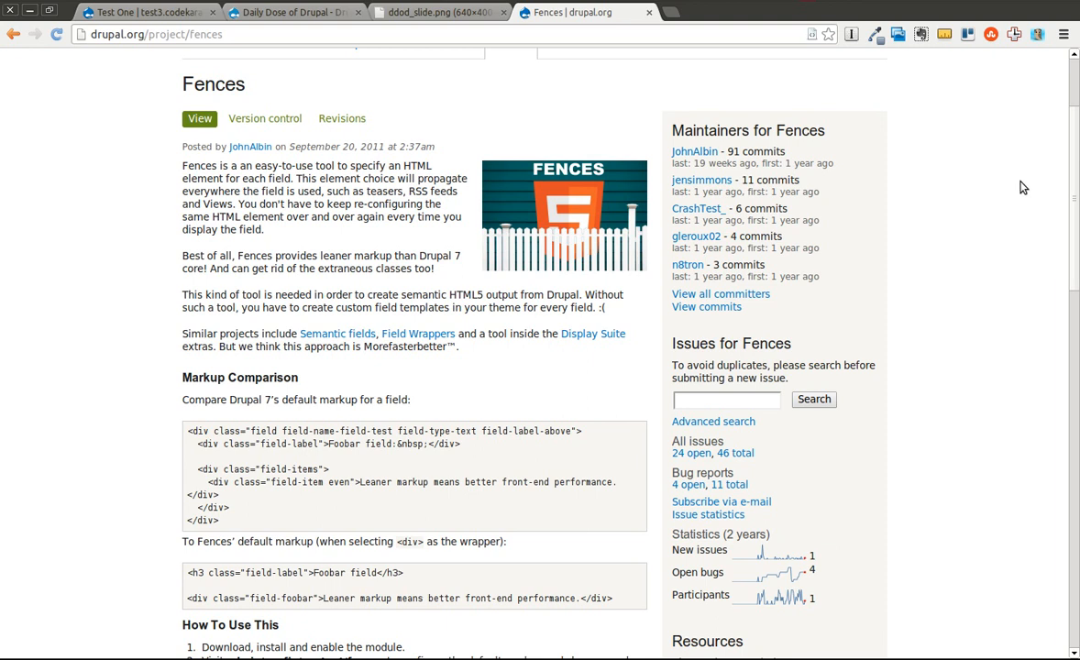
{"action": "mouse_move", "coordinate": [1016, 193]}
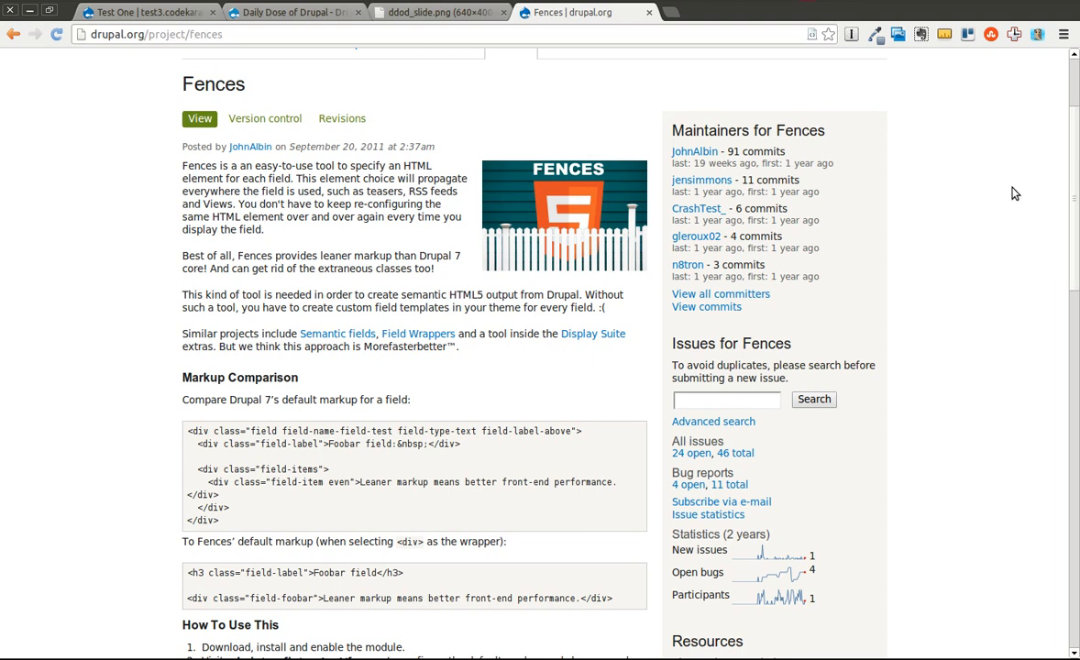
{"action": "mouse_move", "coordinate": [913, 194]}
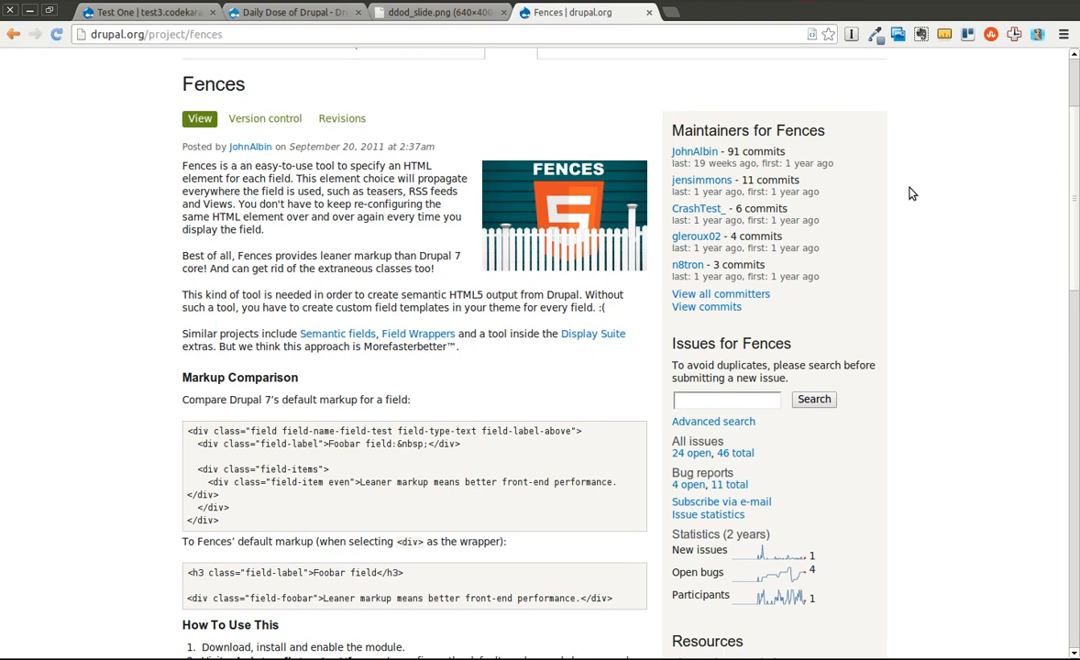
{"action": "mouse_move", "coordinate": [239, 393]}
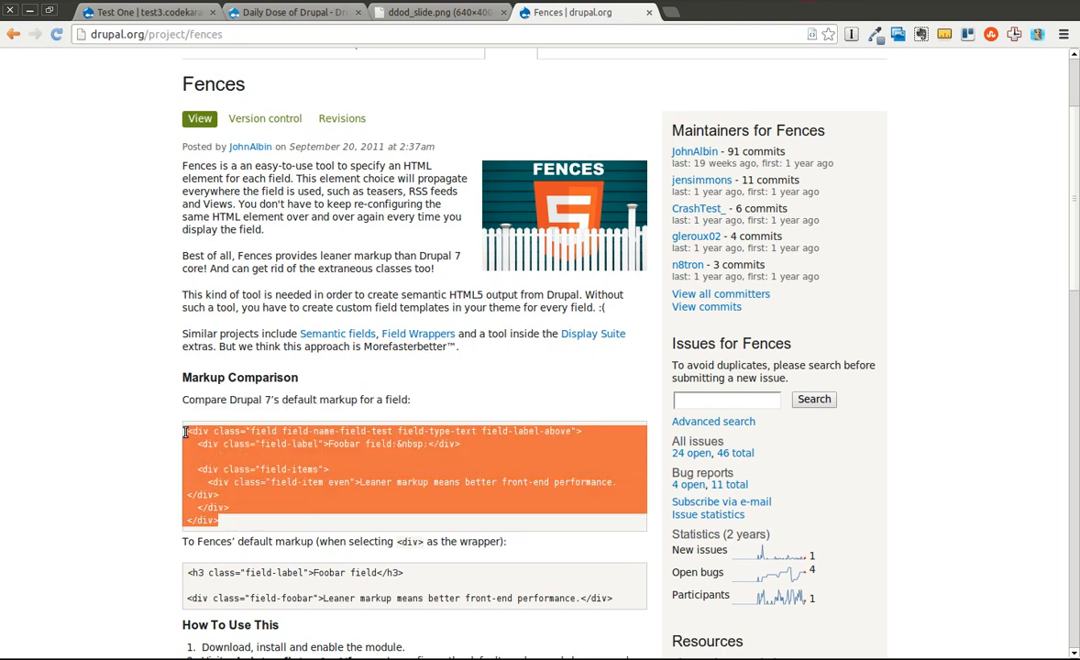
{"action": "left_click", "coordinate": [285, 513]}
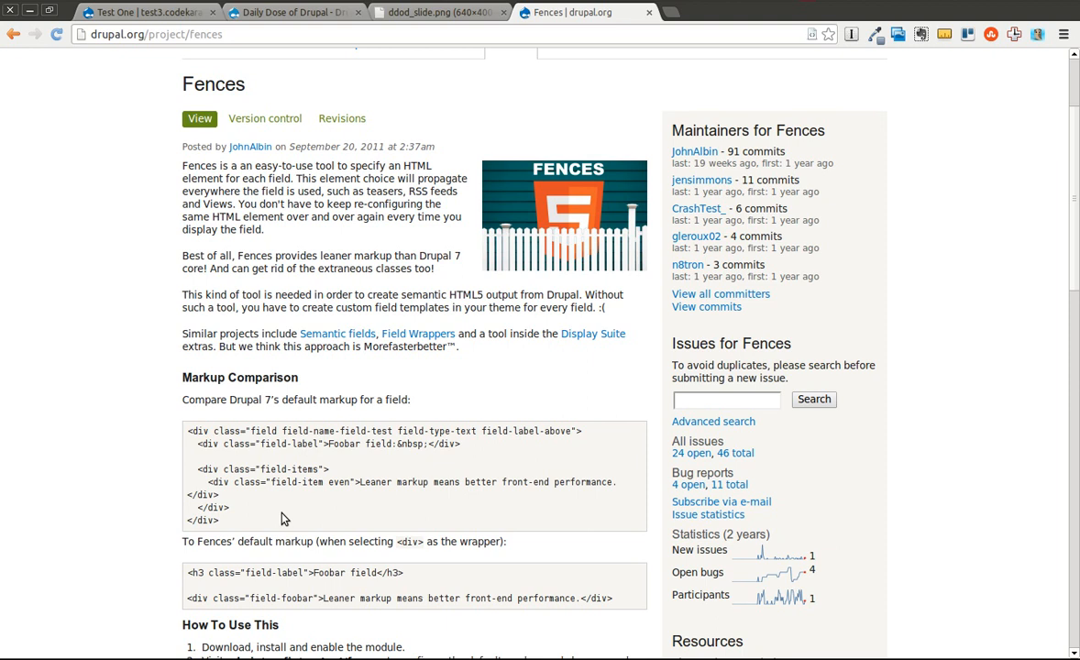
{"action": "mouse_move", "coordinate": [1002, 356]}
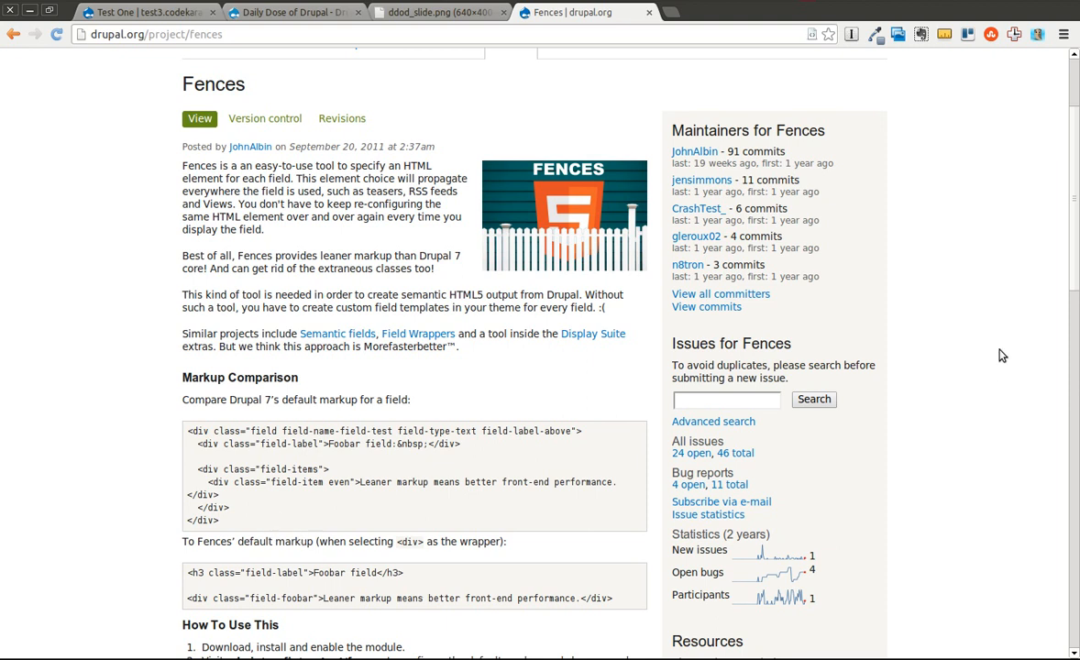
{"action": "scroll", "scroll_direction": "down", "scroll_amount": 3}
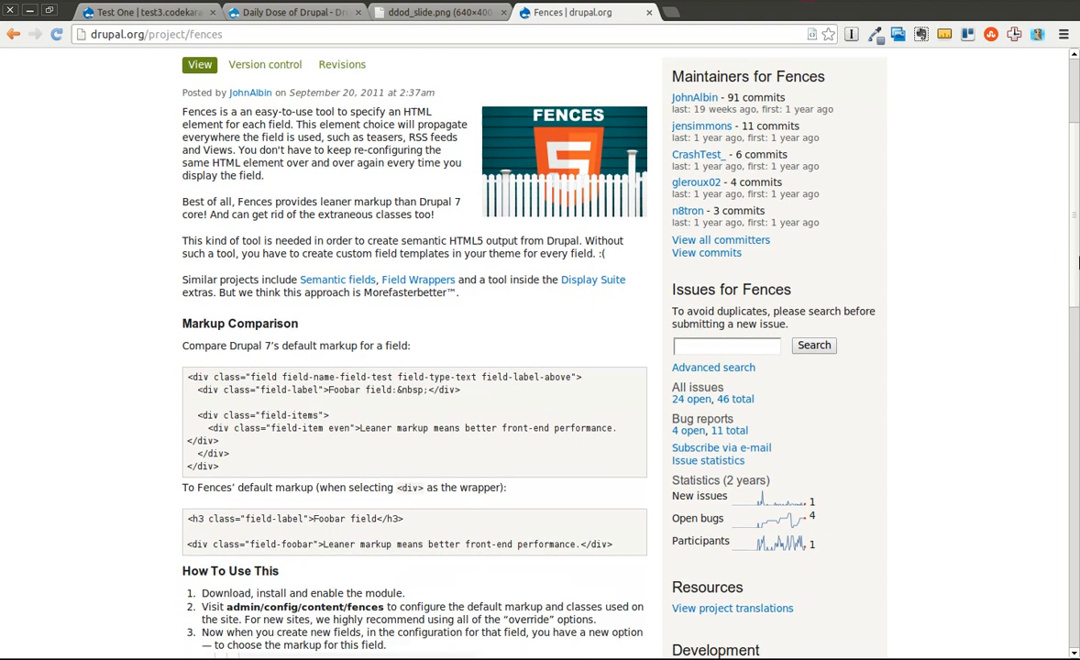
{"action": "scroll", "scroll_direction": "down", "scroll_amount": 3}
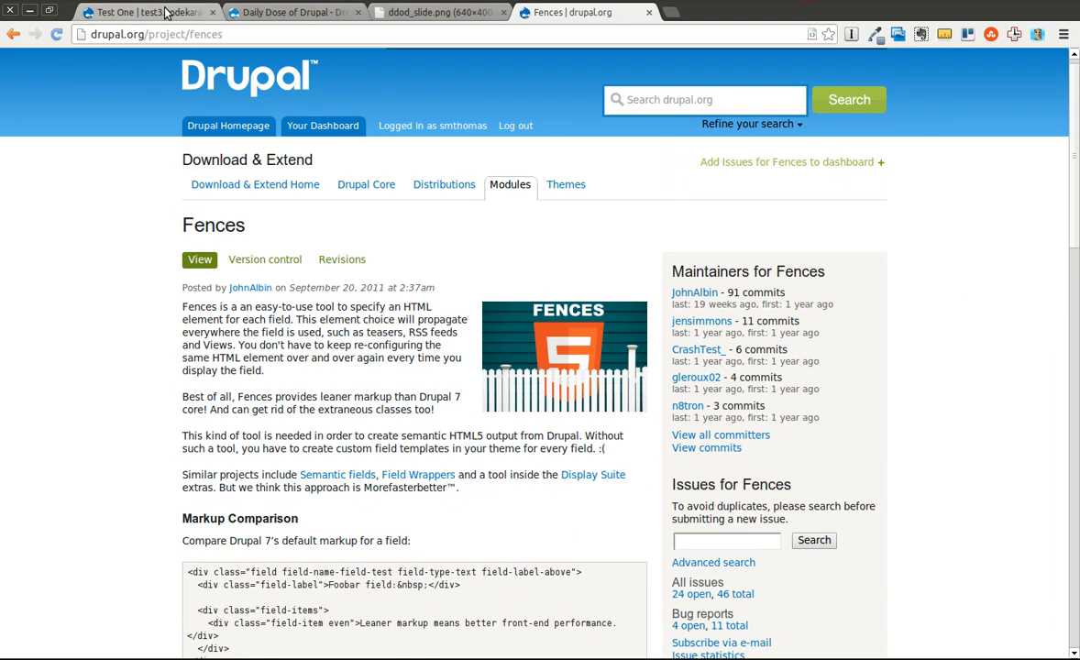
Step: Switch to the test site's Test One node page to inspect its field markup
{"action": "left_click", "coordinate": [137, 11]}
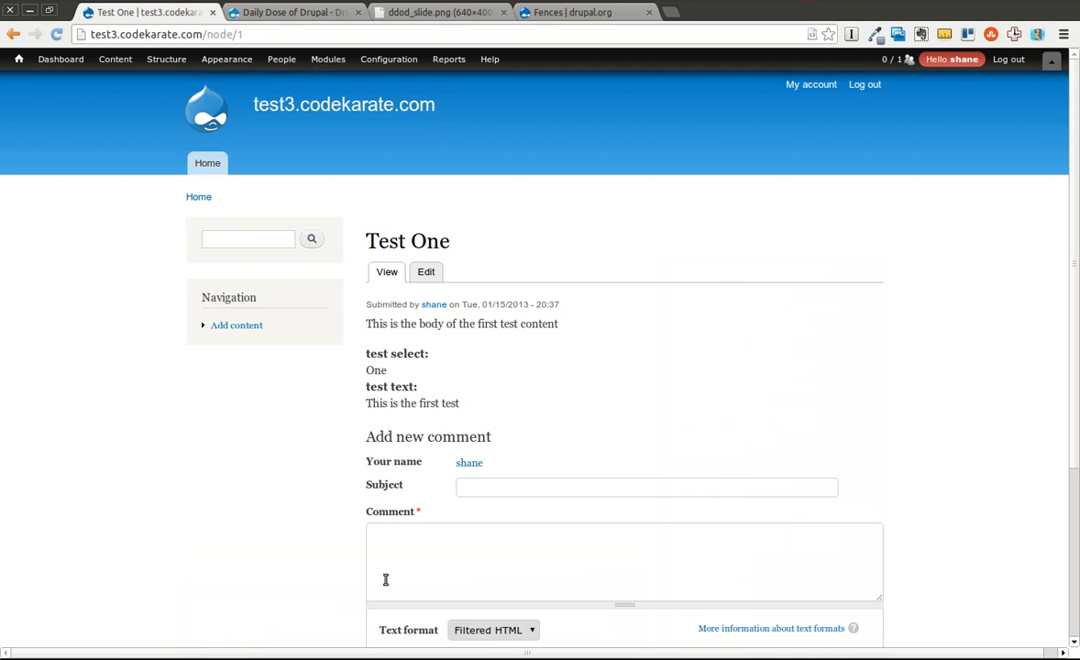
{"action": "mouse_move", "coordinate": [183, 521]}
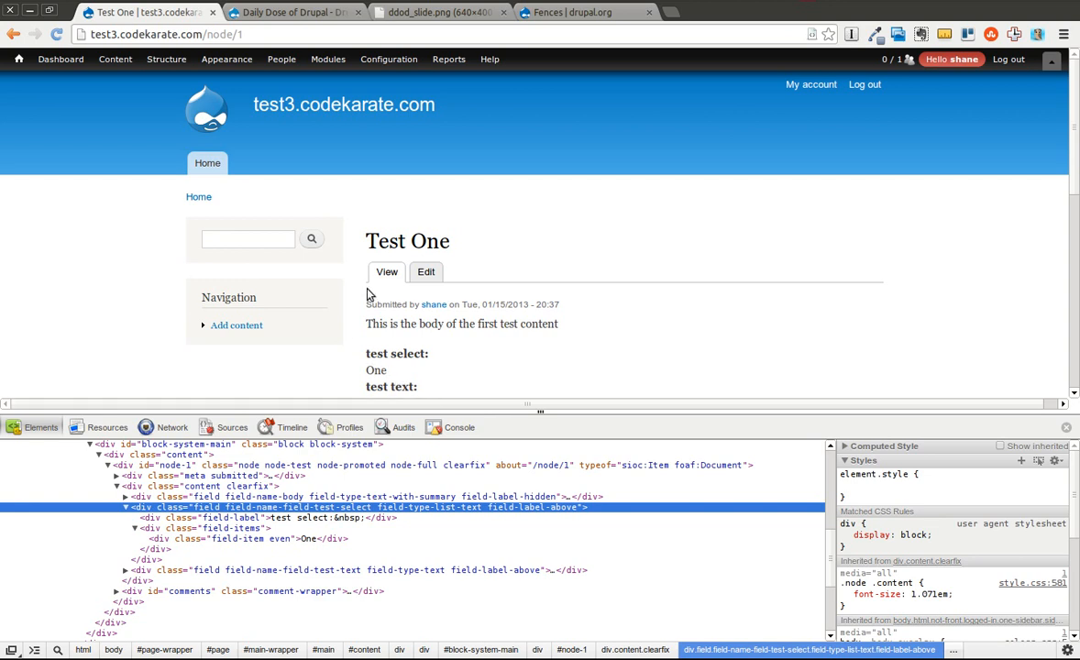
Step: Enable the Fences module on the Modules page, save the configuration, and return to Test One
{"action": "right_click", "coordinate": [326, 59]}
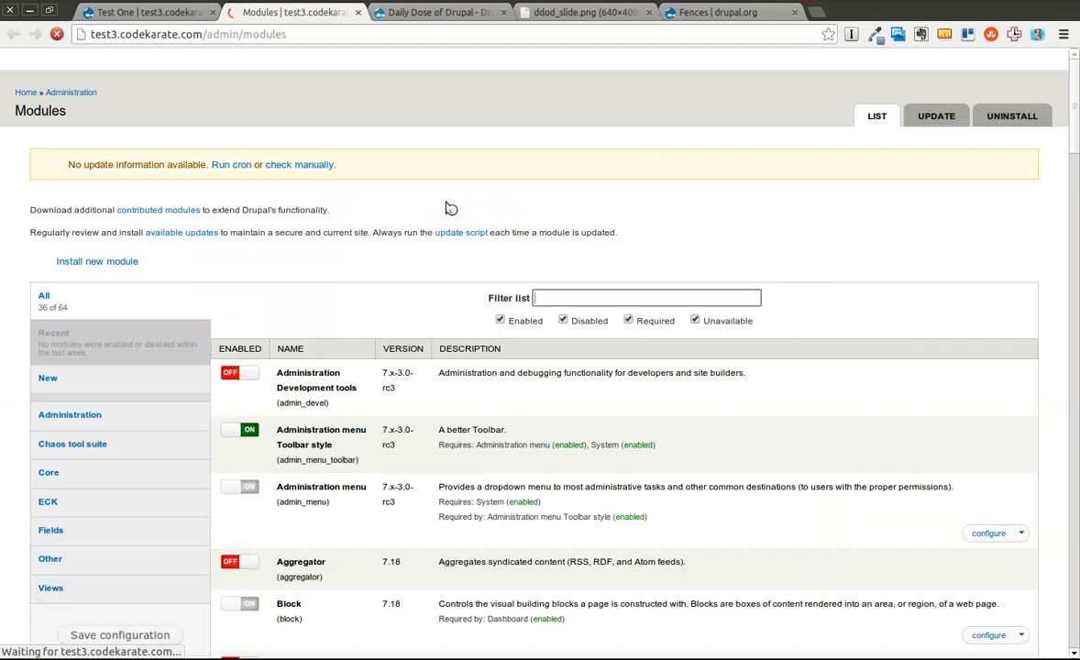
{"action": "type", "text": "fenc"}
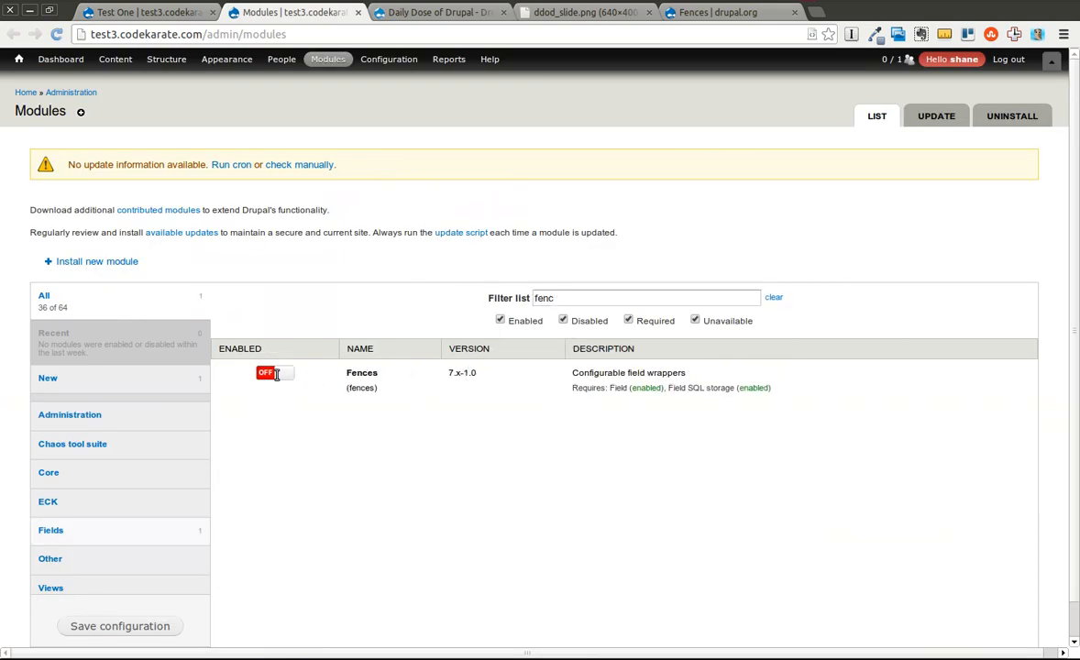
{"action": "left_click", "coordinate": [275, 373]}
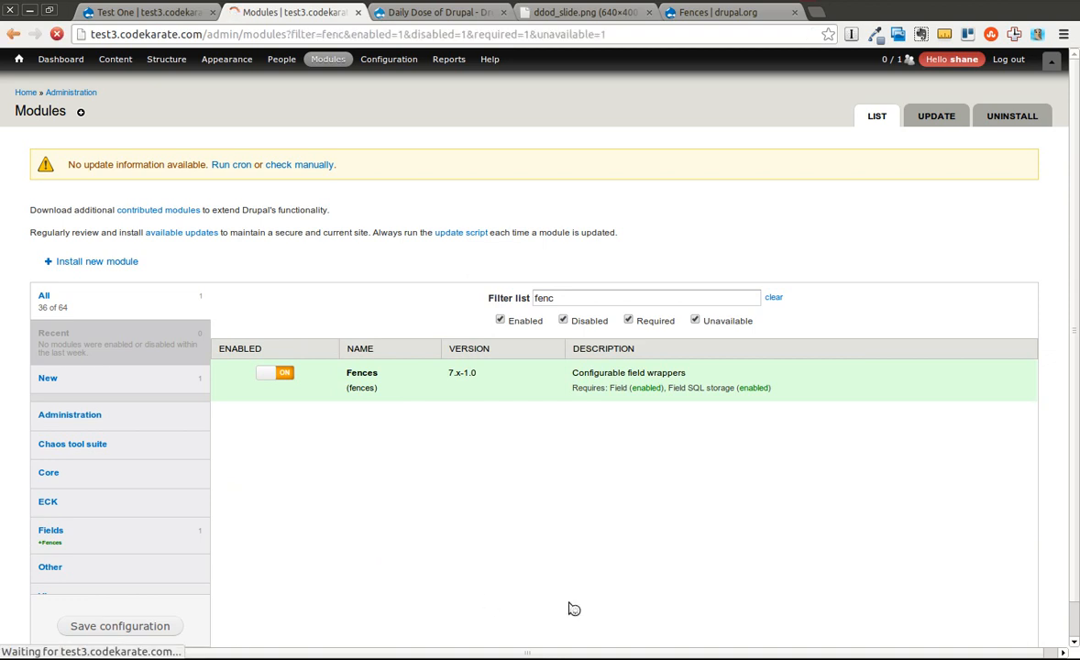
{"action": "left_click", "coordinate": [119, 625]}
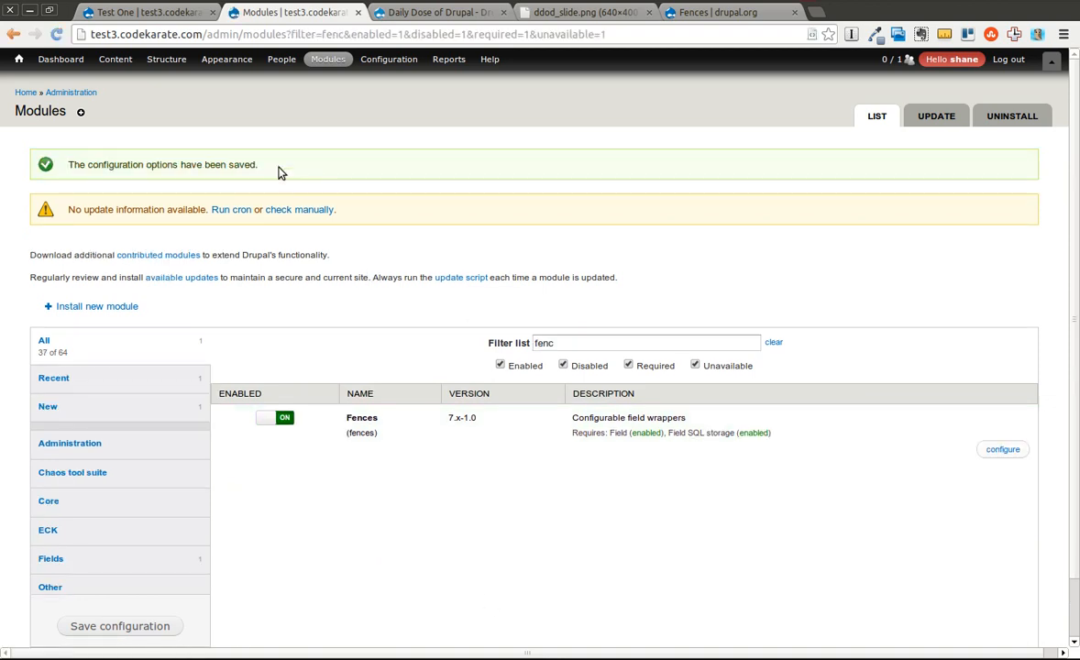
{"action": "left_click", "coordinate": [138, 11]}
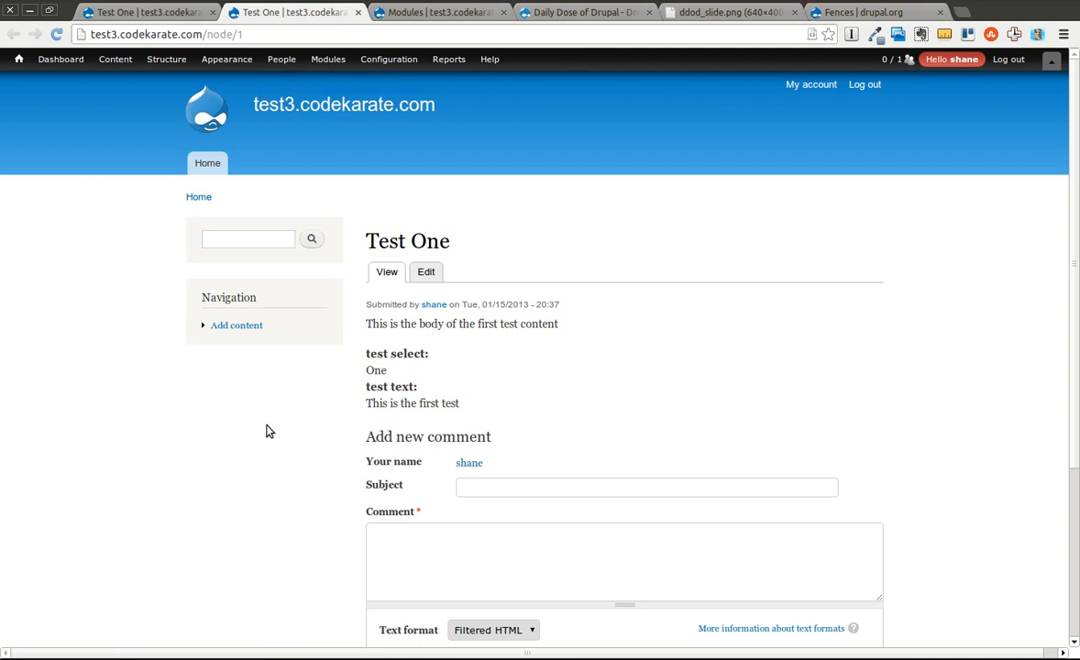
Step: Switch back to the Modules admin page showing Fences enabled and saved
{"action": "key", "text": "F12"}
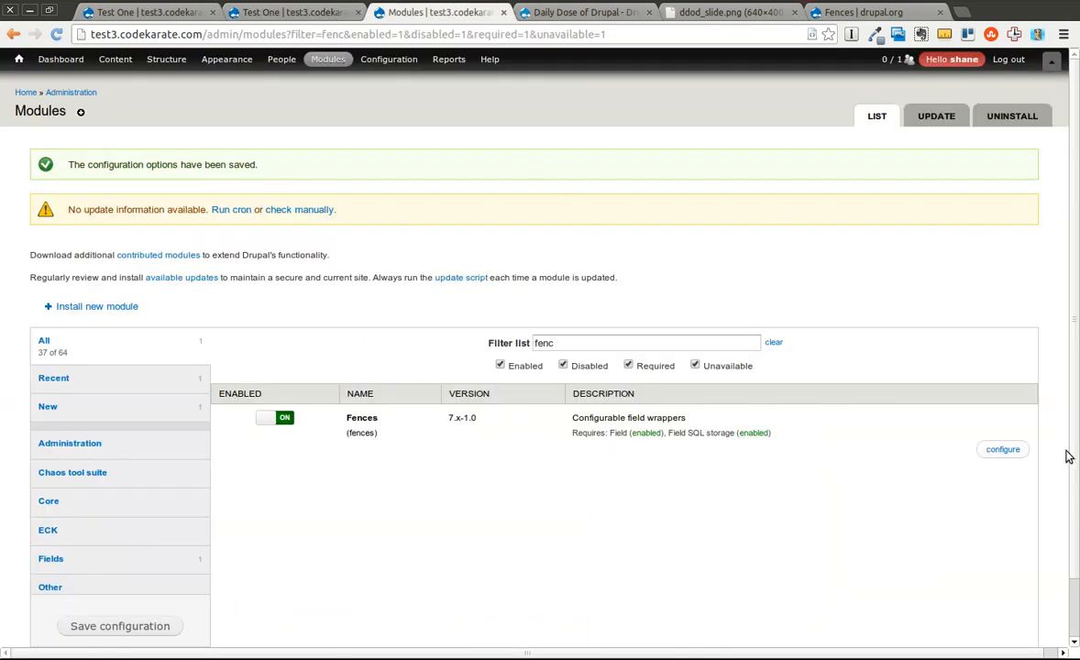
Step: Set Fences defaults to lean wrapper markup and single field-NAME class, and save them
{"action": "left_click", "coordinate": [1001, 449]}
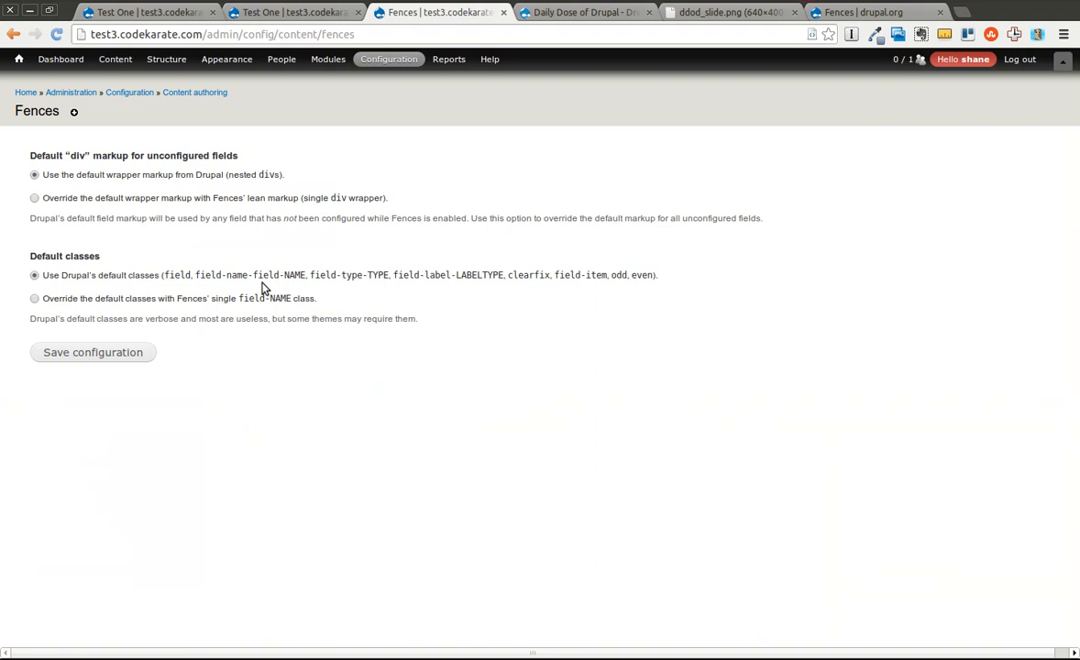
{"action": "mouse_move", "coordinate": [81, 187]}
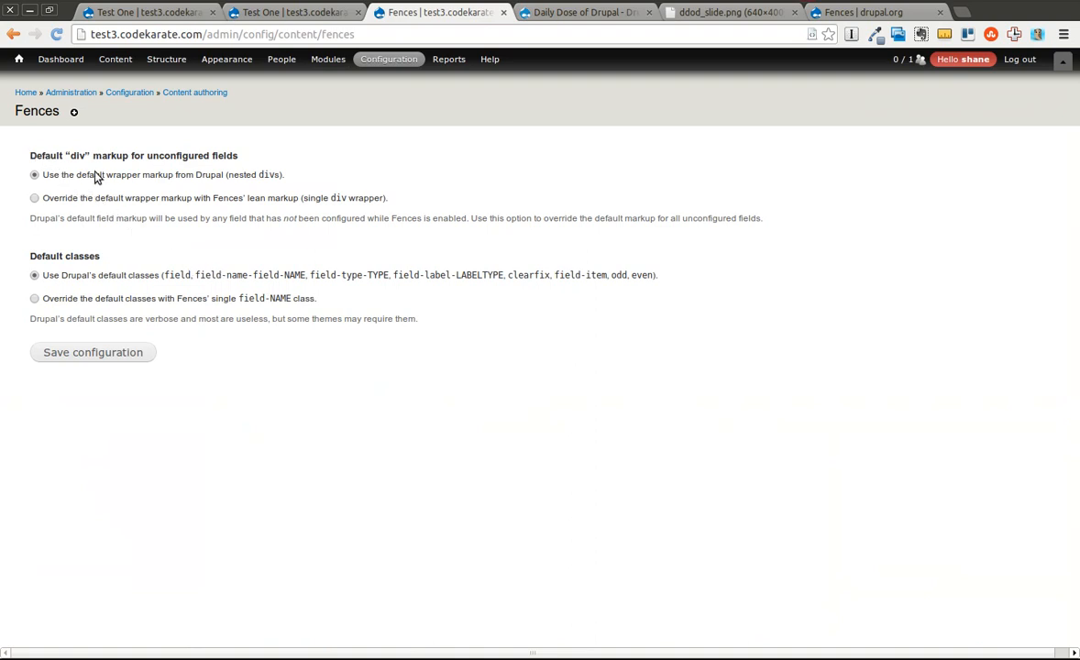
{"action": "mouse_move", "coordinate": [176, 246]}
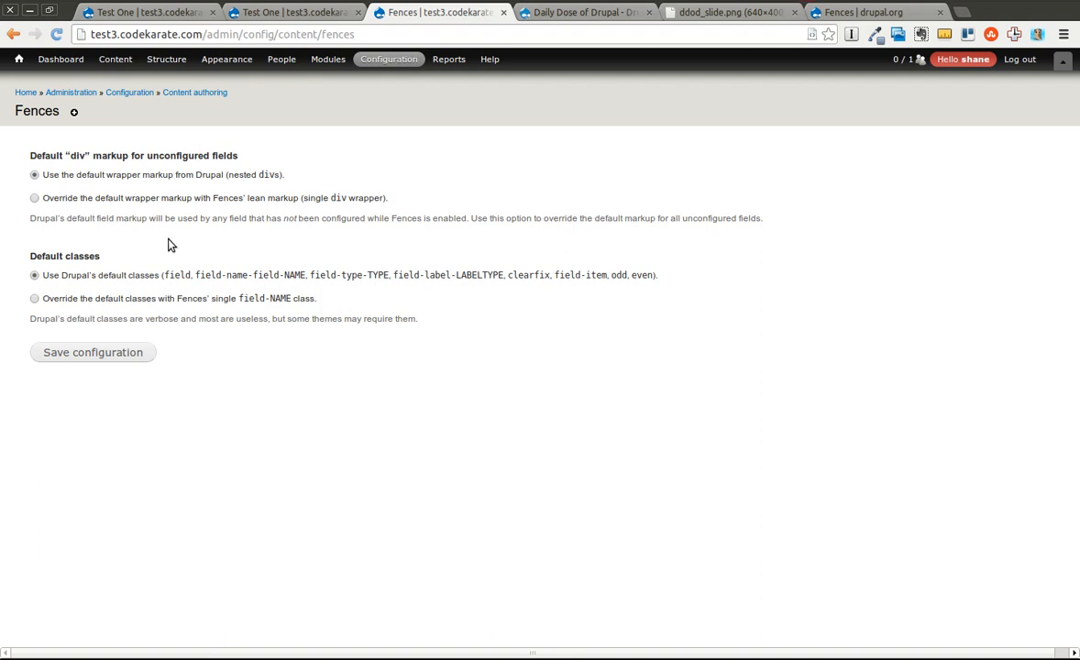
{"action": "left_click", "coordinate": [35, 198]}
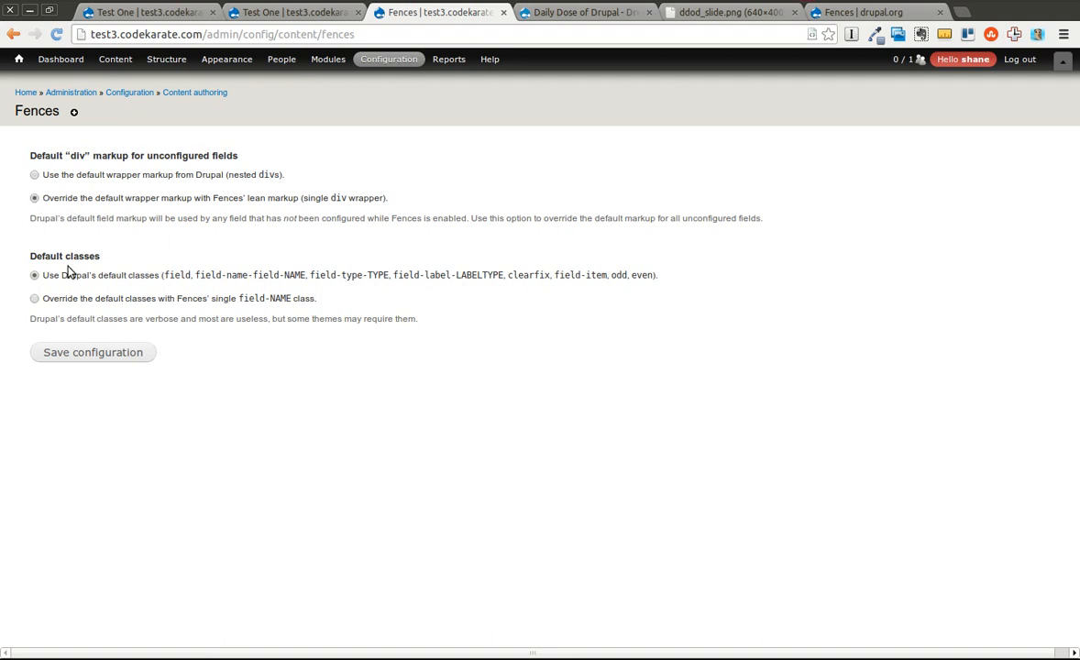
{"action": "left_click", "coordinate": [35, 297]}
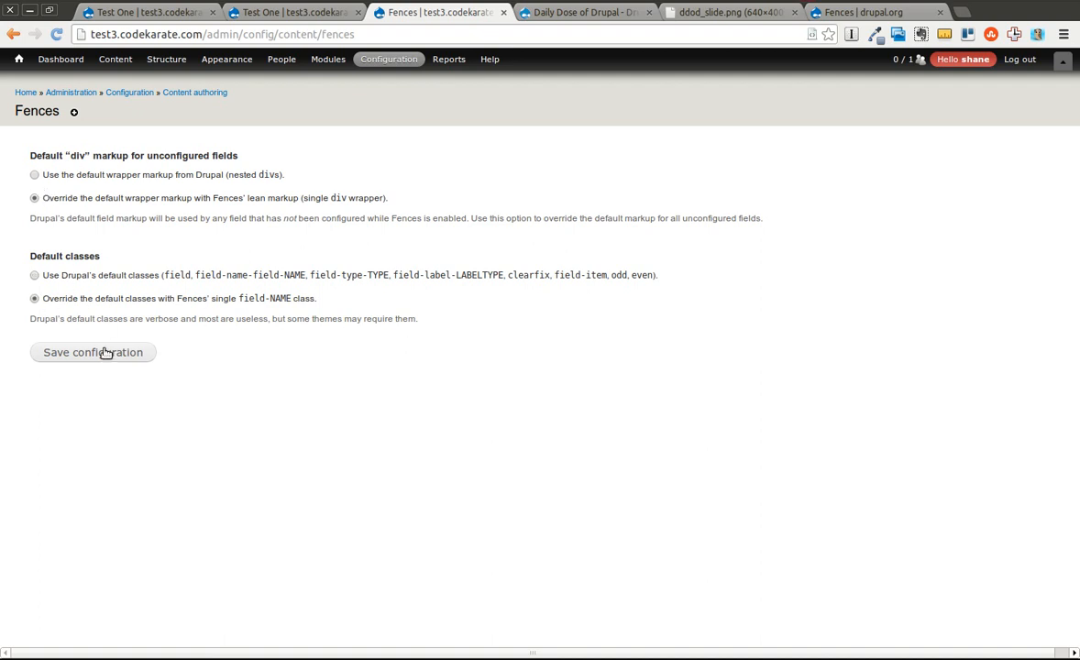
{"action": "left_click", "coordinate": [92, 352]}
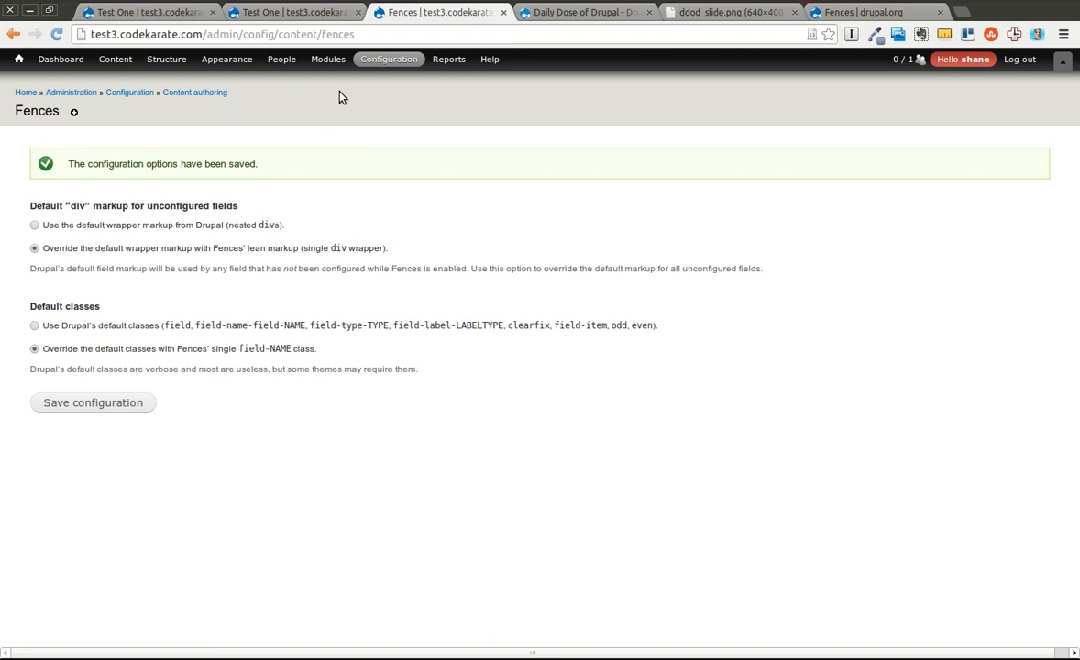
Step: Open the test content type via Structure > Content types
{"action": "left_click", "coordinate": [165, 58]}
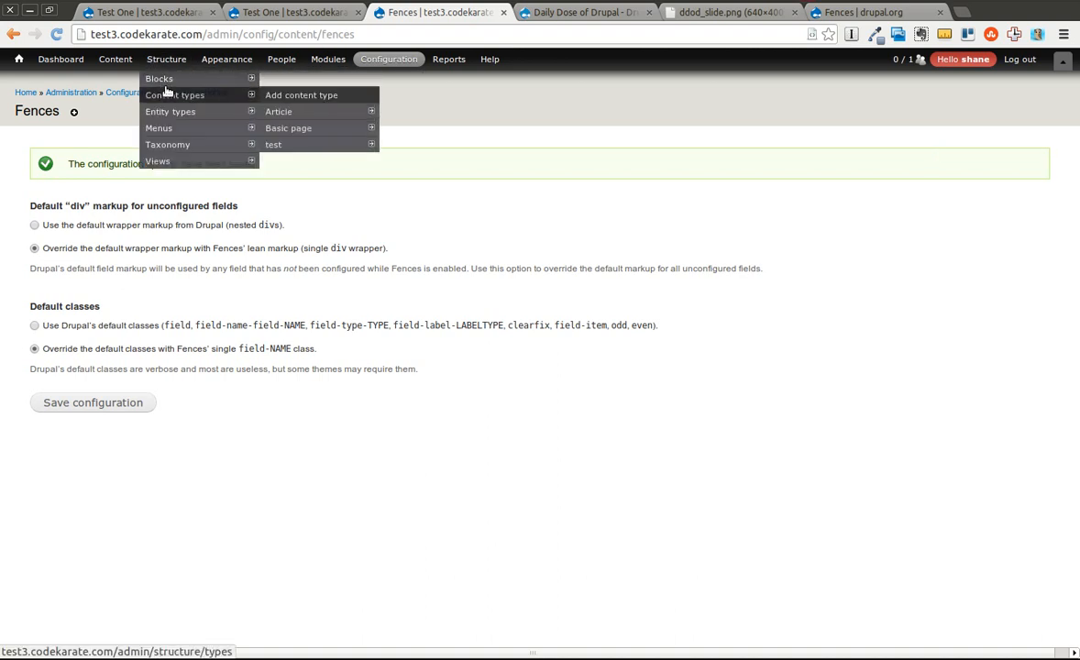
{"action": "mouse_move", "coordinate": [273, 143]}
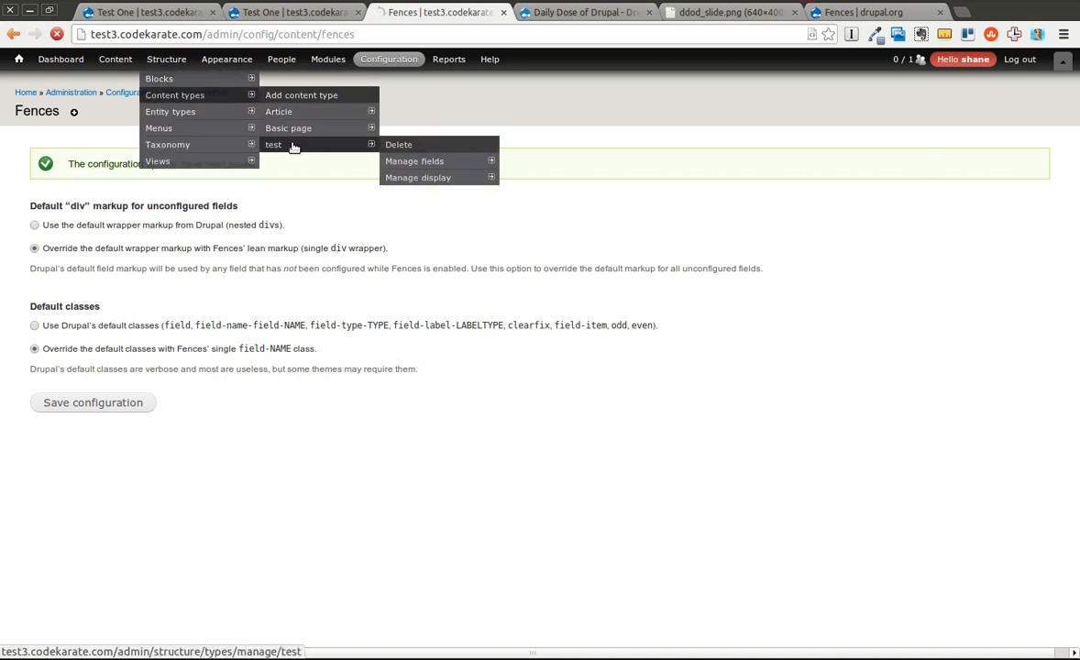
{"action": "left_click", "coordinate": [271, 143]}
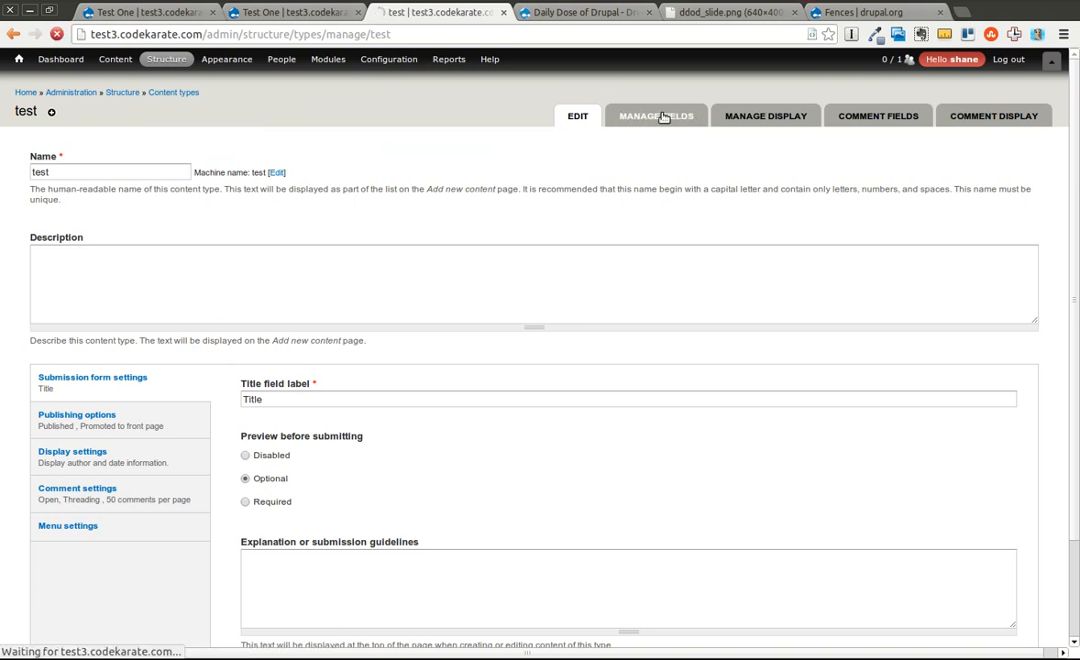
Step: Set the test select field's Fences wrapper markup to bold (<b>) in Manage fields
{"action": "left_click", "coordinate": [657, 115]}
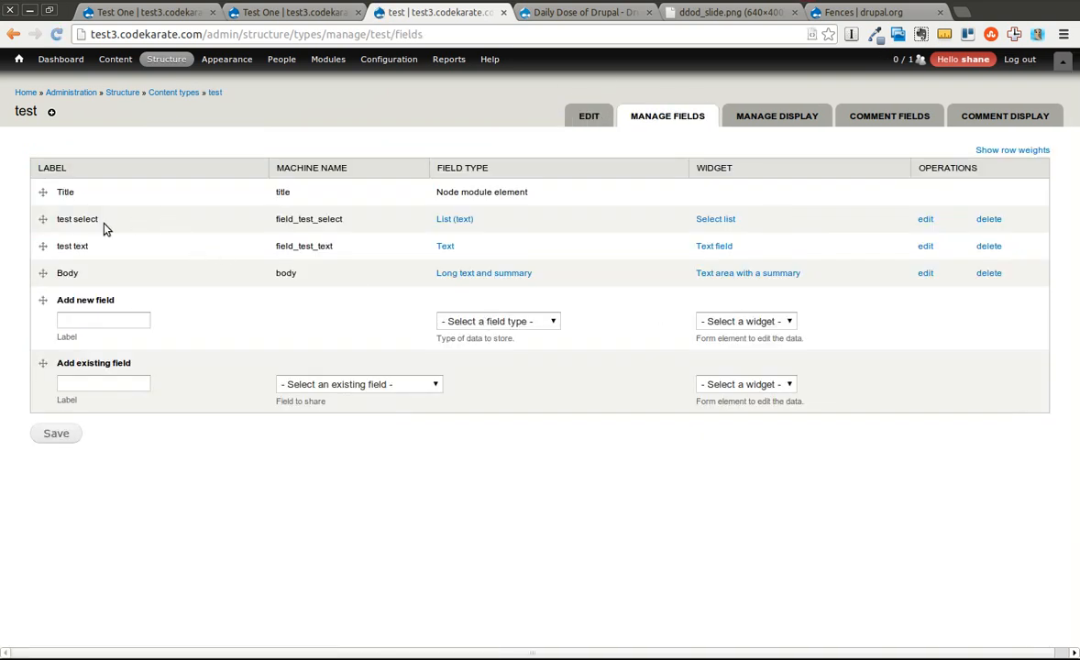
{"action": "left_click", "coordinate": [924, 218]}
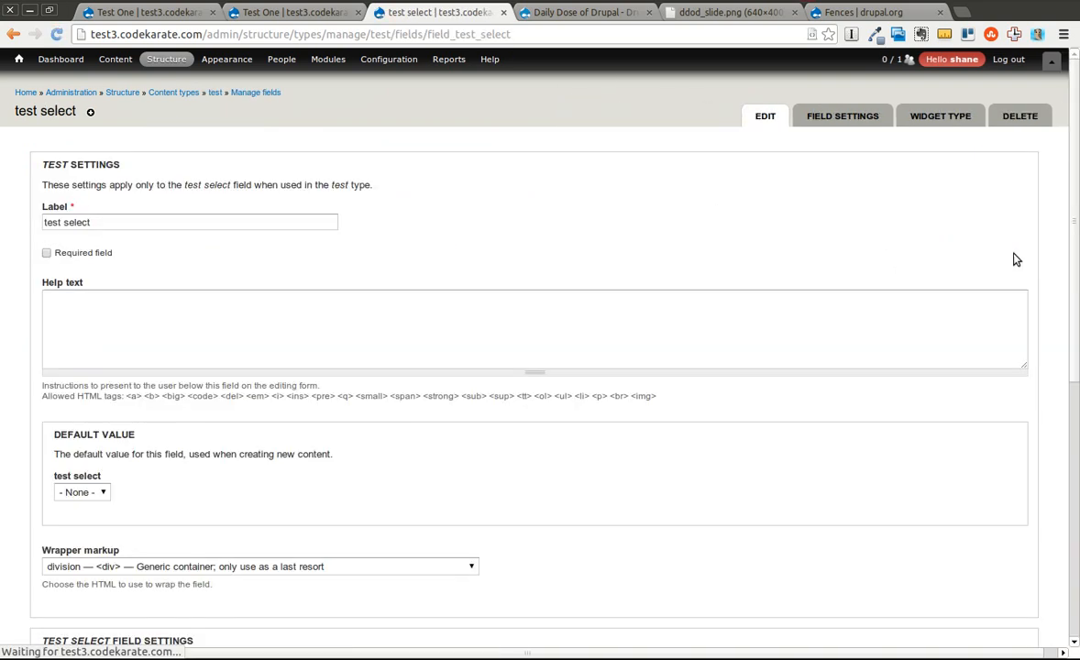
{"action": "mouse_move", "coordinate": [1075, 217]}
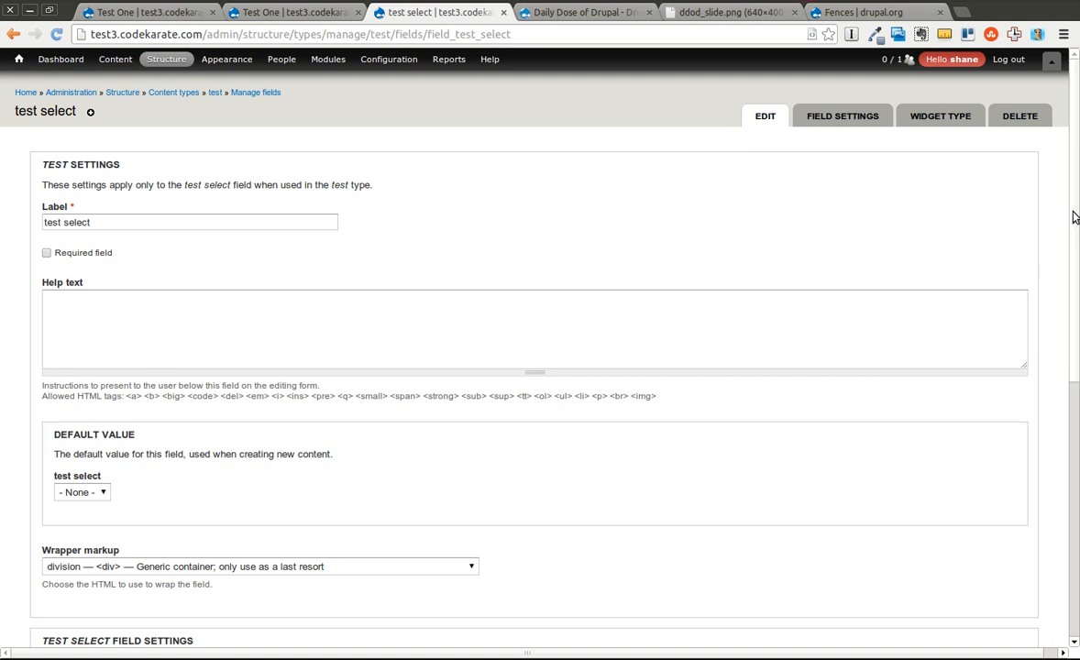
{"action": "scroll", "scroll_direction": "down", "scroll_amount": 3}
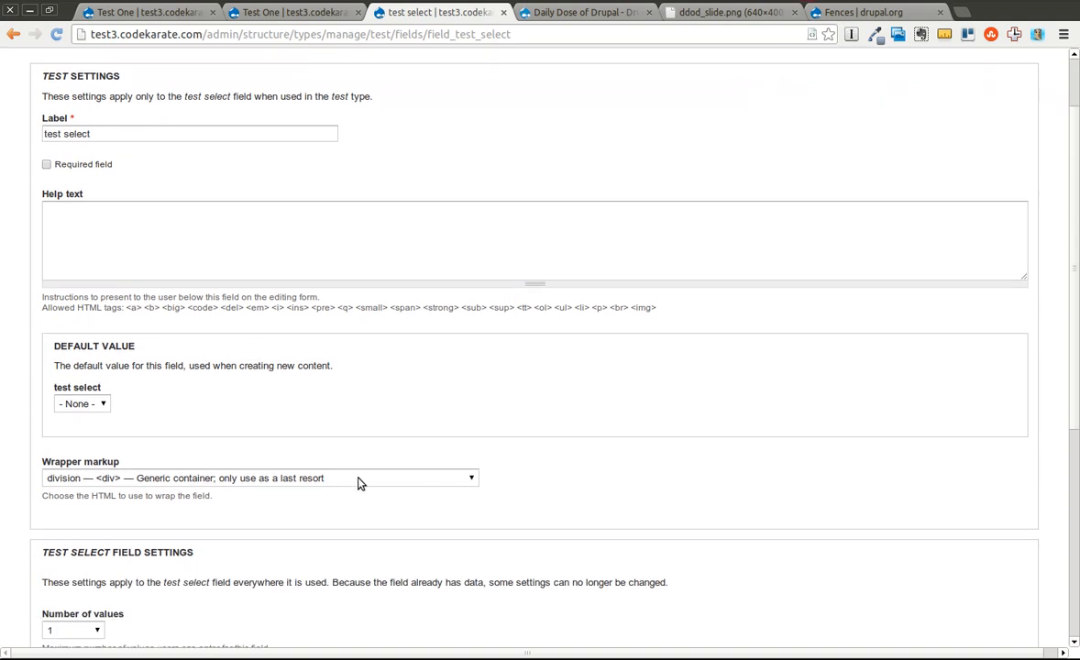
{"action": "double_click", "coordinate": [69, 462]}
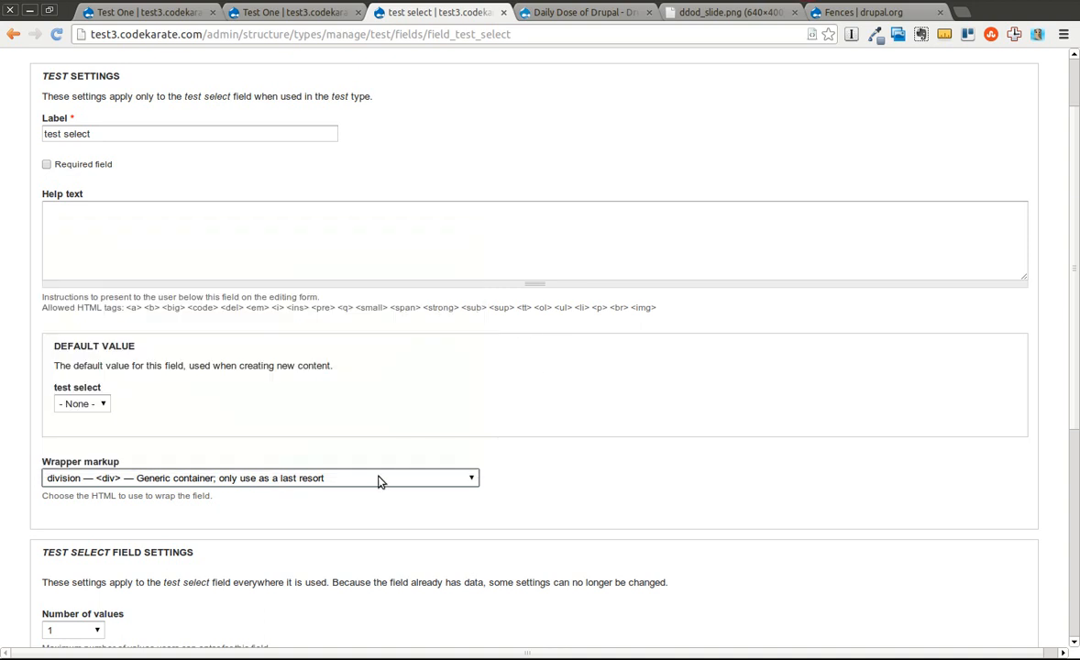
{"action": "left_click", "coordinate": [260, 476]}
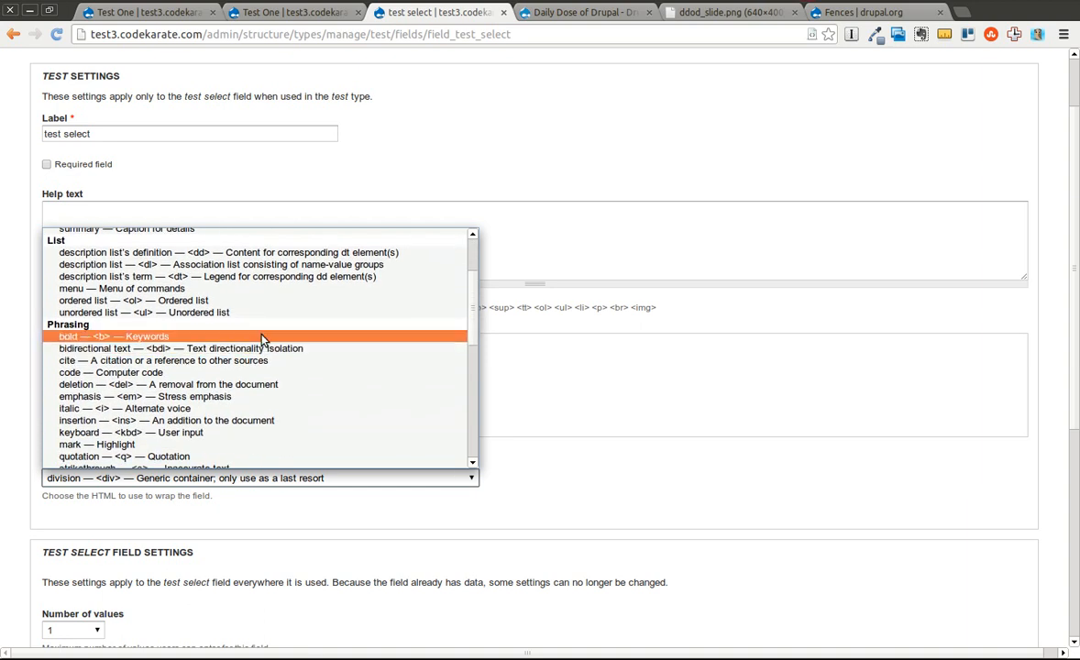
{"action": "left_click", "coordinate": [114, 338]}
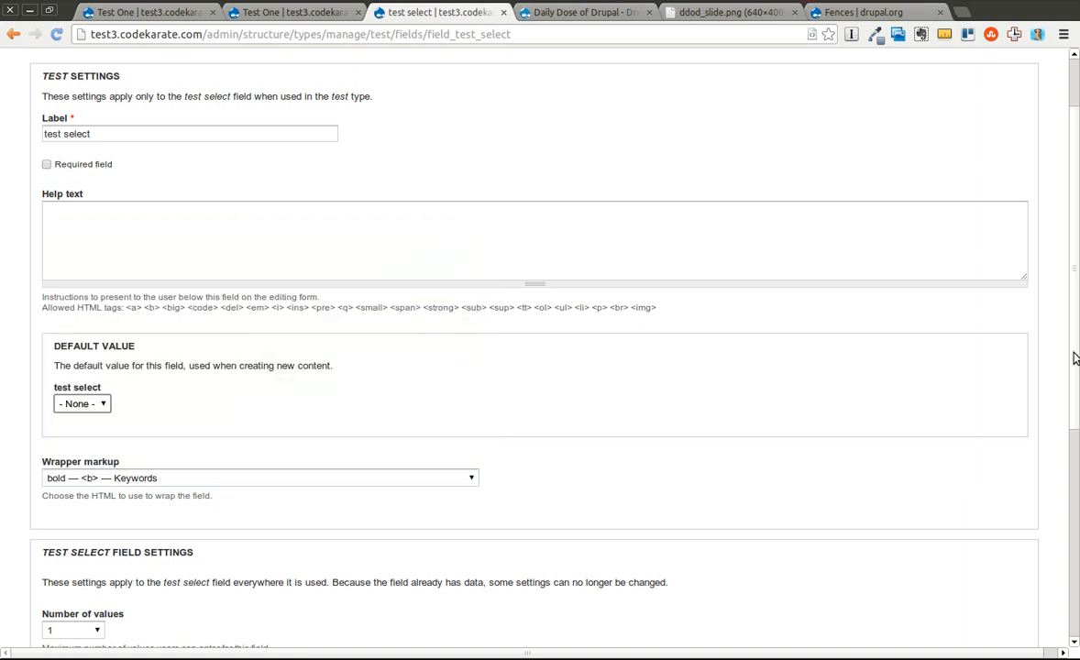
{"action": "scroll", "scroll_direction": "down", "scroll_amount": 3}
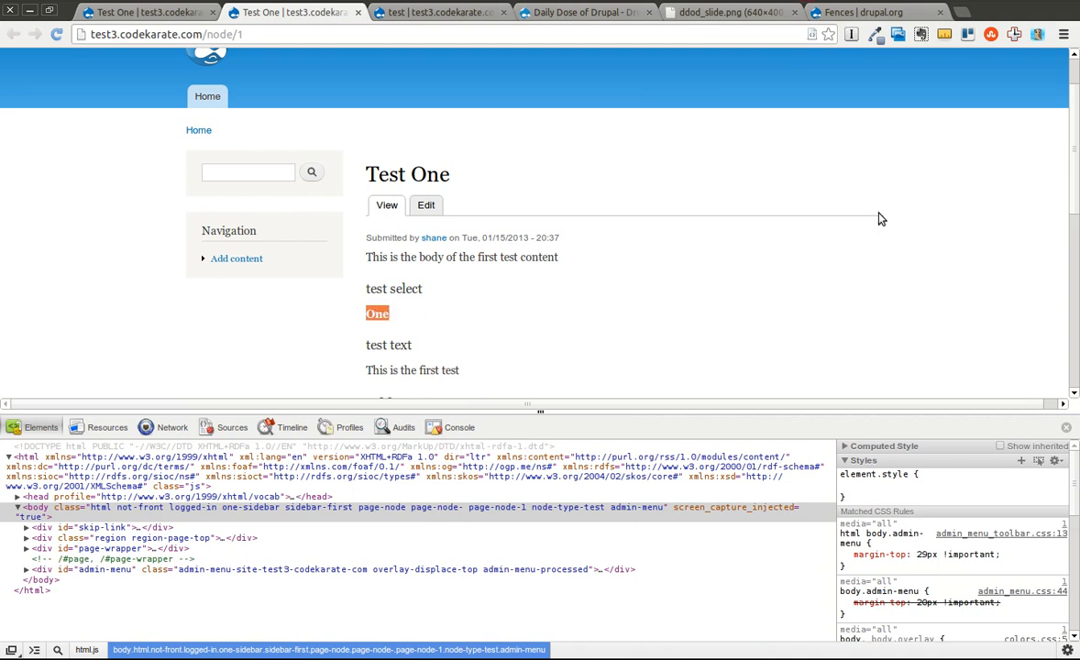
Step: Scroll the Test One page to check the test select value One wrapped in a <b> tag
{"action": "scroll", "scroll_direction": "down", "scroll_amount": 3}
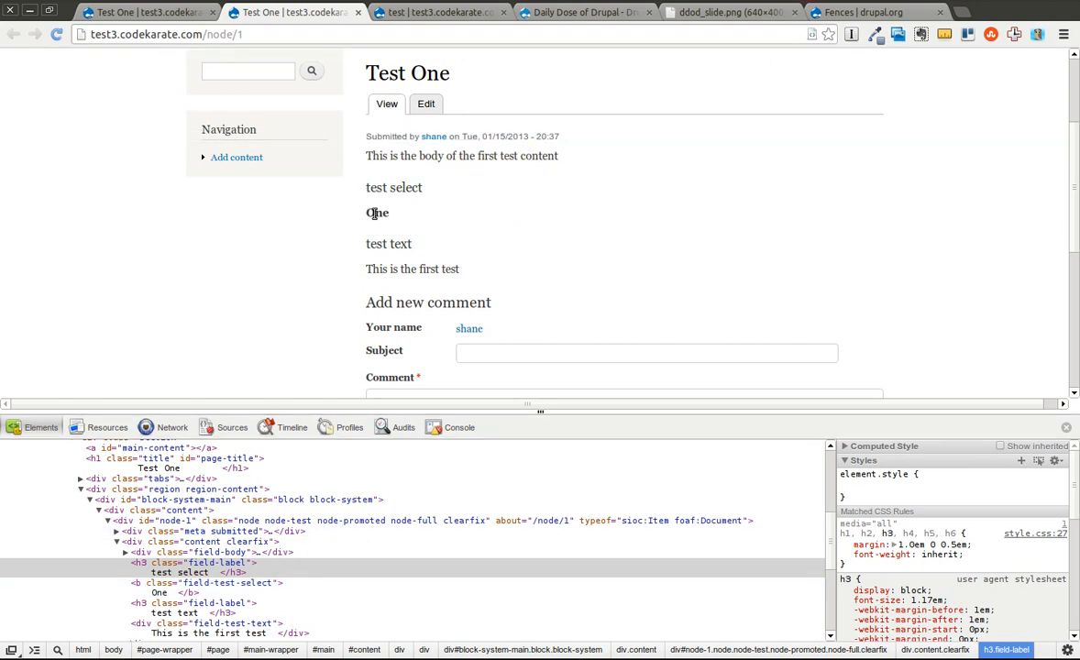
{"action": "mouse_move", "coordinate": [143, 561]}
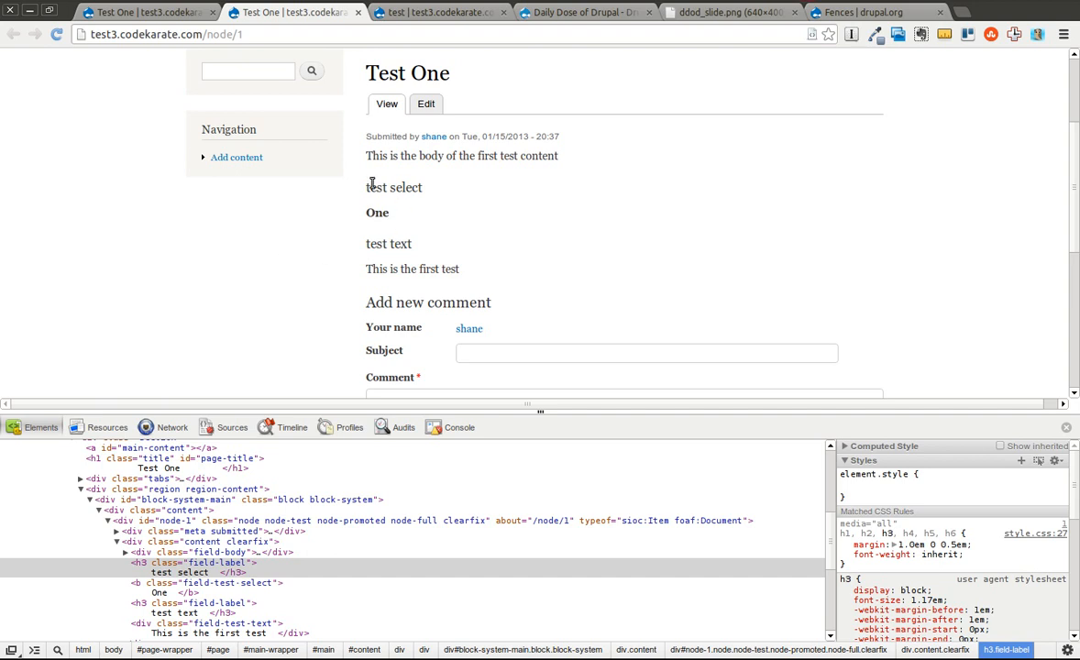
{"action": "mouse_move", "coordinate": [735, 396]}
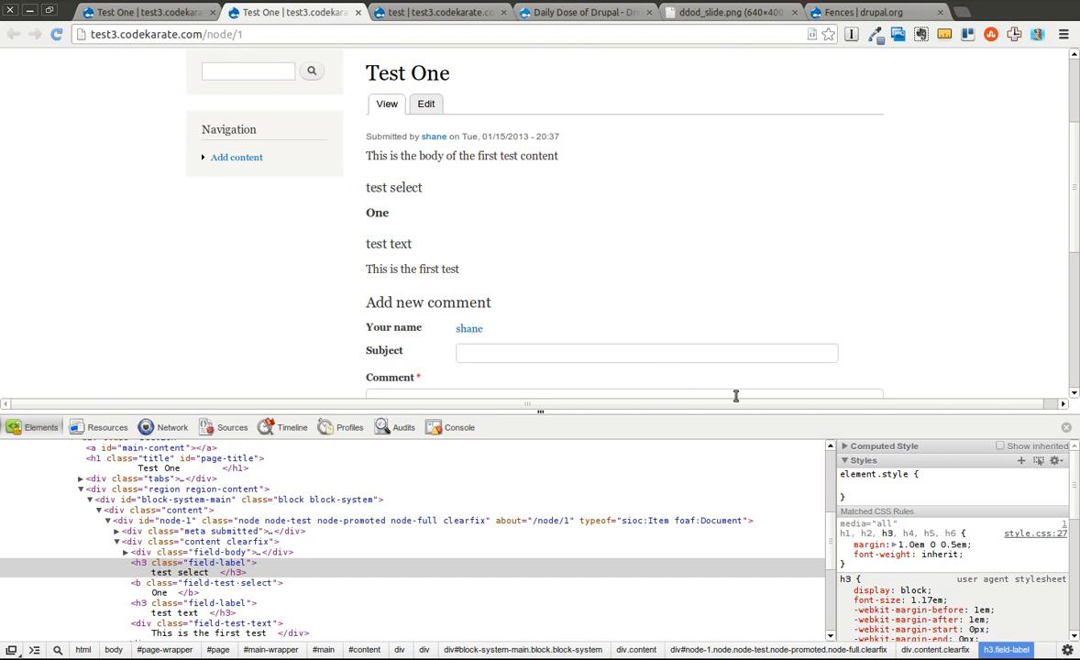
{"action": "mouse_move", "coordinate": [499, 243]}
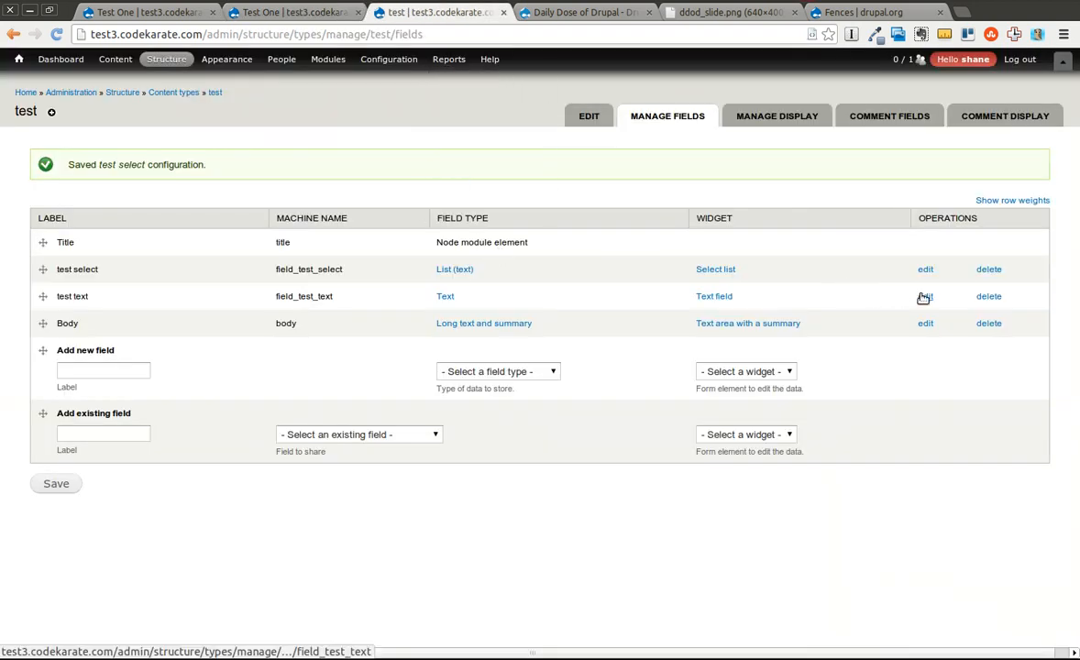
Step: Set the test text field's wrapper markup to paragraph (<p>), save, and return to Test One
{"action": "left_click", "coordinate": [924, 297]}
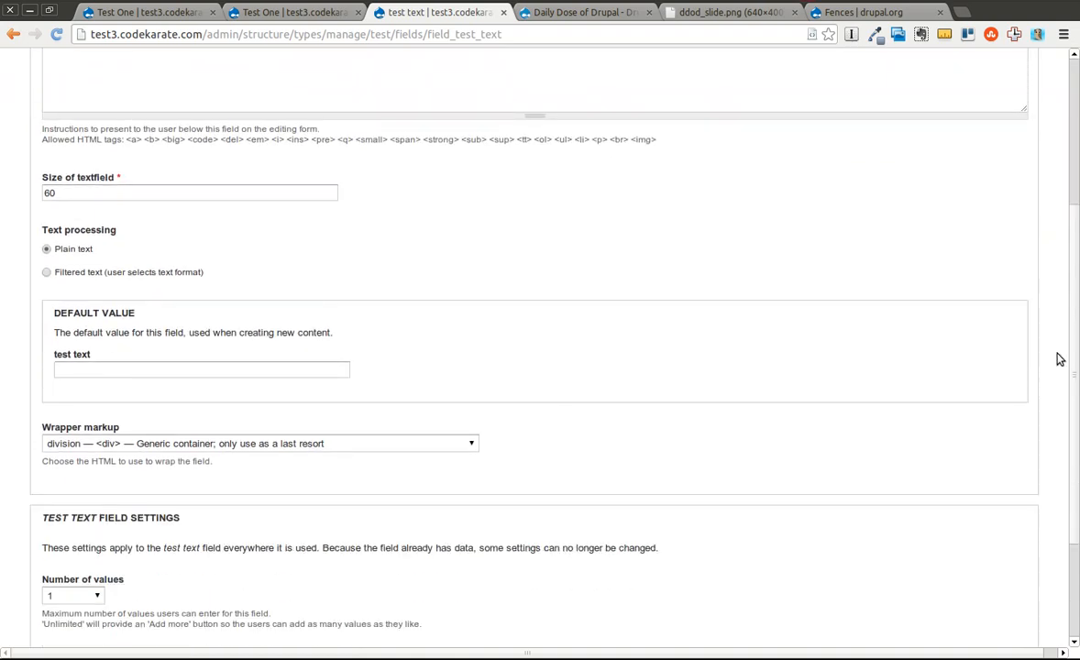
{"action": "left_click", "coordinate": [261, 442]}
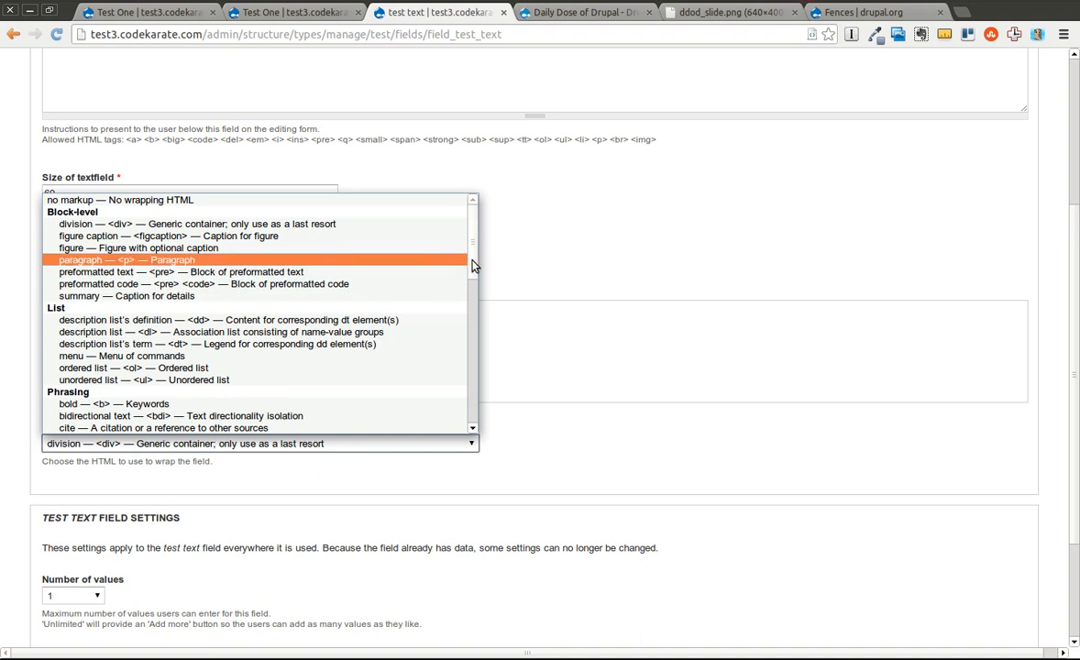
{"action": "scroll", "scroll_direction": "down", "scroll_amount": 3}
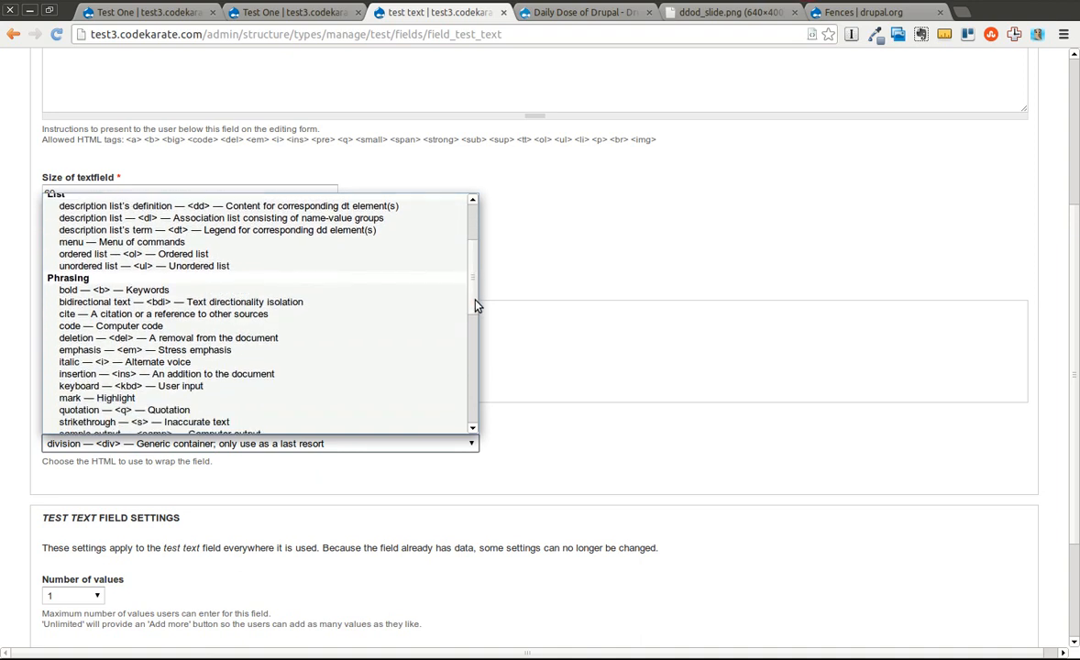
{"action": "scroll", "scroll_direction": "down", "scroll_amount": 3}
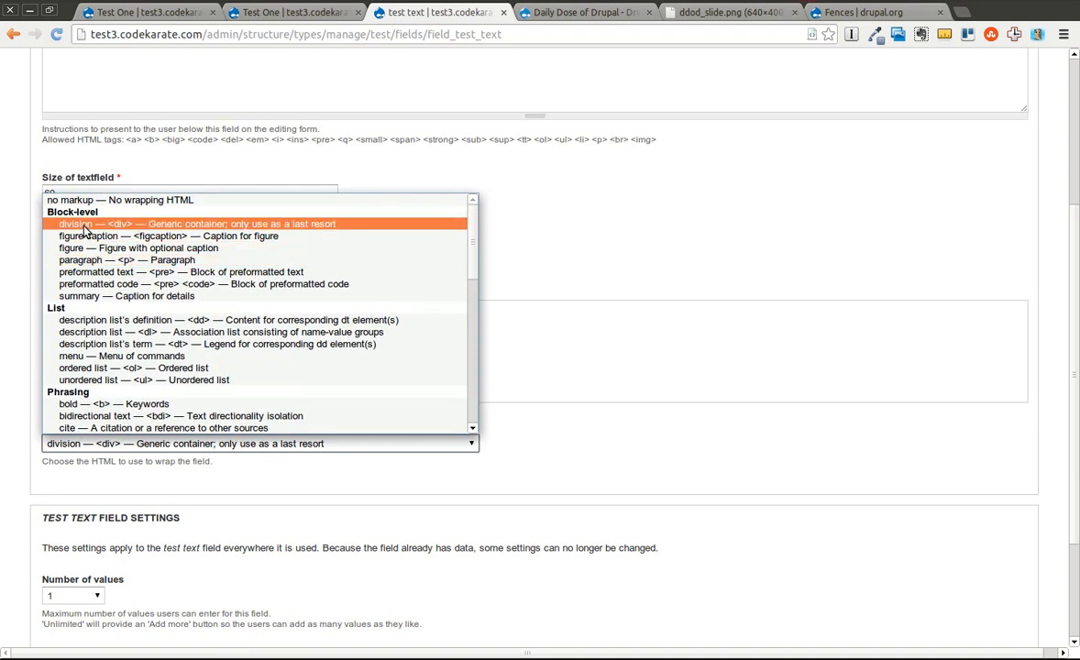
{"action": "mouse_move", "coordinate": [138, 282]}
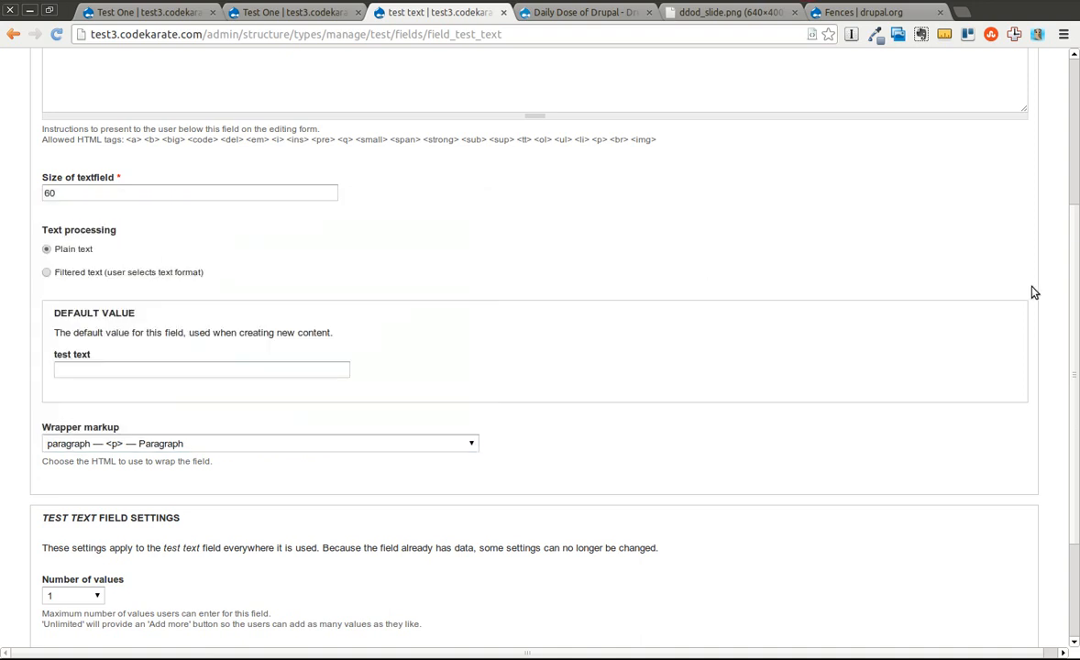
{"action": "scroll", "scroll_direction": "down", "scroll_amount": 3}
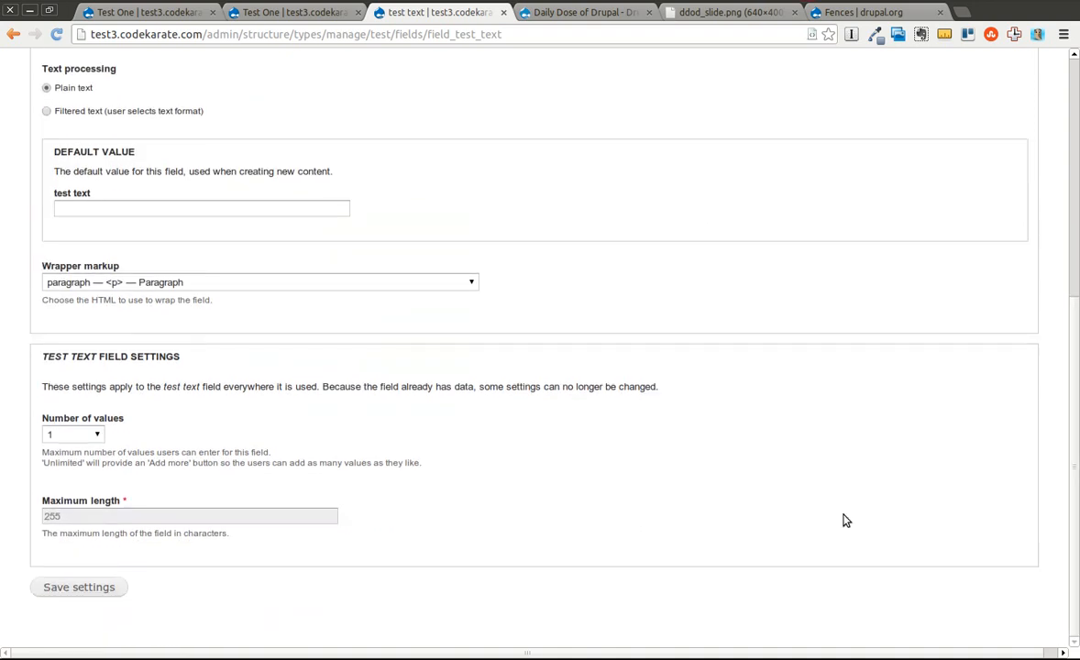
{"action": "left_click", "coordinate": [78, 587]}
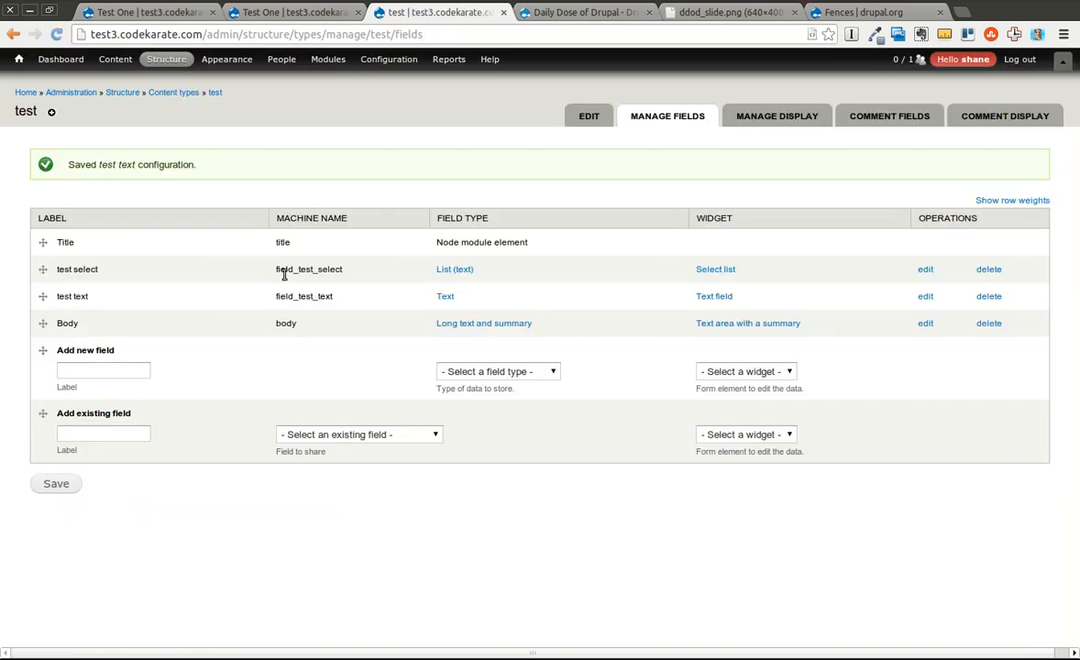
{"action": "left_click", "coordinate": [147, 11]}
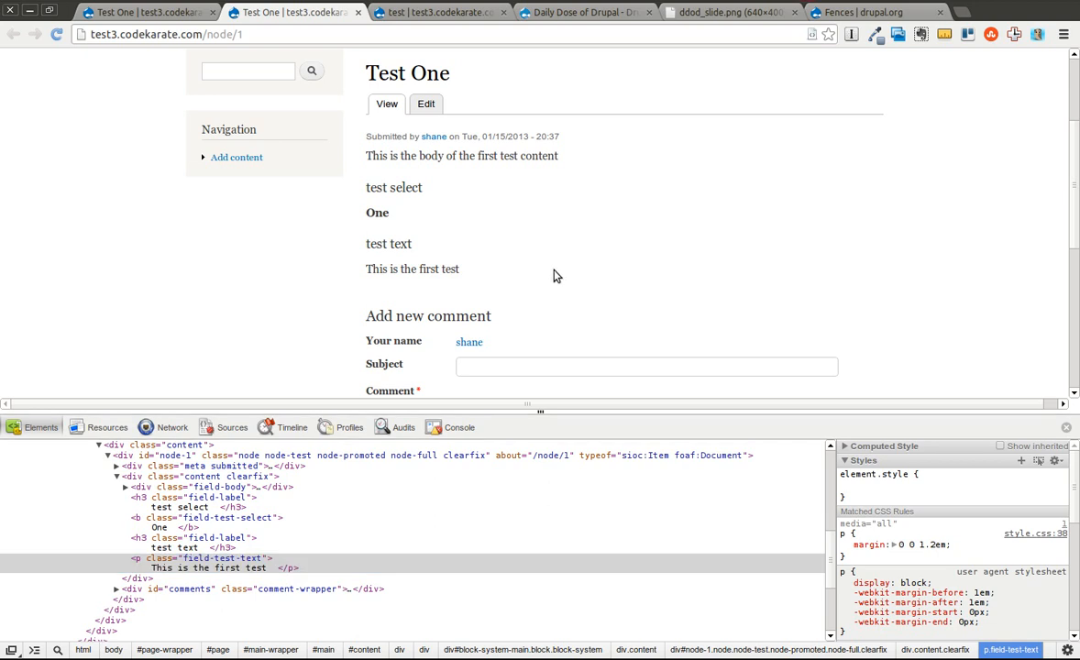
{"action": "mouse_move", "coordinate": [475, 281]}
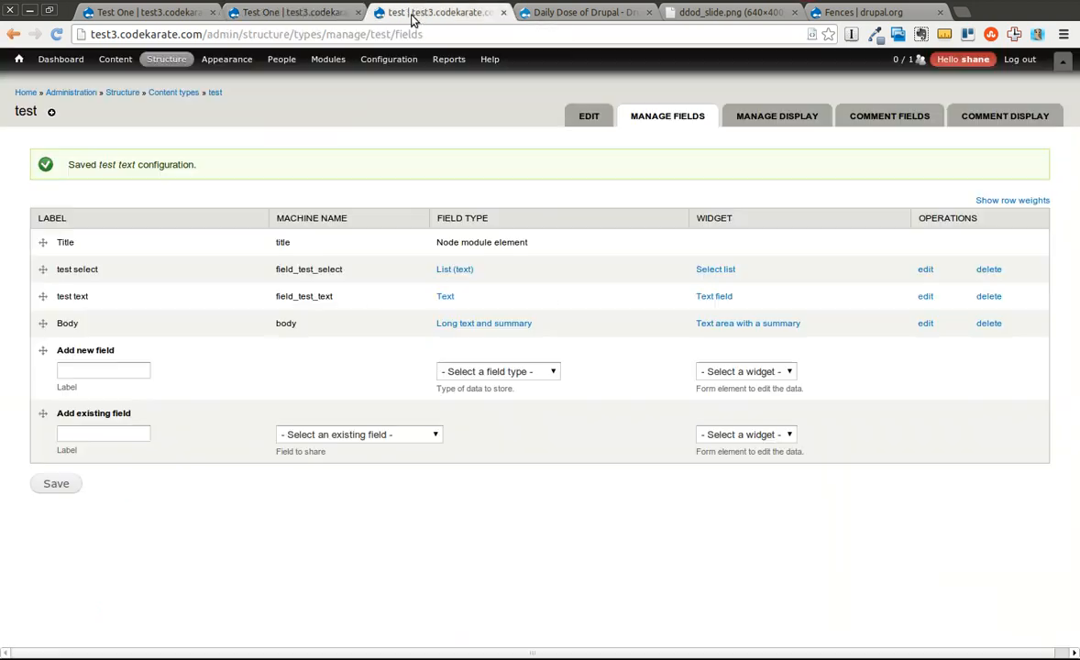
{"action": "mouse_move", "coordinate": [924, 297]}
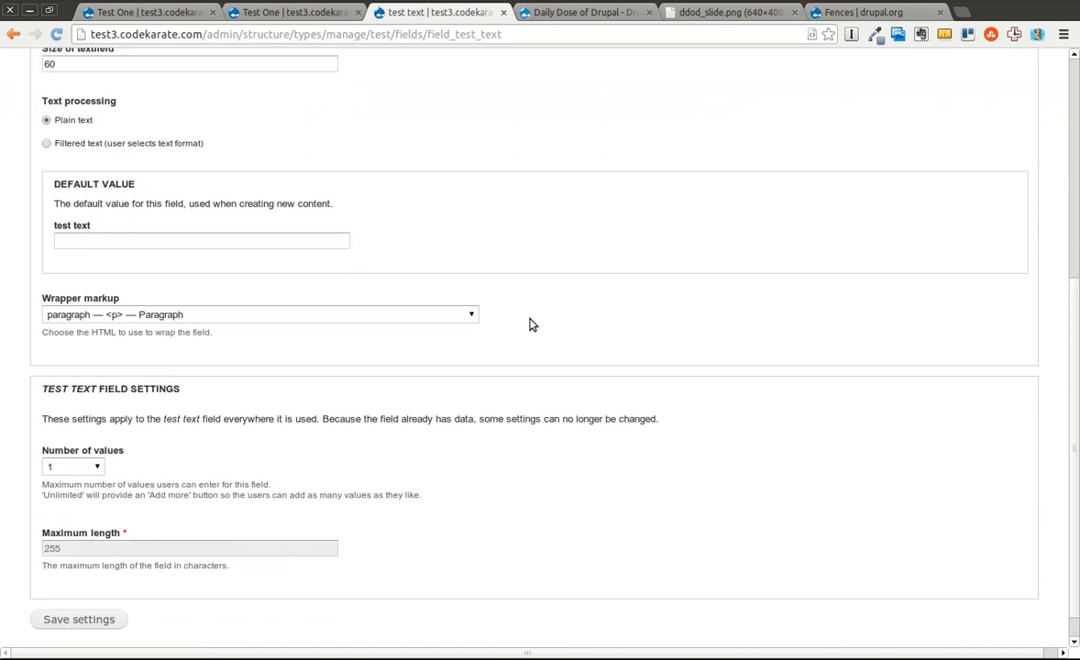
{"action": "mouse_move", "coordinate": [676, 325]}
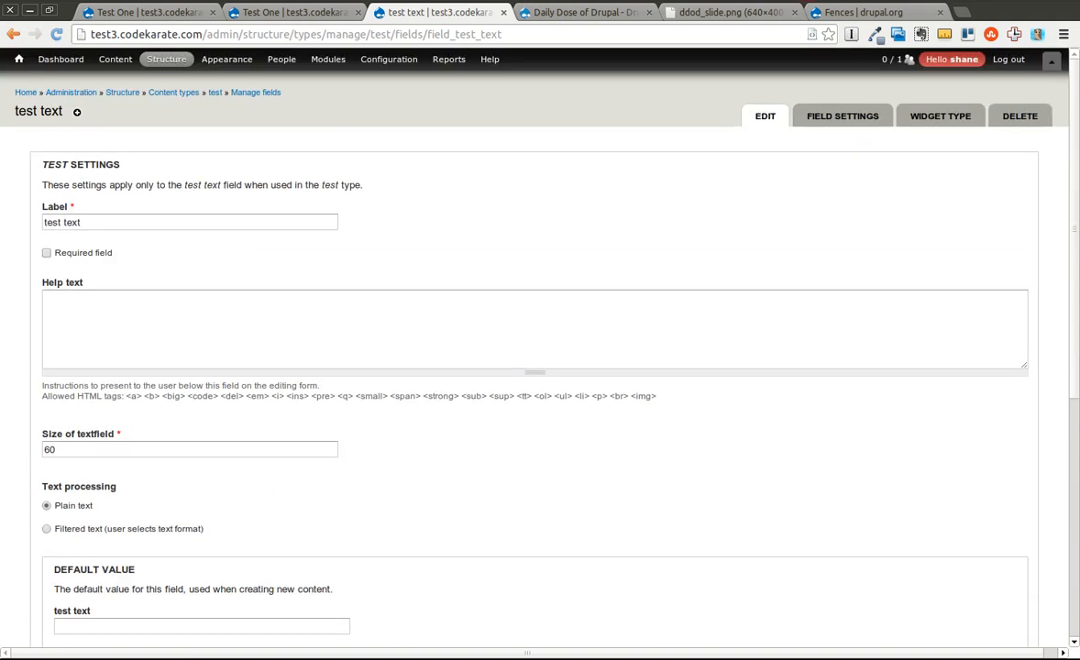
{"action": "mouse_move", "coordinate": [580, 62]}
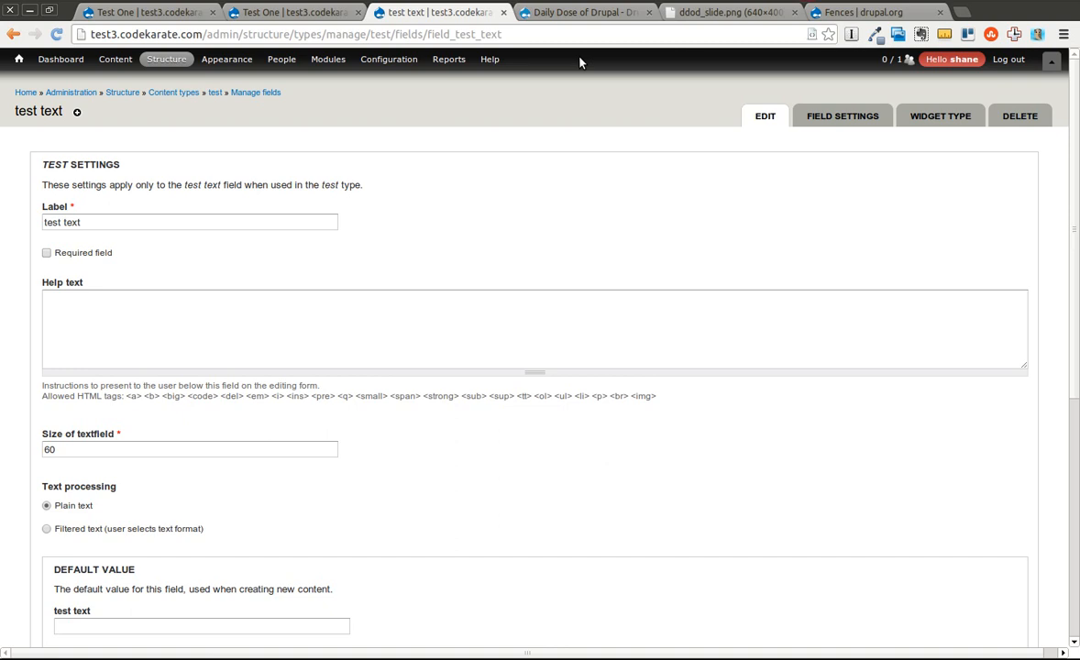
{"action": "mouse_move", "coordinate": [528, 111]}
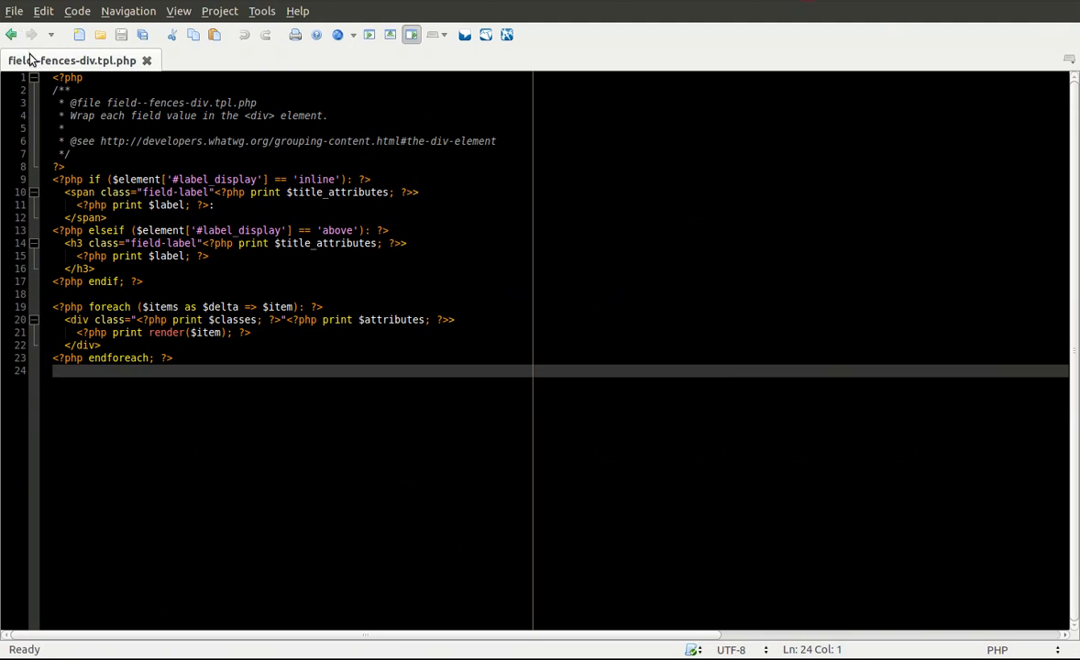
{"action": "left_click", "coordinate": [15, 11]}
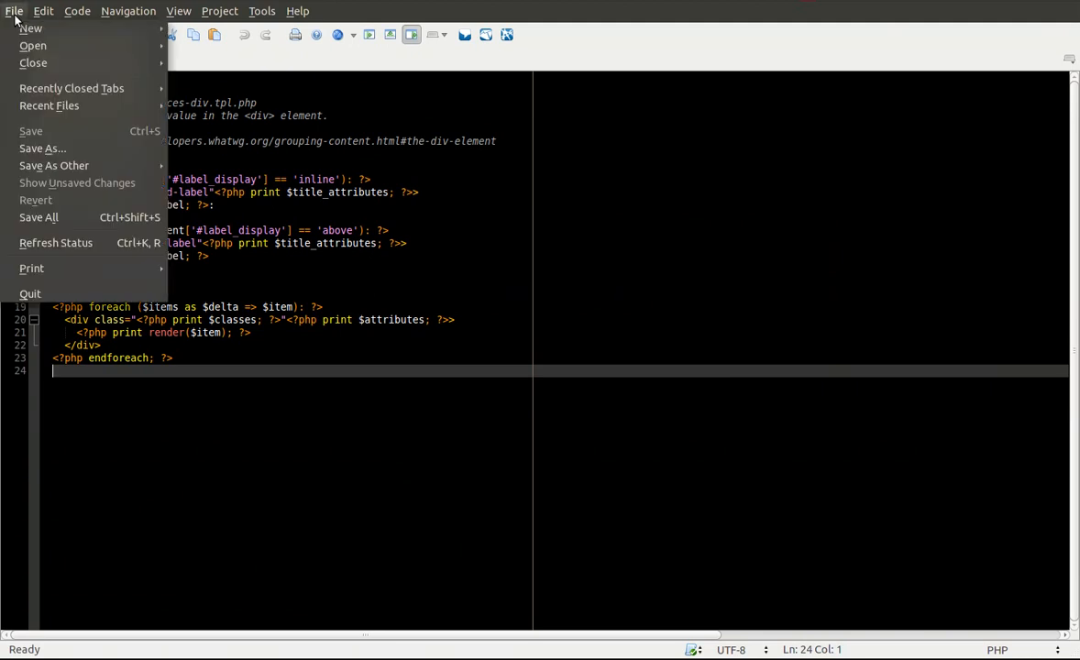
{"action": "left_click", "coordinate": [33, 44]}
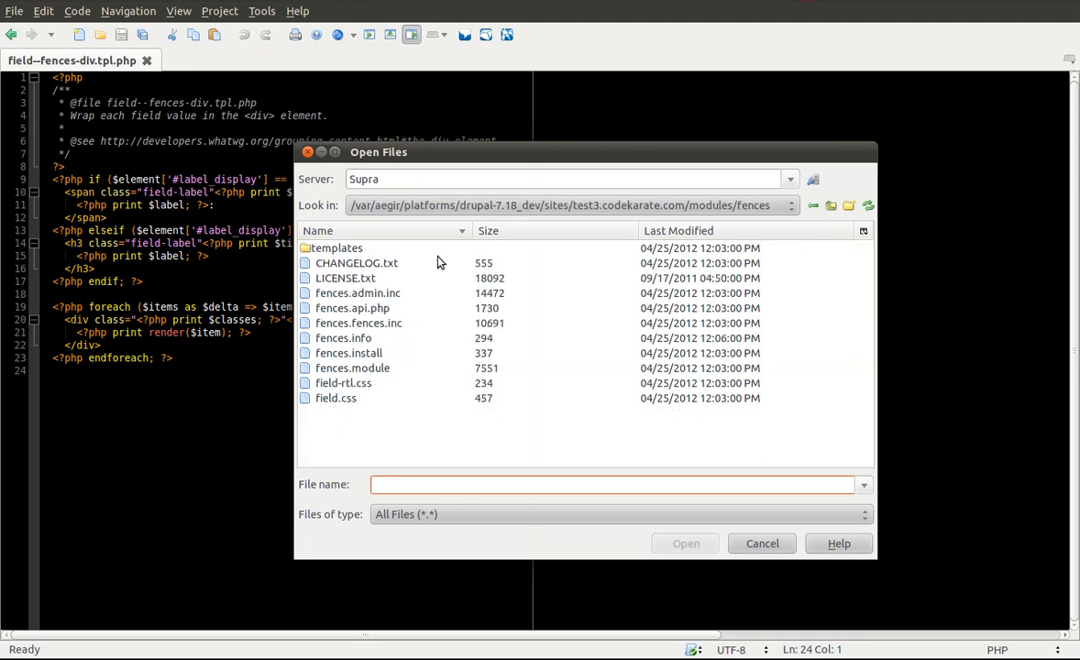
{"action": "mouse_move", "coordinate": [547, 363]}
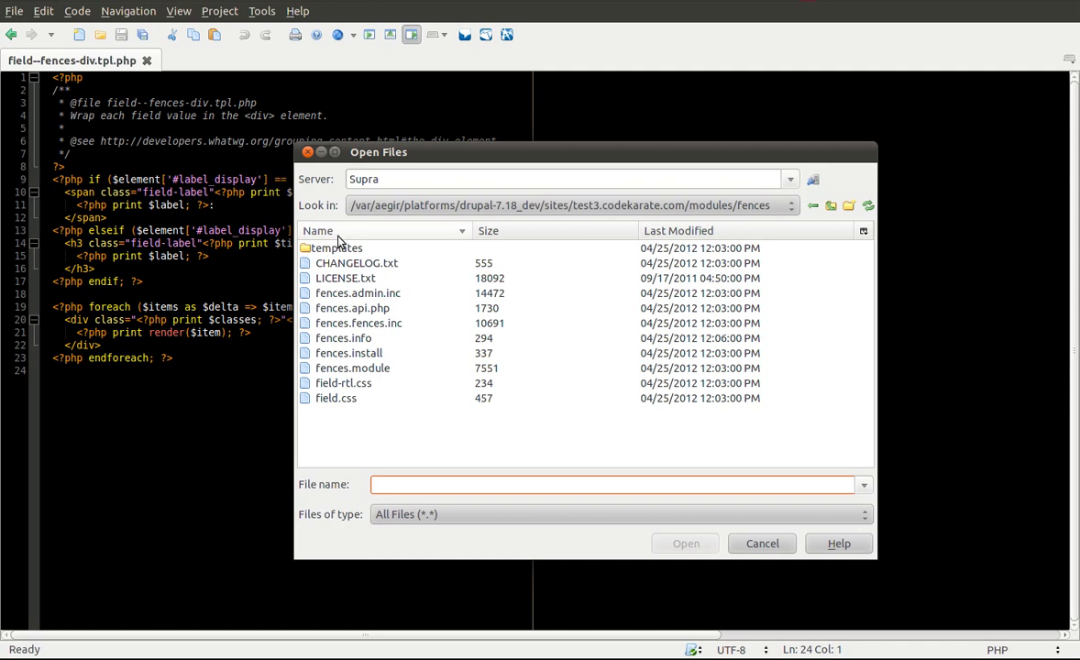
{"action": "double_click", "coordinate": [337, 247]}
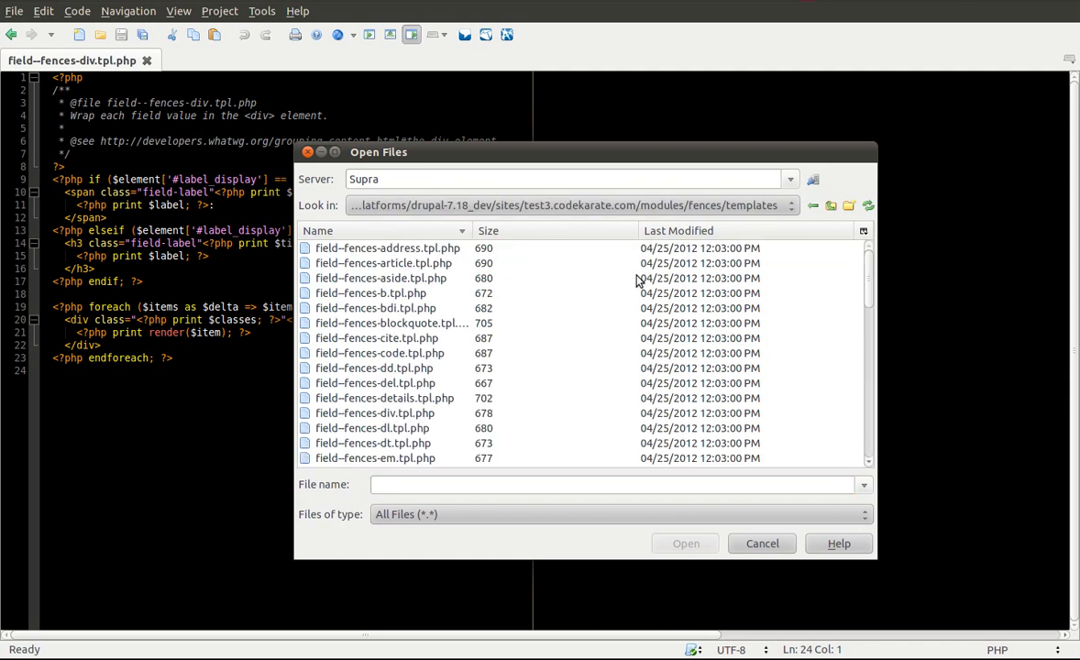
{"action": "scroll", "scroll_direction": "down", "scroll_amount": 3}
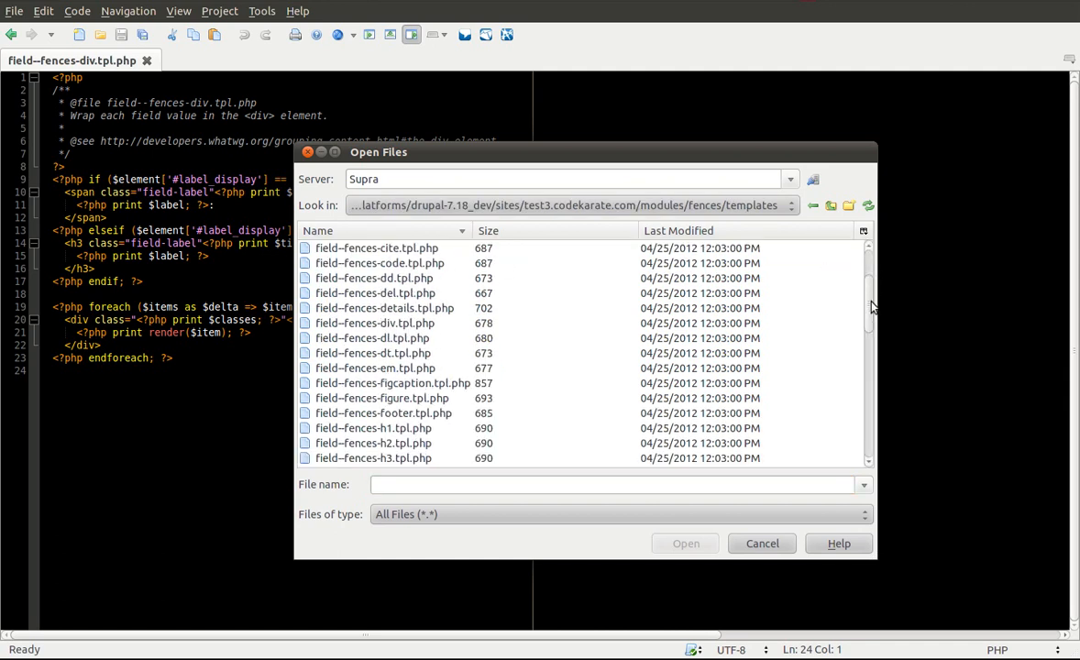
{"action": "scroll", "scroll_direction": "down", "scroll_amount": 3}
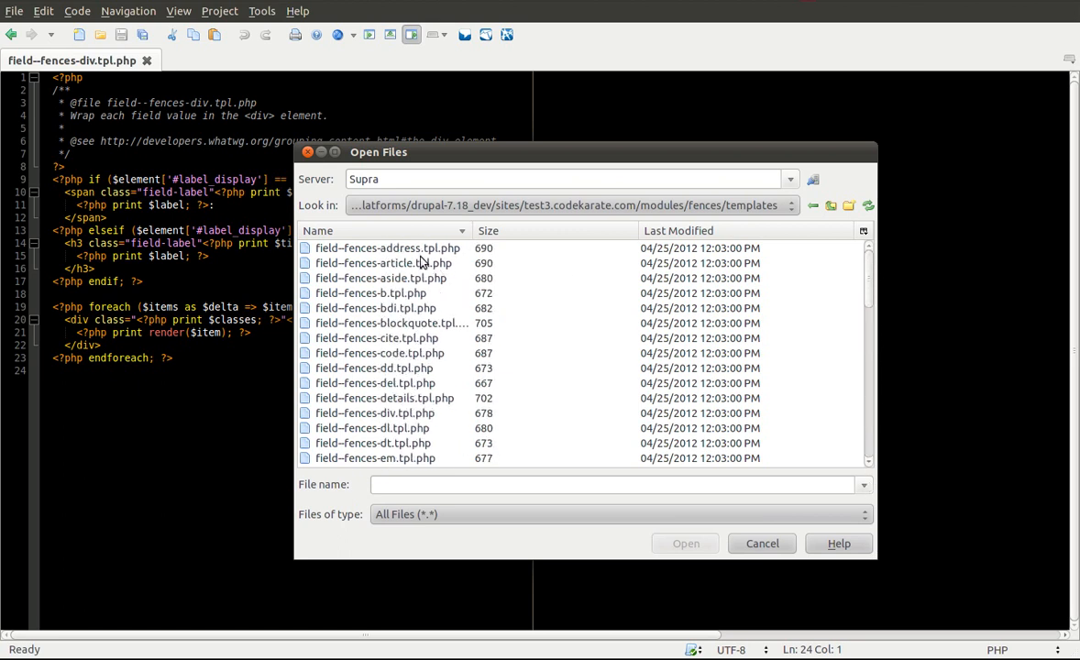
{"action": "mouse_move", "coordinate": [410, 321]}
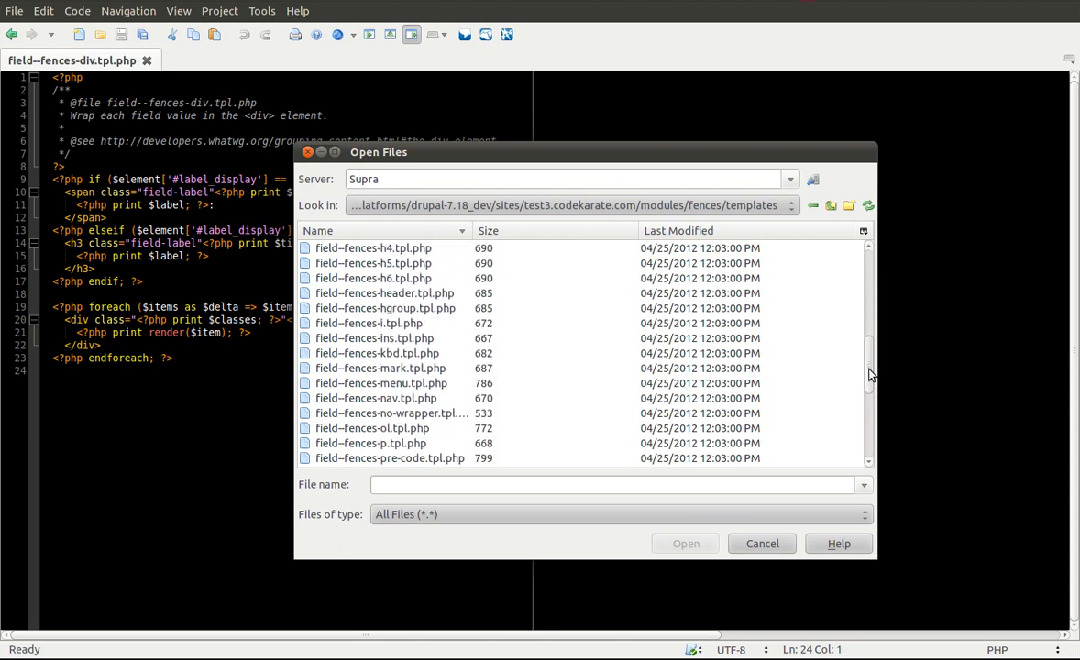
{"action": "left_click", "coordinate": [763, 542]}
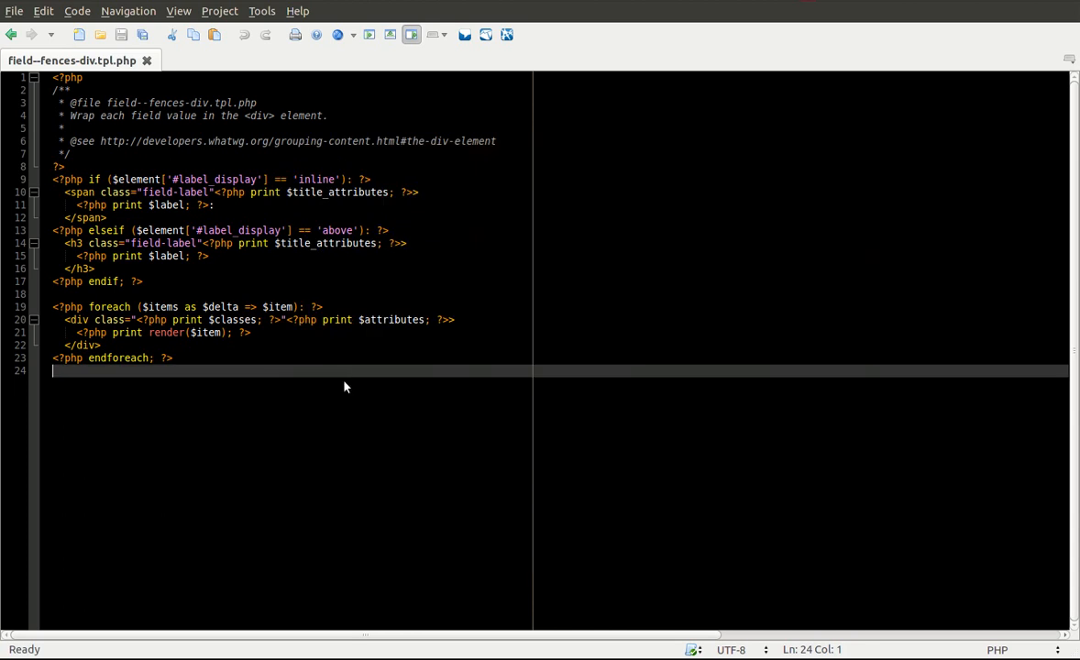
Step: Open field--fences-p.tpl.php and point out its inline label span markup
{"action": "left_click", "coordinate": [207, 60]}
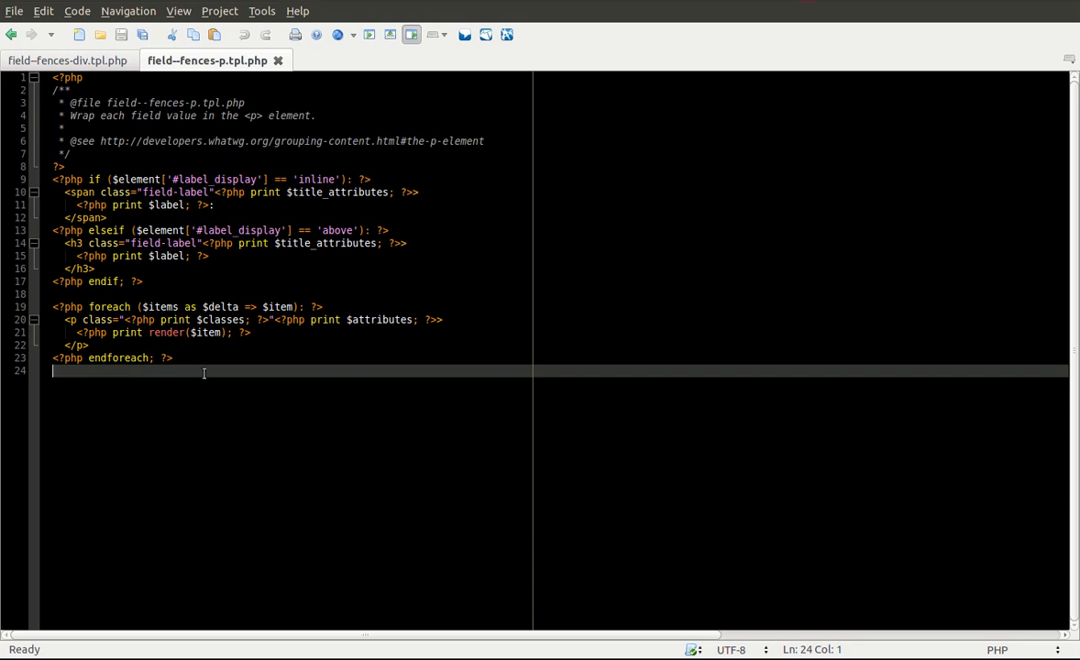
{"action": "mouse_move", "coordinate": [194, 365]}
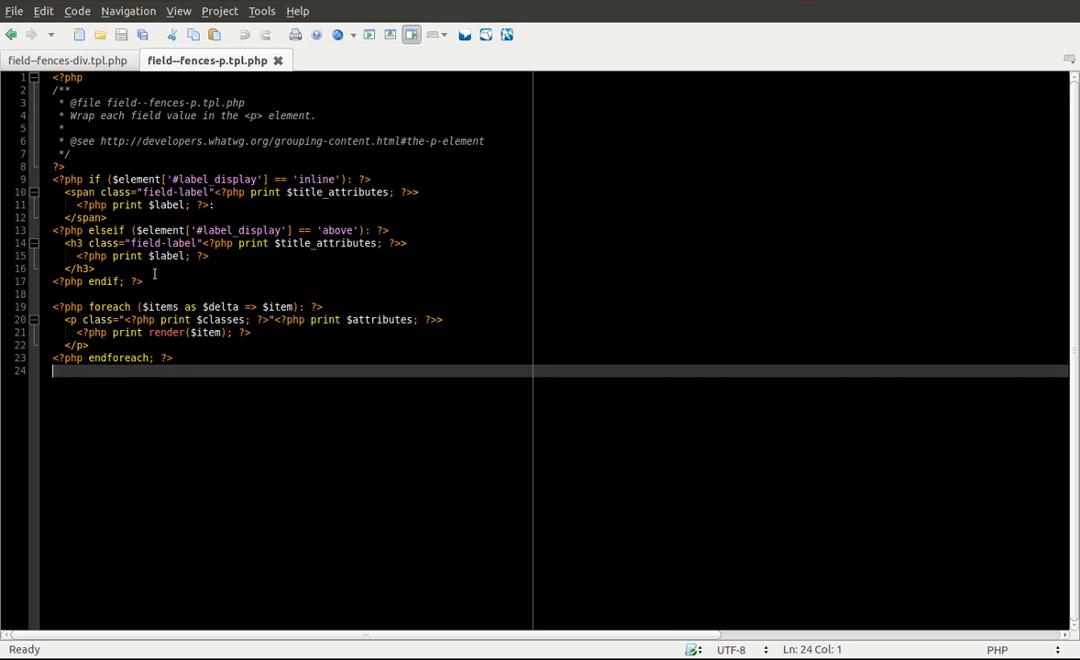
{"action": "left_click", "coordinate": [96, 268]}
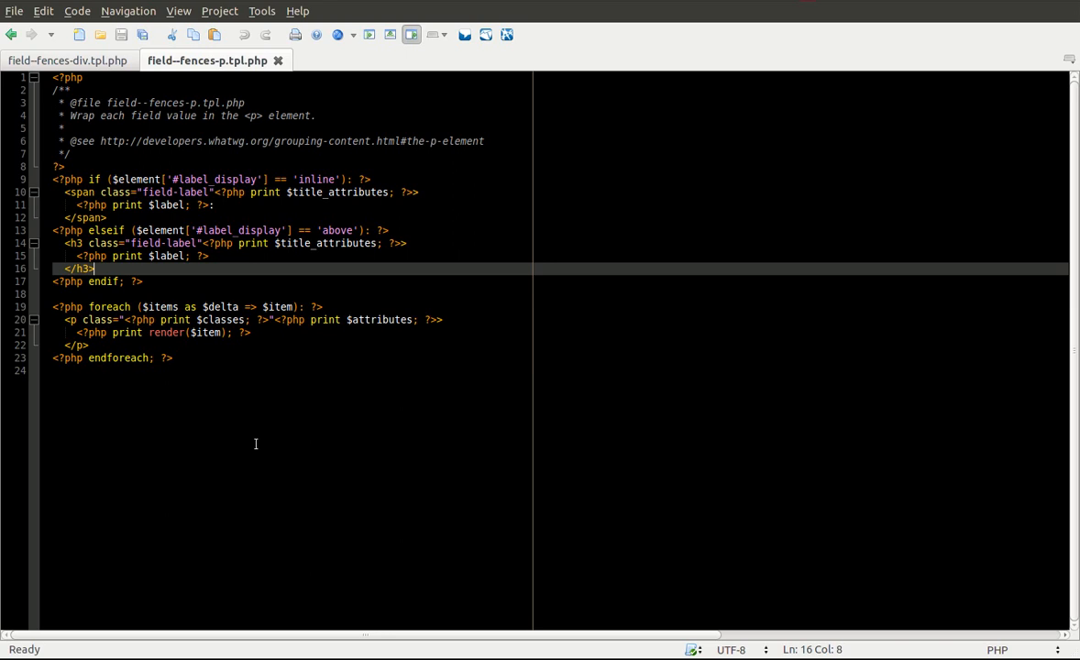
{"action": "mouse_move", "coordinate": [223, 357]}
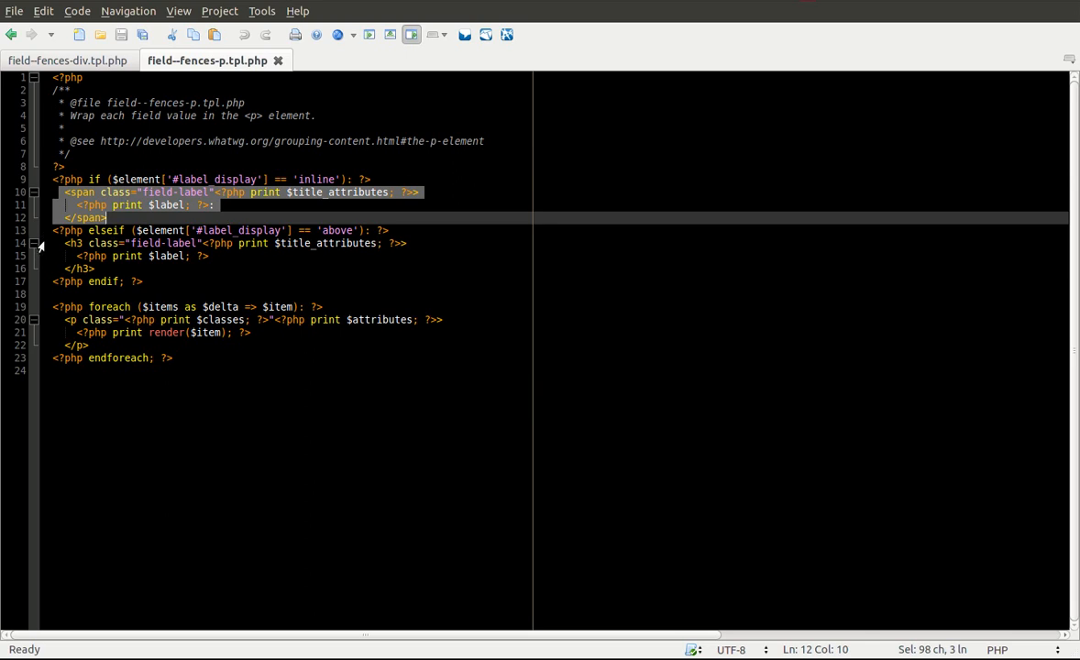
{"action": "left_click", "coordinate": [151, 283]}
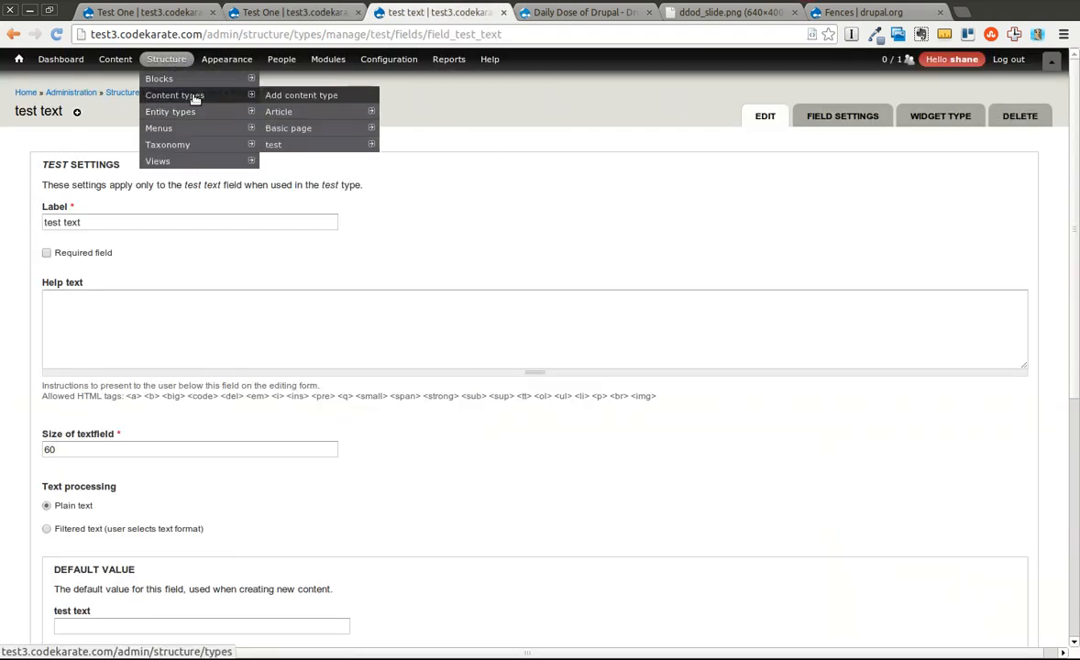
{"action": "mouse_move", "coordinate": [273, 143]}
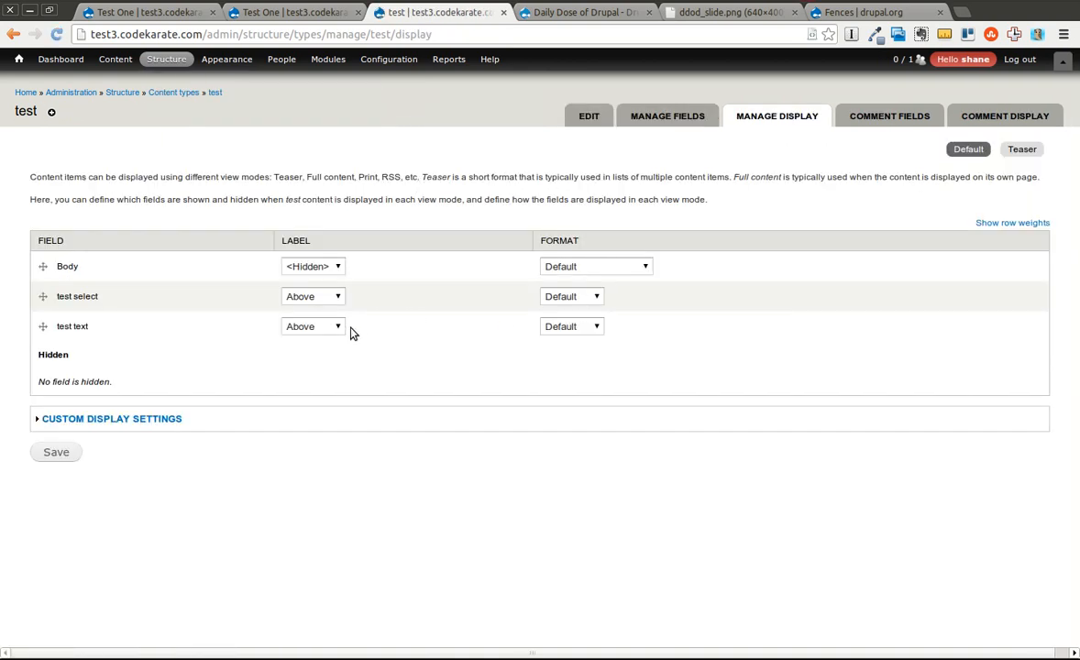
Step: Choose the Label display position for the test text field
{"action": "left_click", "coordinate": [312, 297]}
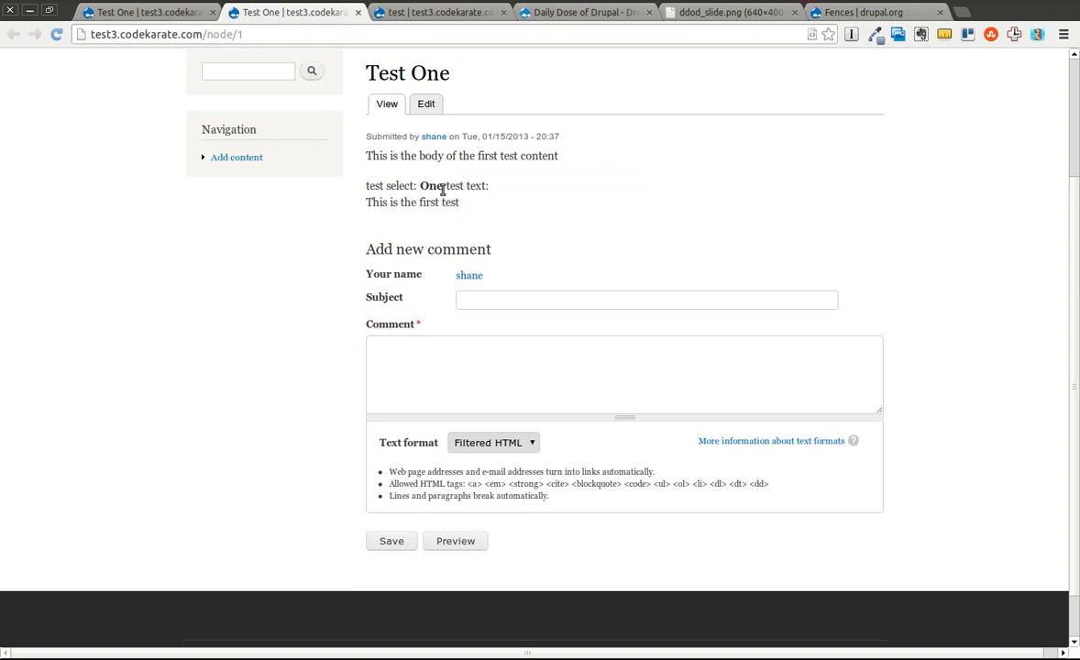
{"action": "mouse_move", "coordinate": [382, 182]}
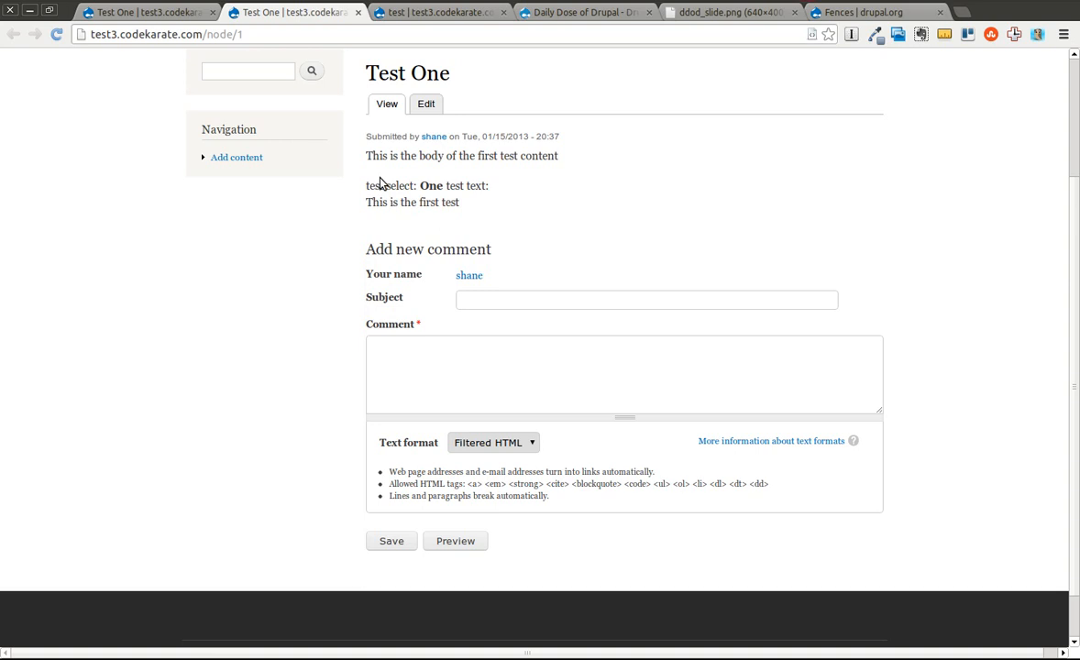
{"action": "mouse_move", "coordinate": [484, 216]}
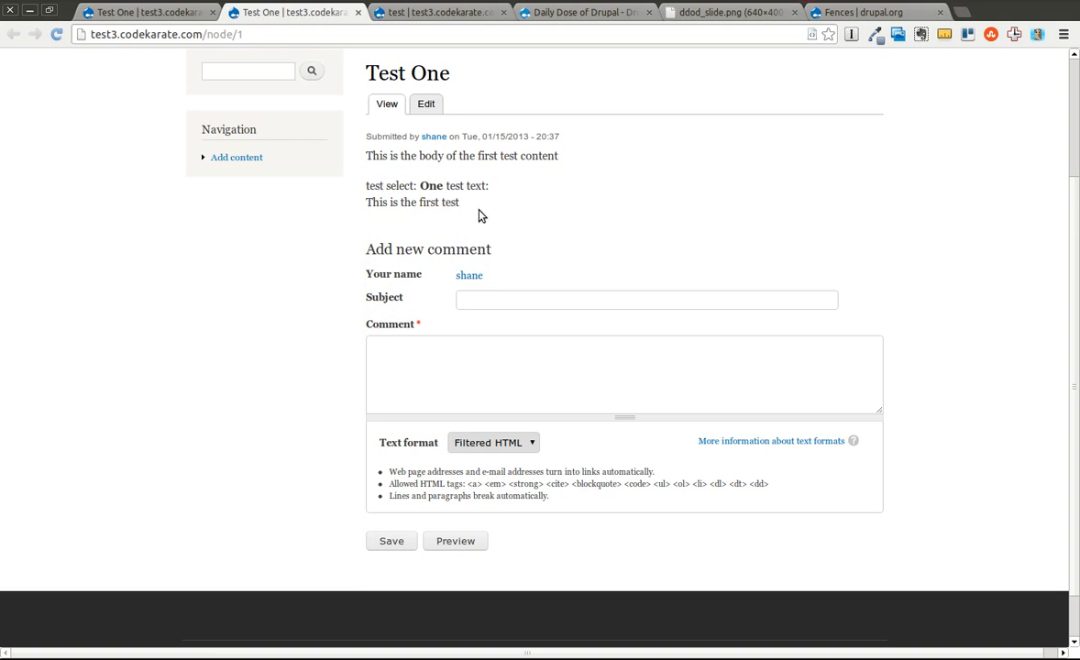
{"action": "mouse_move", "coordinate": [468, 224]}
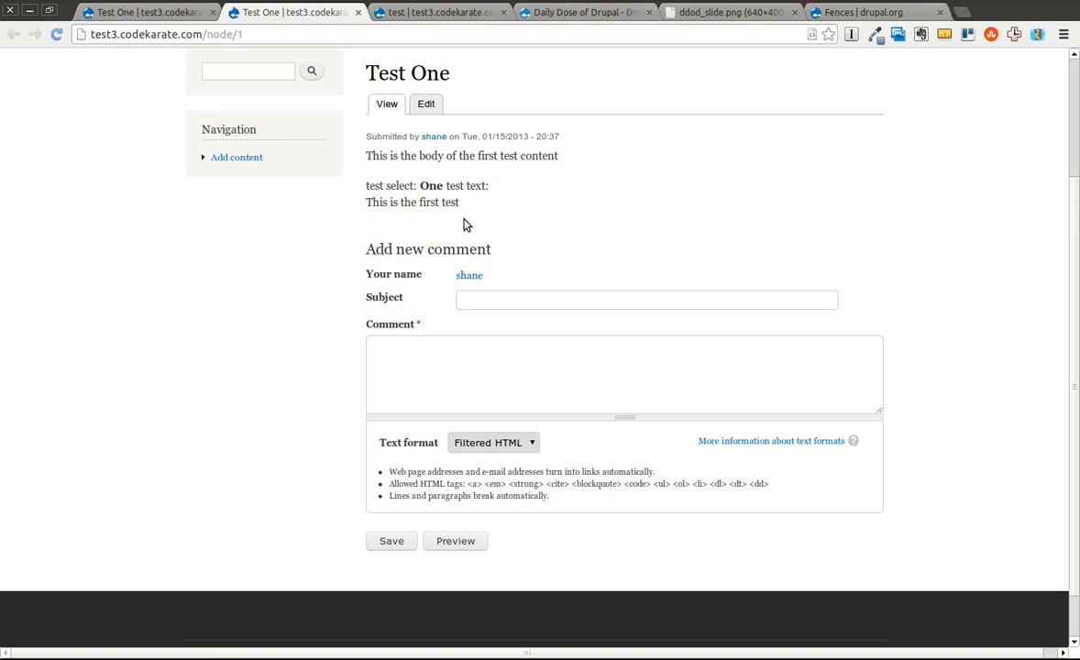
{"action": "mouse_move", "coordinate": [470, 227]}
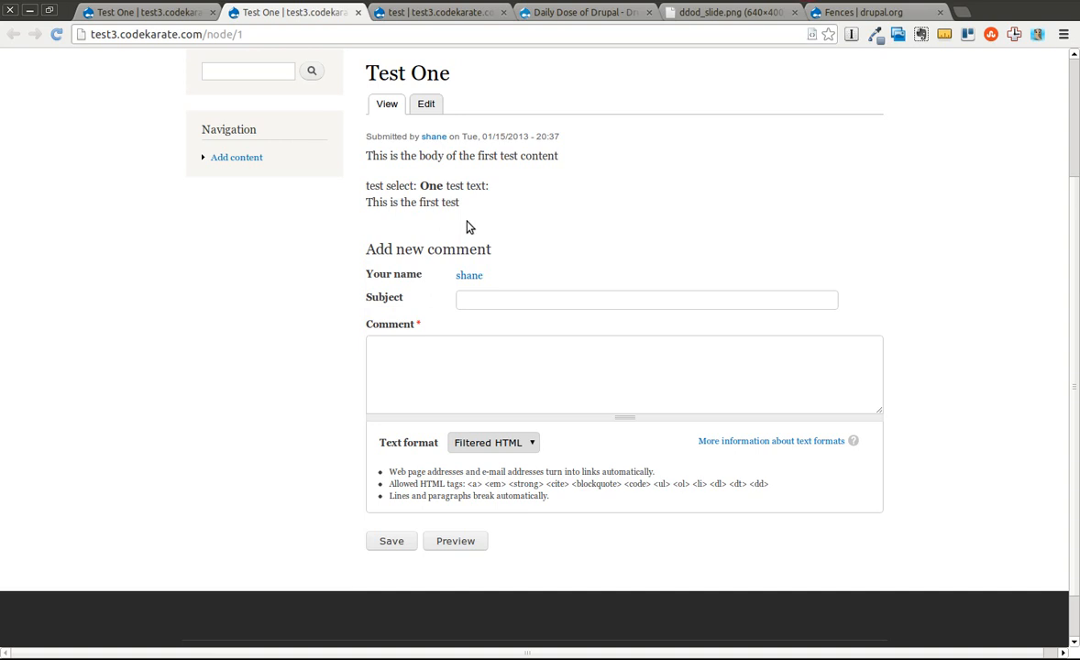
{"action": "mouse_move", "coordinate": [371, 193]}
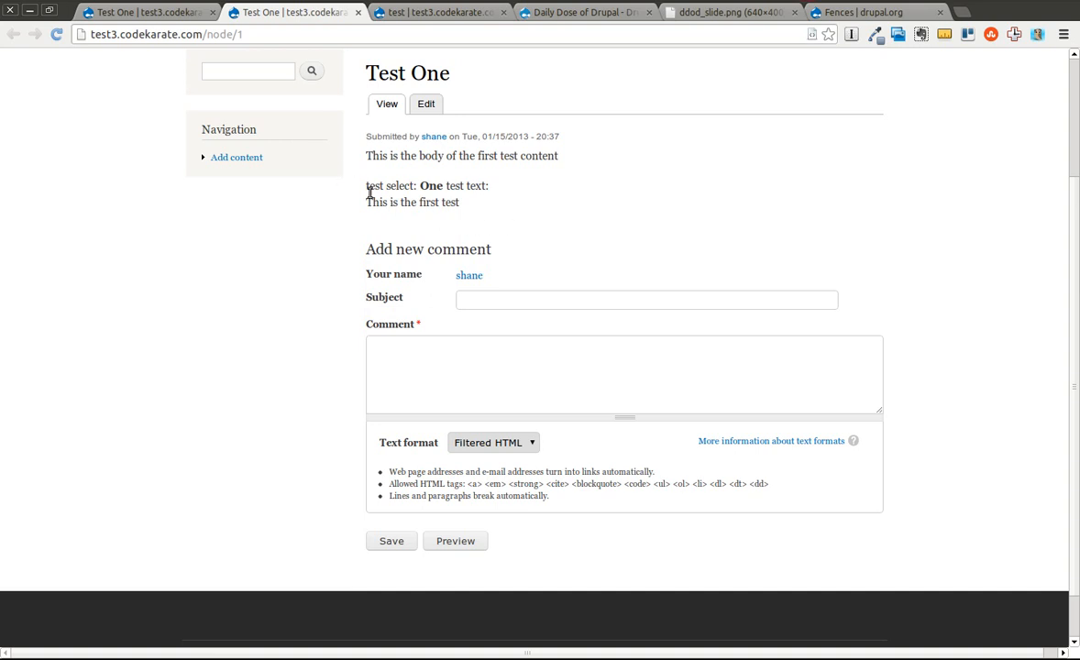
{"action": "mouse_move", "coordinate": [507, 231]}
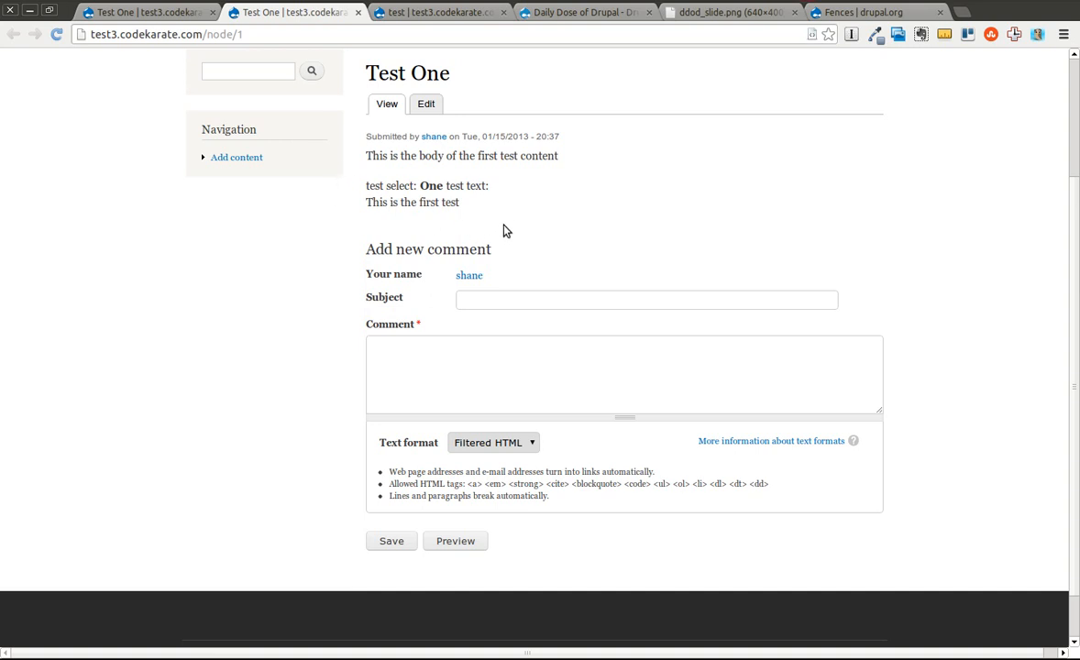
{"action": "mouse_move", "coordinate": [477, 227]}
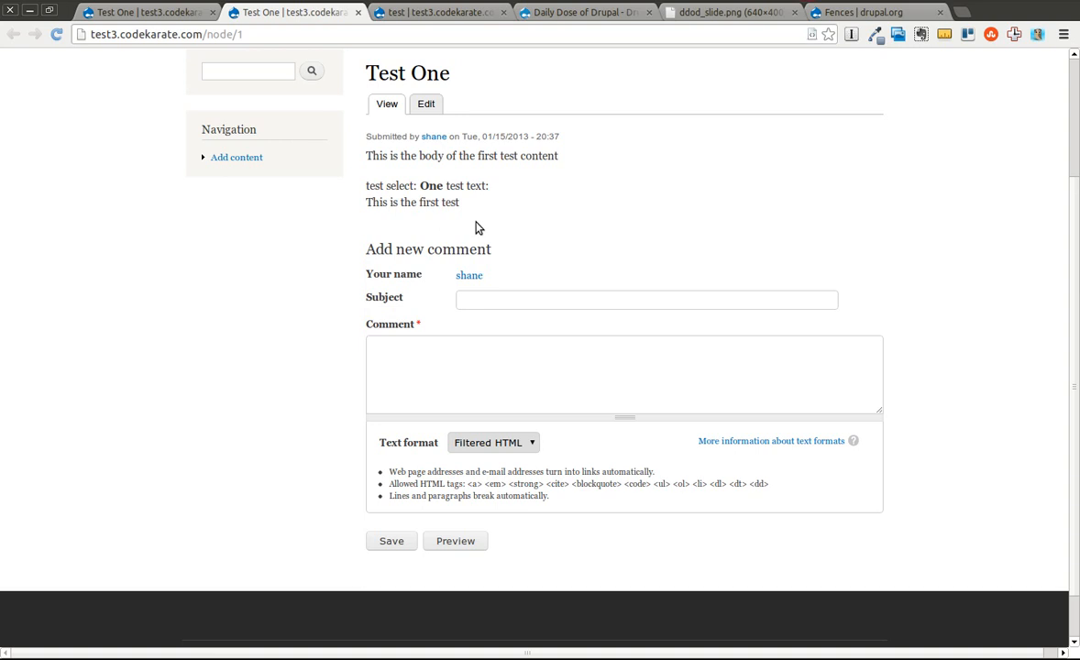
{"action": "mouse_move", "coordinate": [477, 213]}
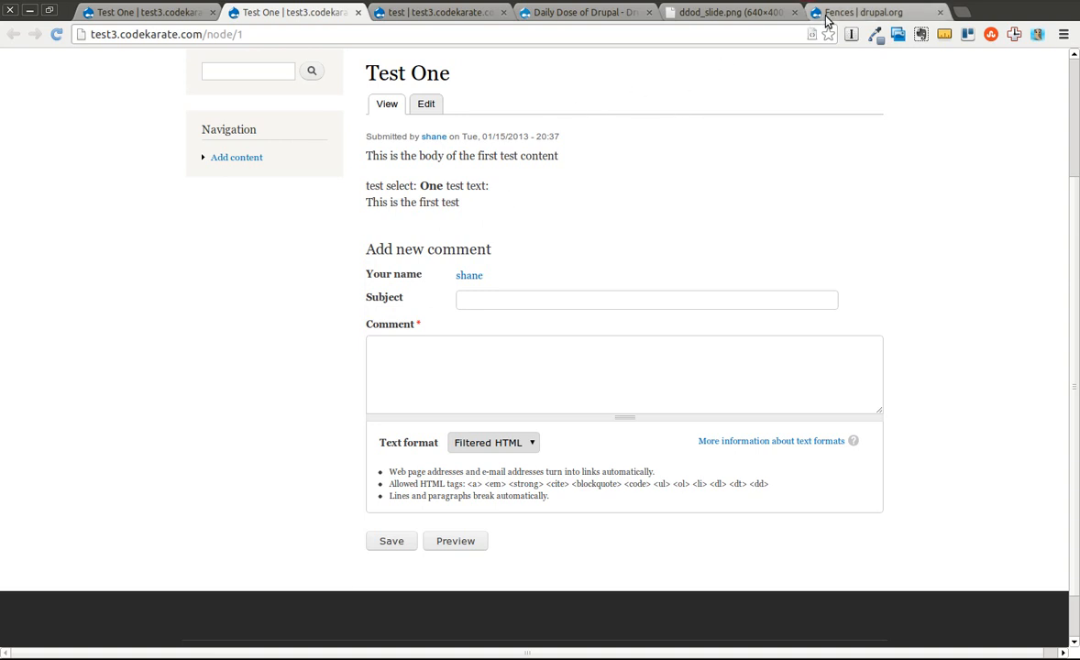
Step: Read the Fences project's 'How To Use This' section on drupal.org
{"action": "left_click", "coordinate": [871, 11]}
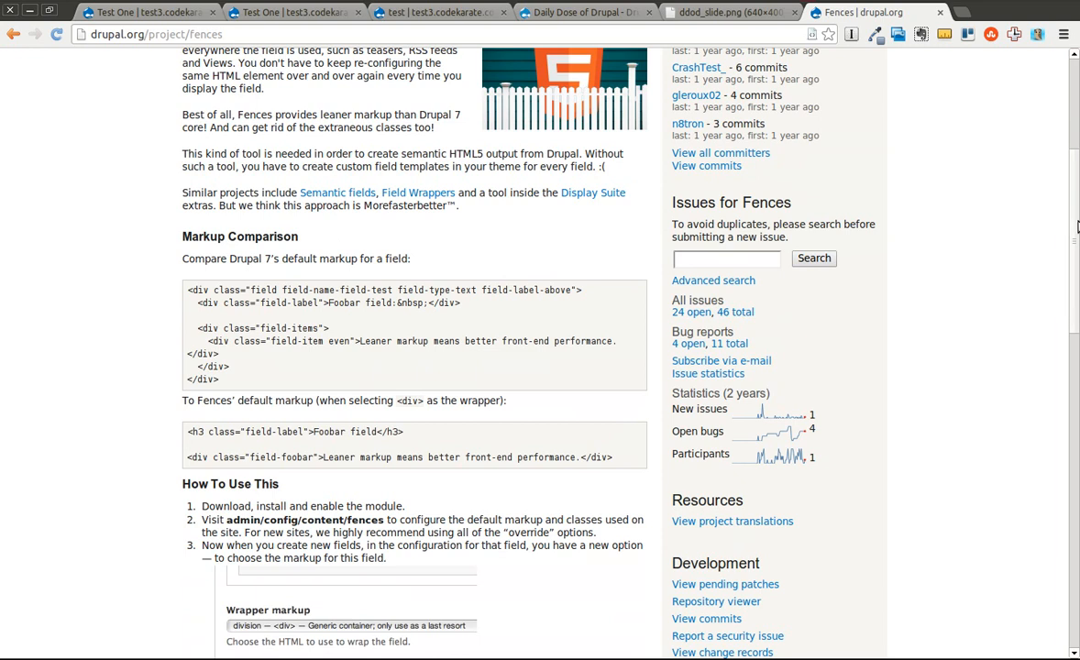
{"action": "scroll", "scroll_direction": "down", "scroll_amount": 3}
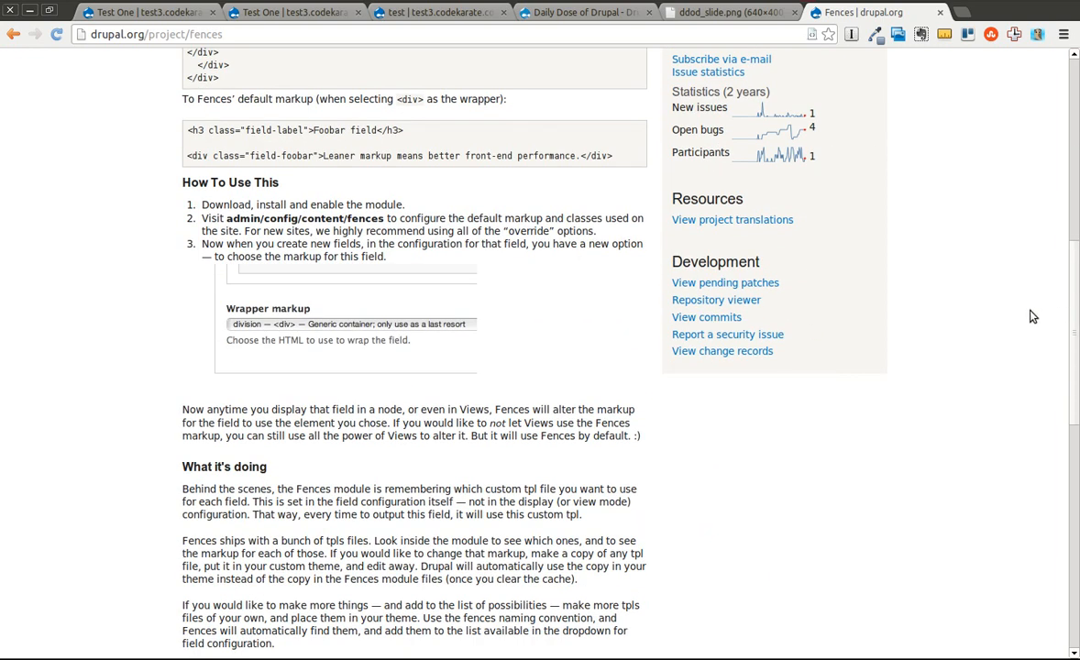
{"action": "mouse_move", "coordinate": [165, 271]}
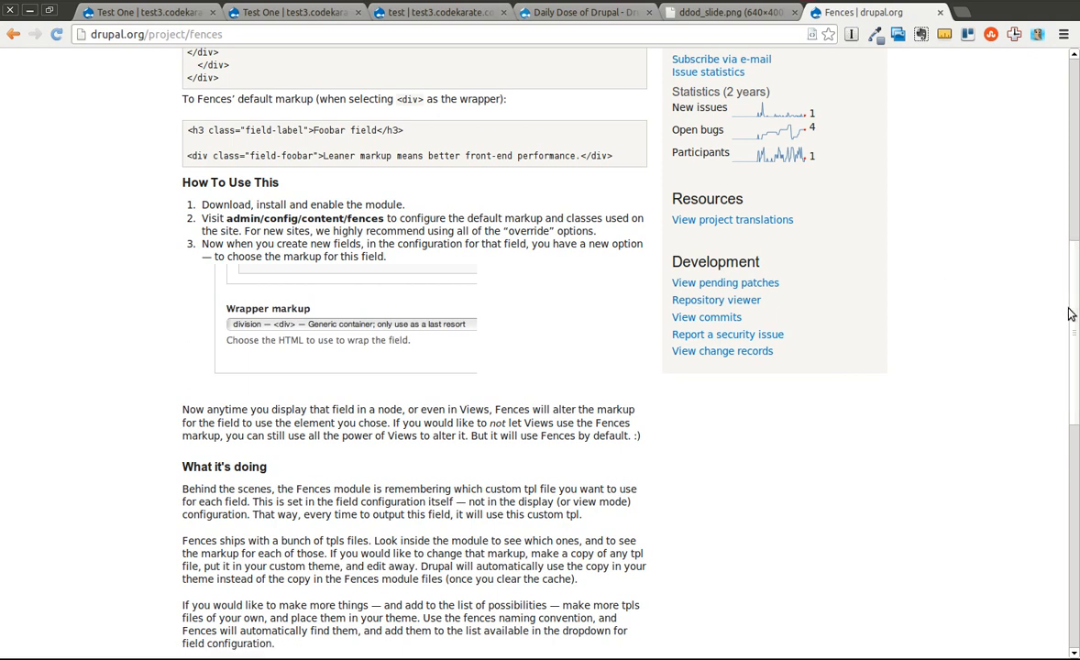
{"action": "scroll", "scroll_direction": "down", "scroll_amount": 3}
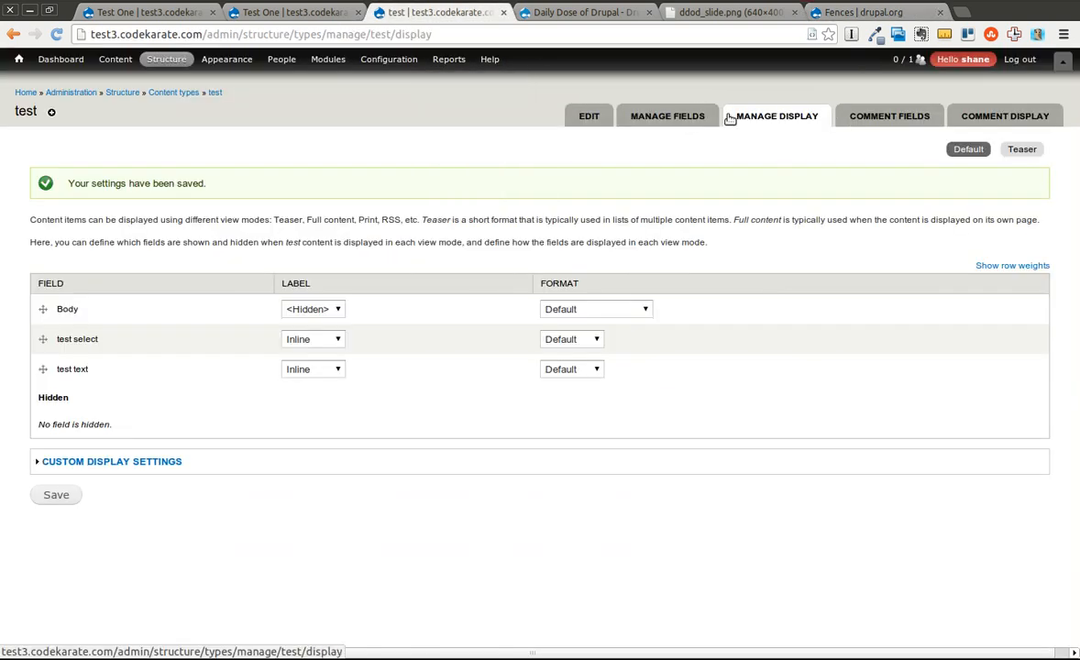
Step: Review the test select field's Wrapper markup choices, keeping it set to bold
{"action": "left_click", "coordinate": [667, 116]}
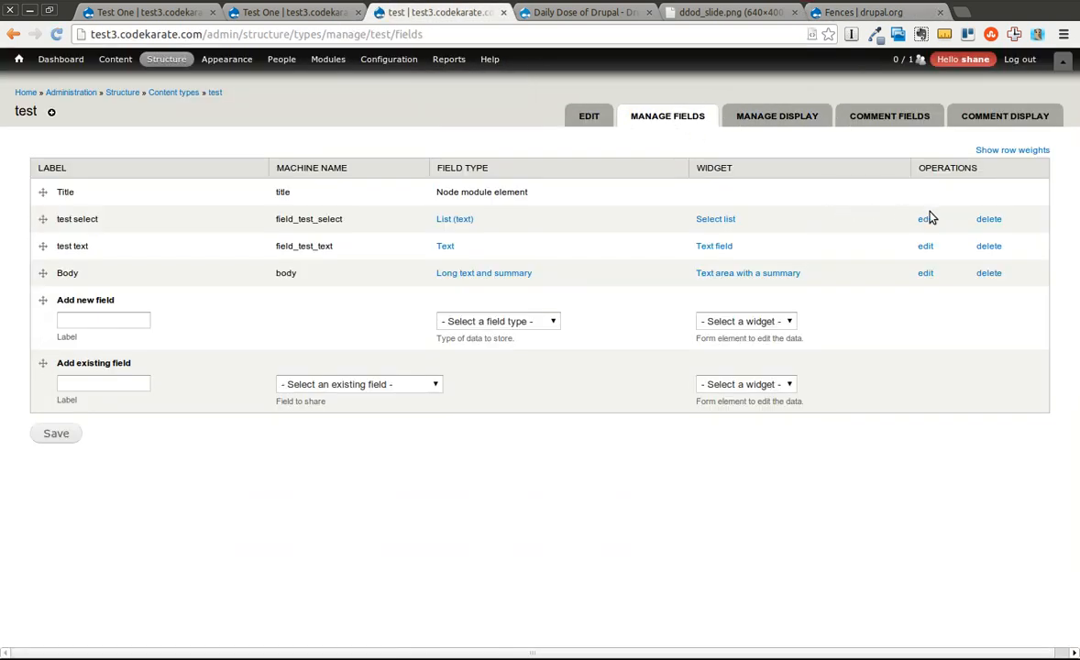
{"action": "left_click", "coordinate": [924, 218]}
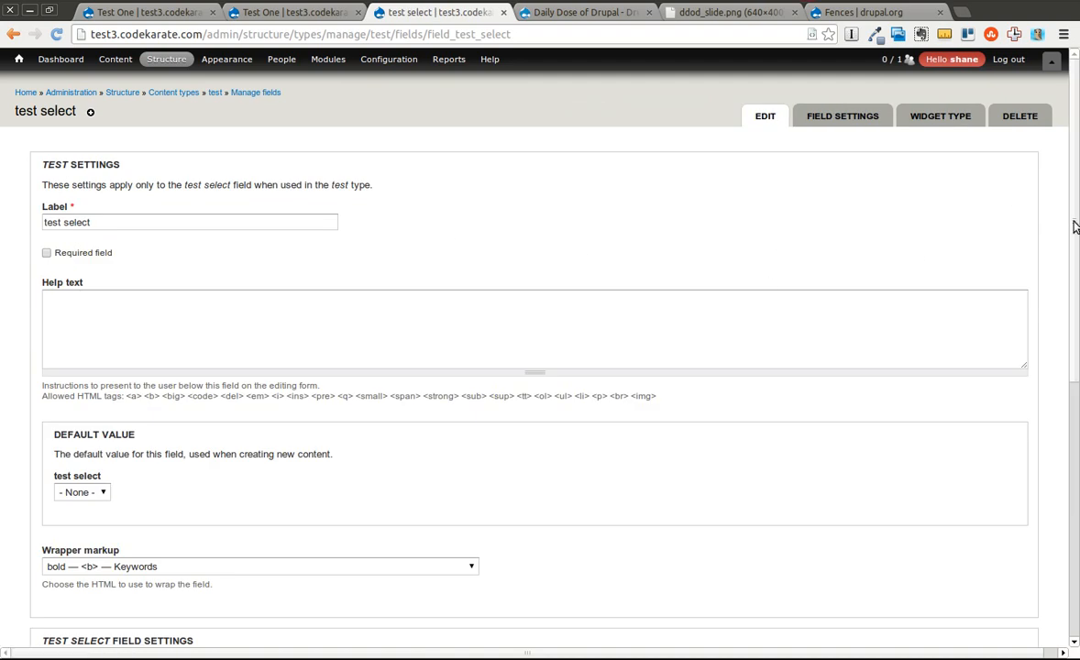
{"action": "scroll", "scroll_direction": "down", "scroll_amount": 3}
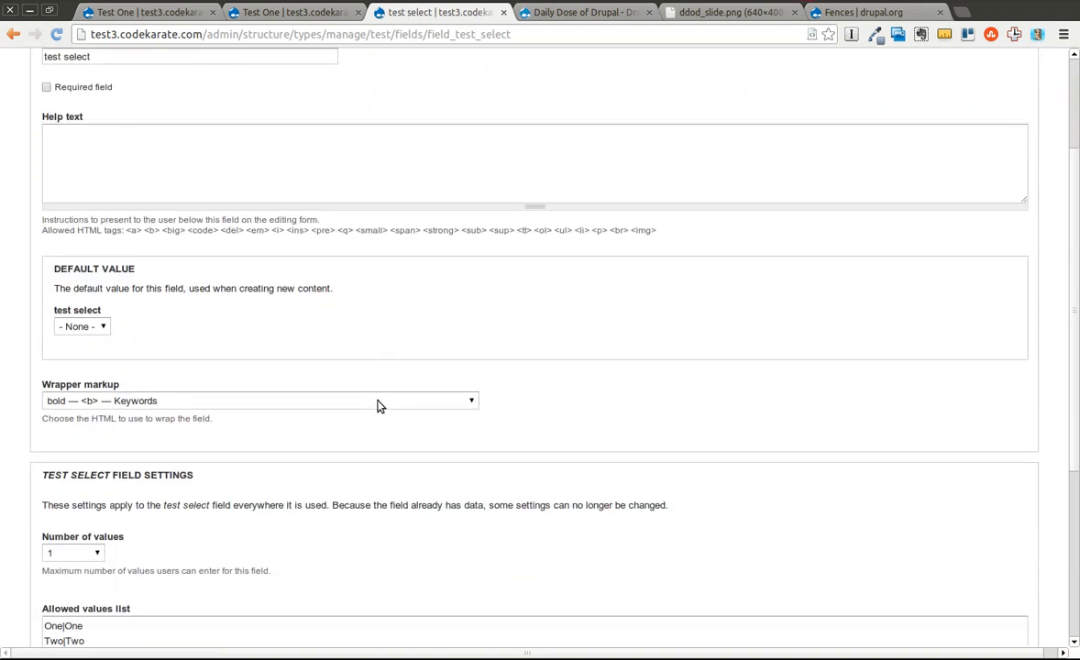
{"action": "left_click", "coordinate": [260, 399]}
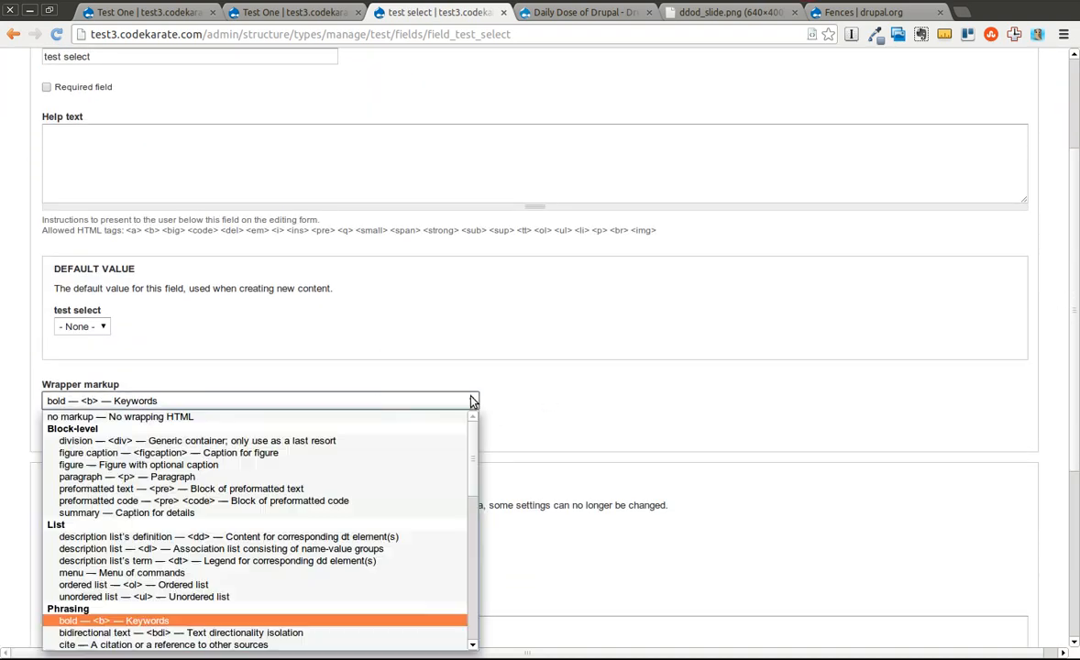
{"action": "left_click", "coordinate": [114, 620]}
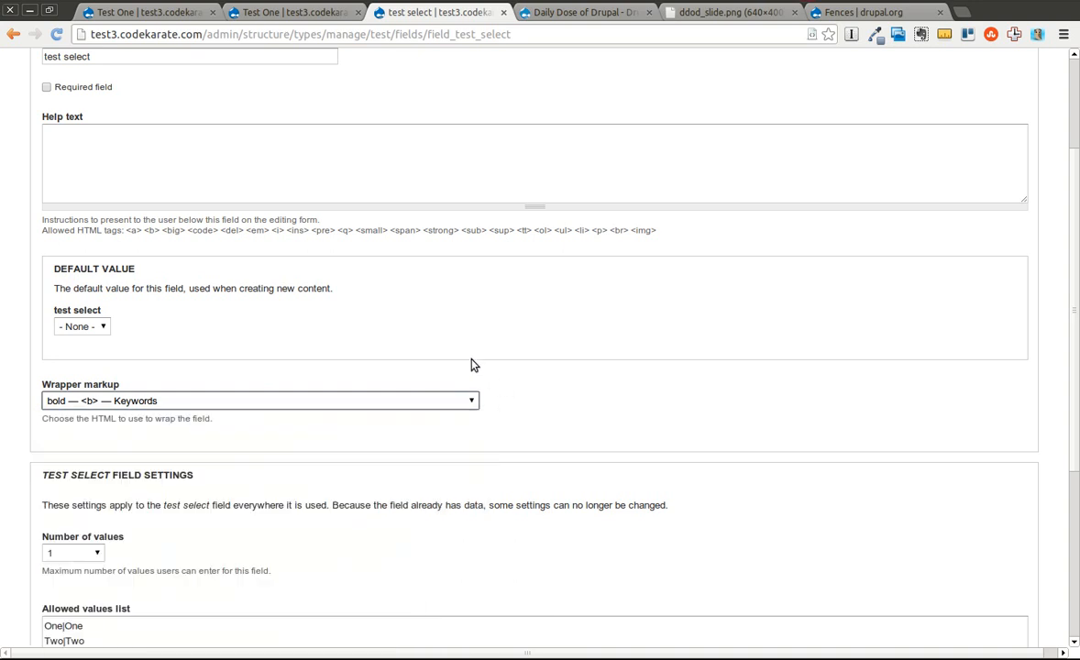
Step: Return to the Fences page's field--fences-NAMEOFELEMENT.tpl.php template naming notes
{"action": "left_click", "coordinate": [877, 11]}
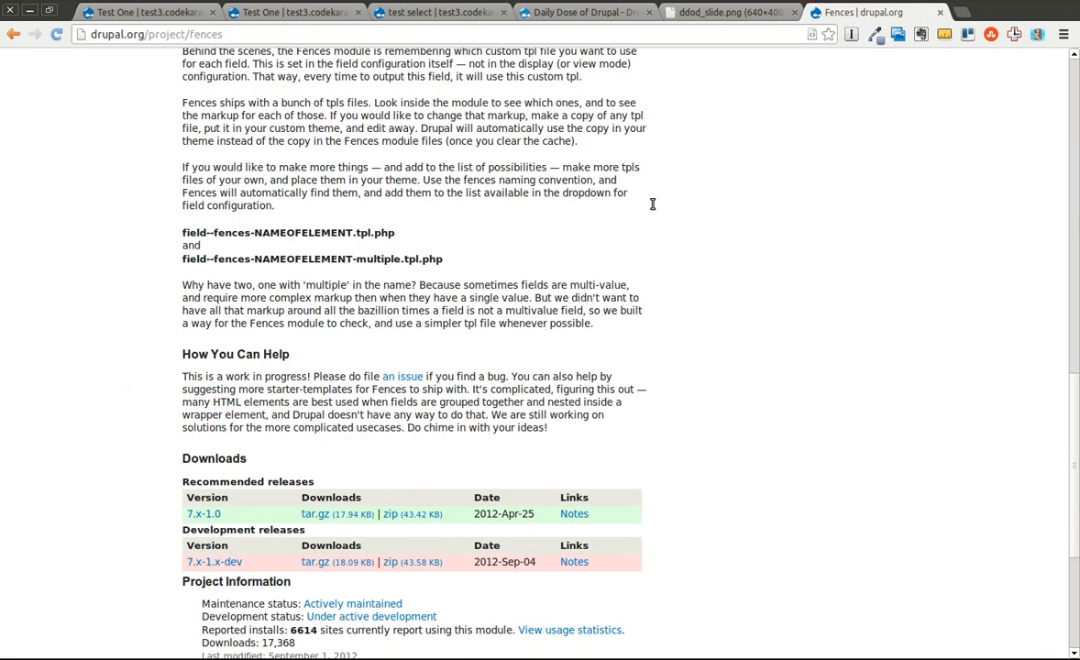
{"action": "mouse_move", "coordinate": [297, 218]}
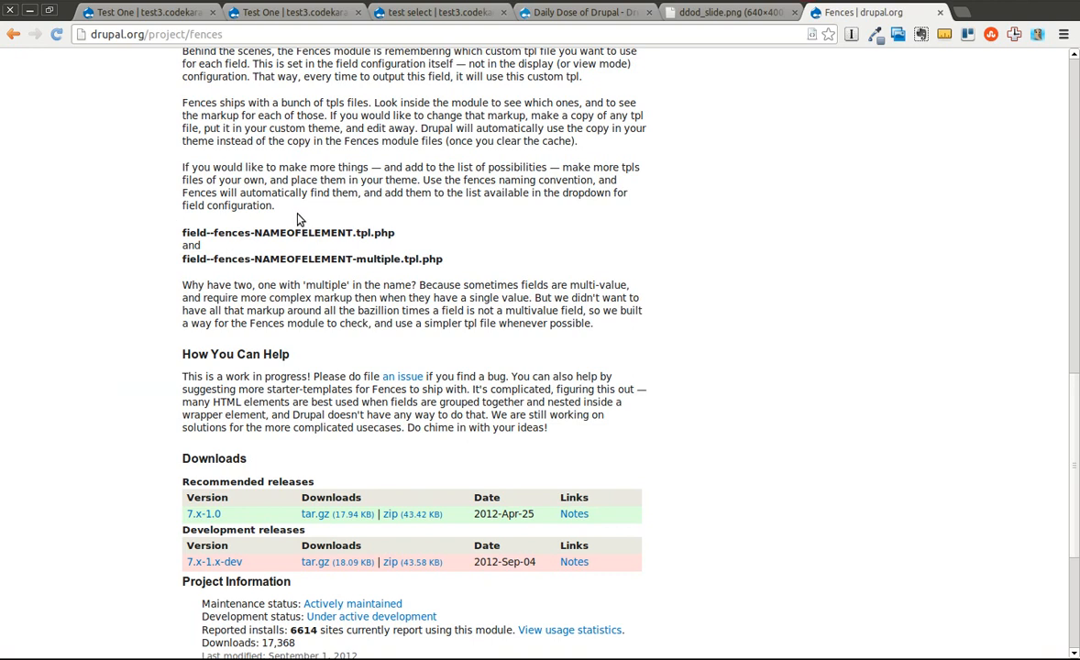
{"action": "mouse_move", "coordinate": [284, 179]}
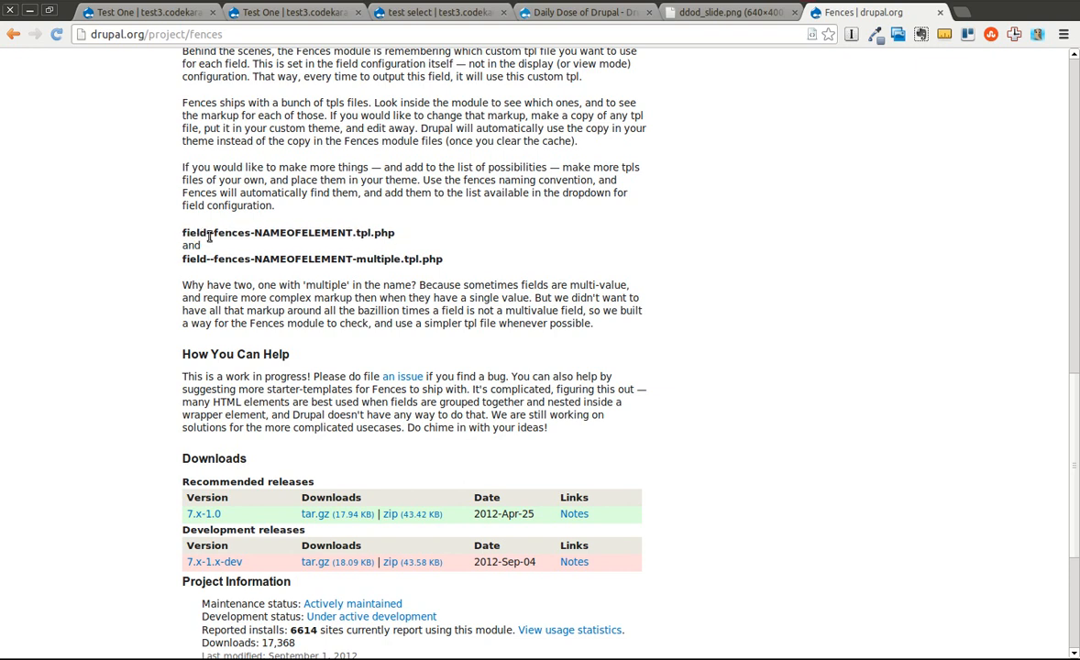
{"action": "mouse_move", "coordinate": [319, 239]}
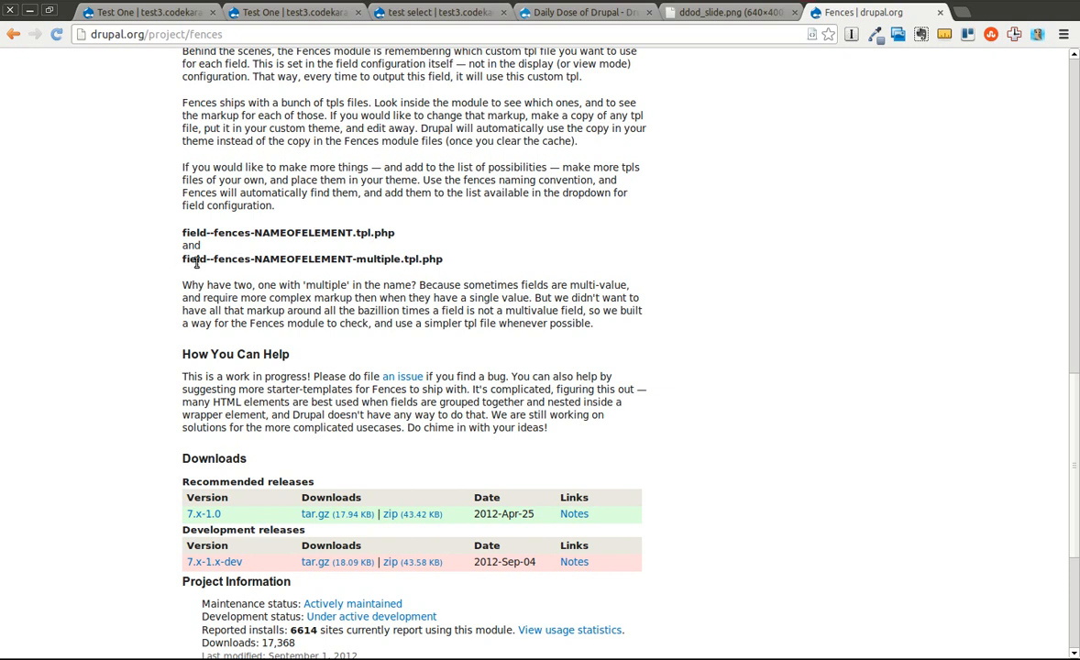
{"action": "mouse_move", "coordinate": [264, 264]}
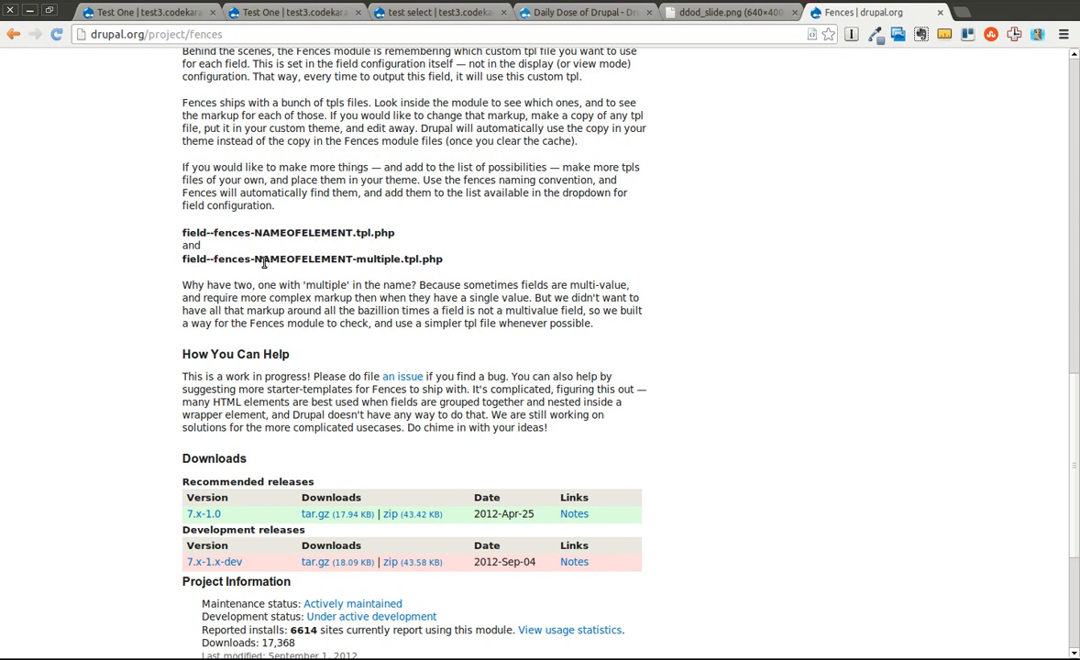
{"action": "mouse_move", "coordinate": [449, 270]}
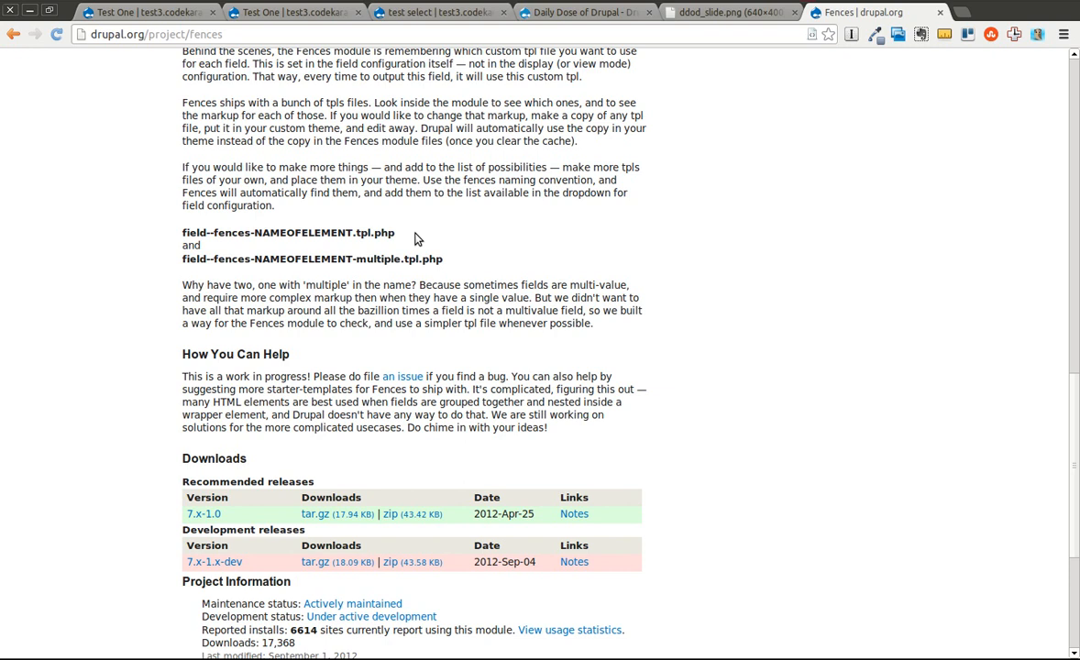
{"action": "mouse_move", "coordinate": [312, 103]}
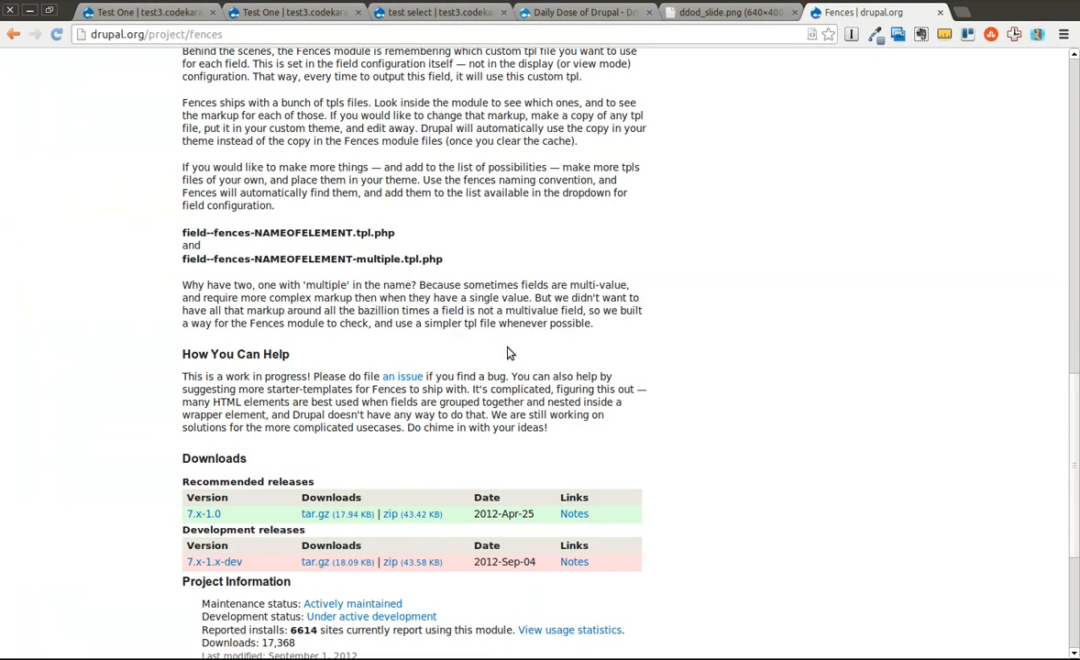
{"action": "mouse_move", "coordinate": [502, 251]}
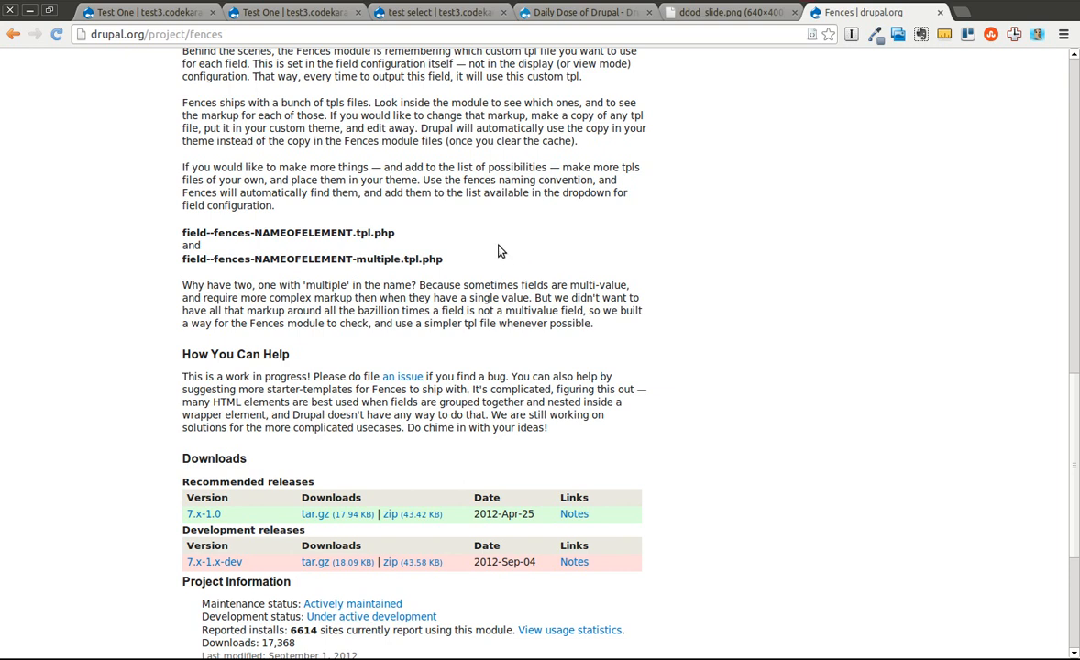
{"action": "mouse_move", "coordinate": [459, 260]}
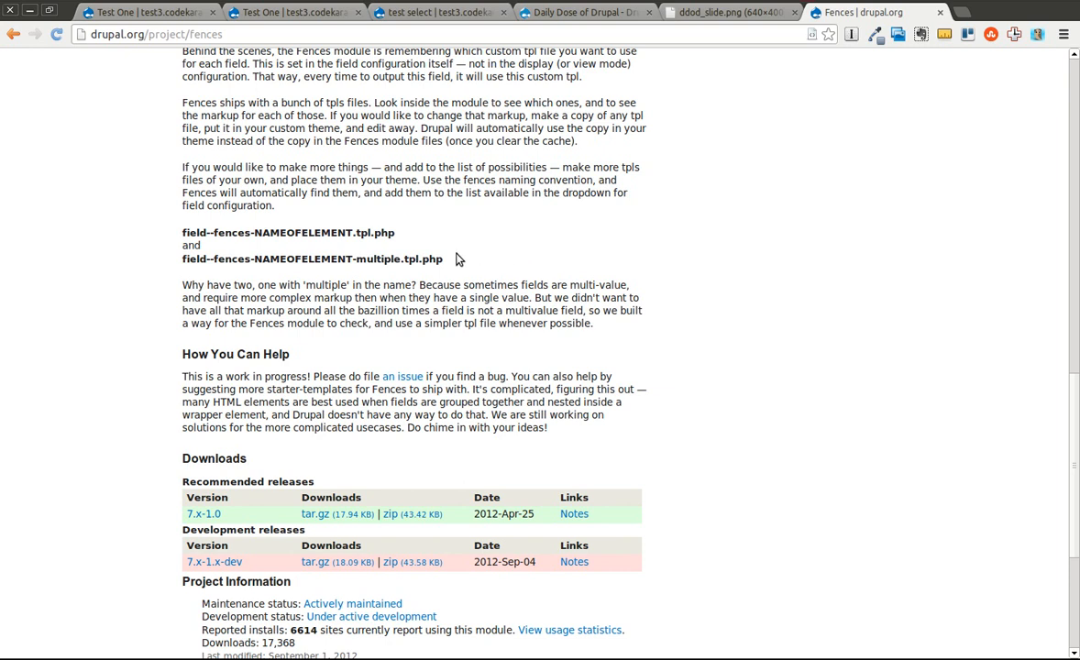